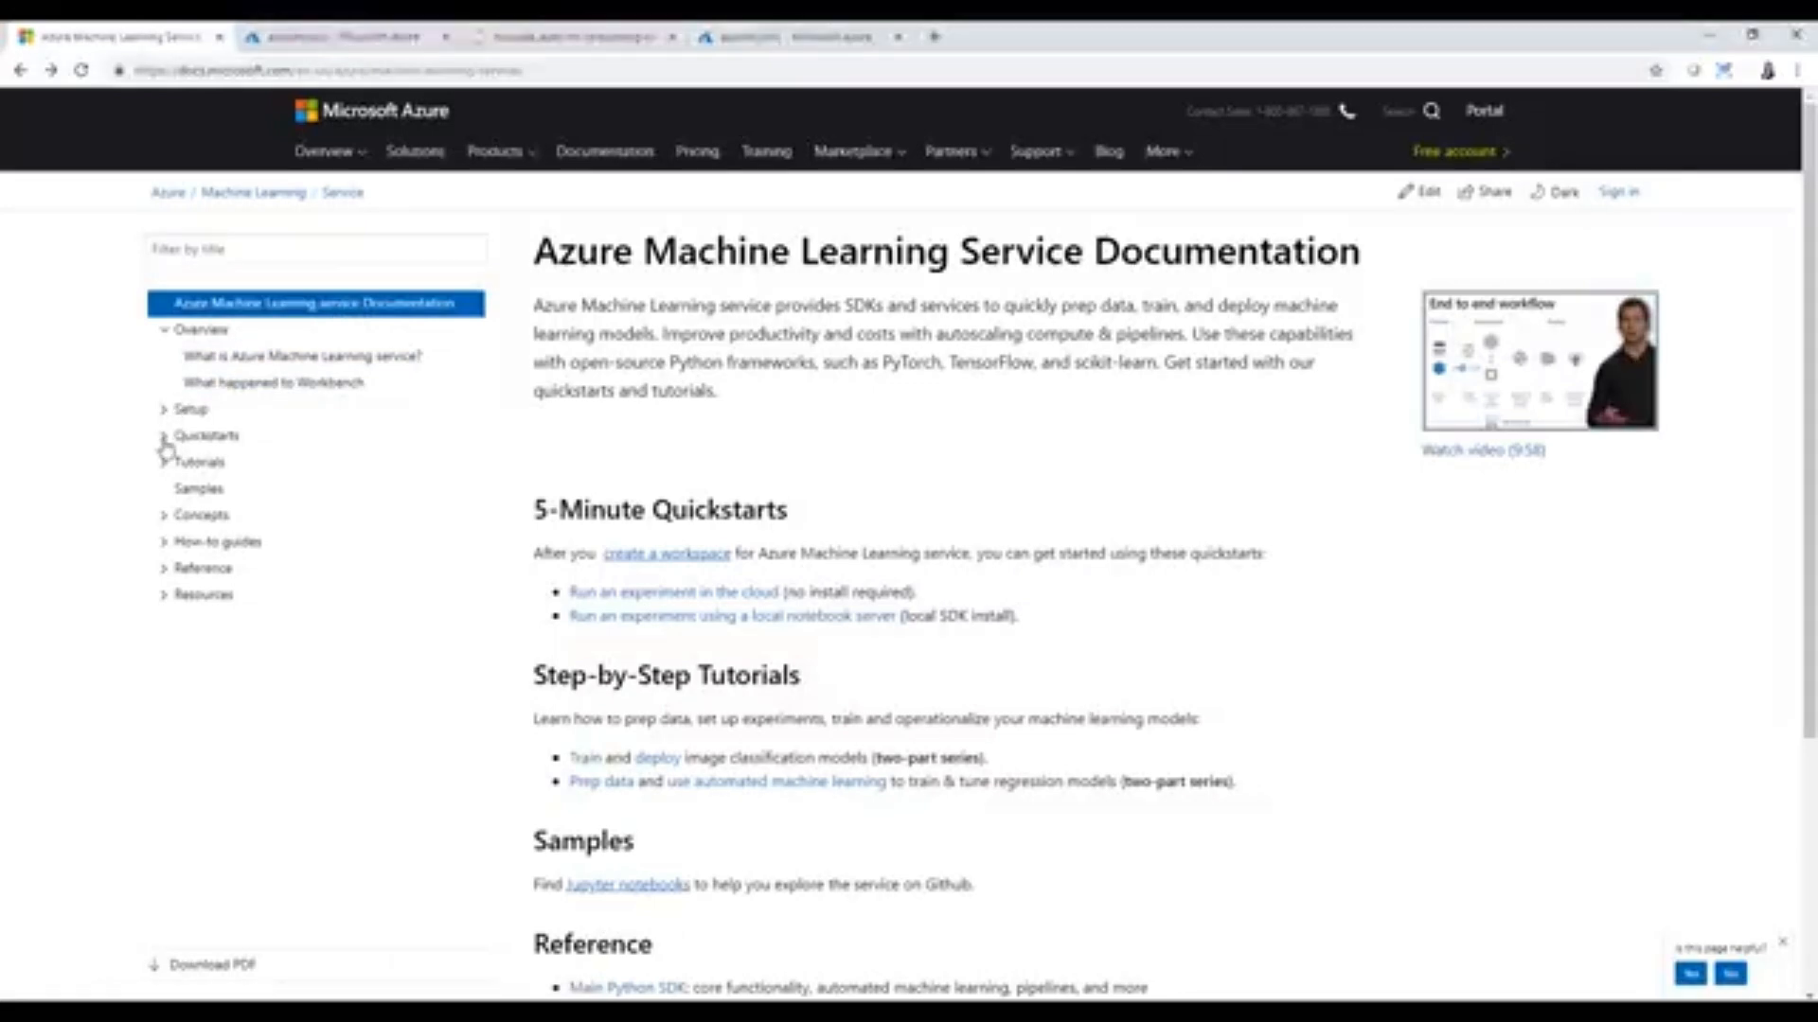
- Expand Quickstarts and open the 'Experiment with a cloud notebook' article
{"action": "left_click", "coordinate": [204, 436]}
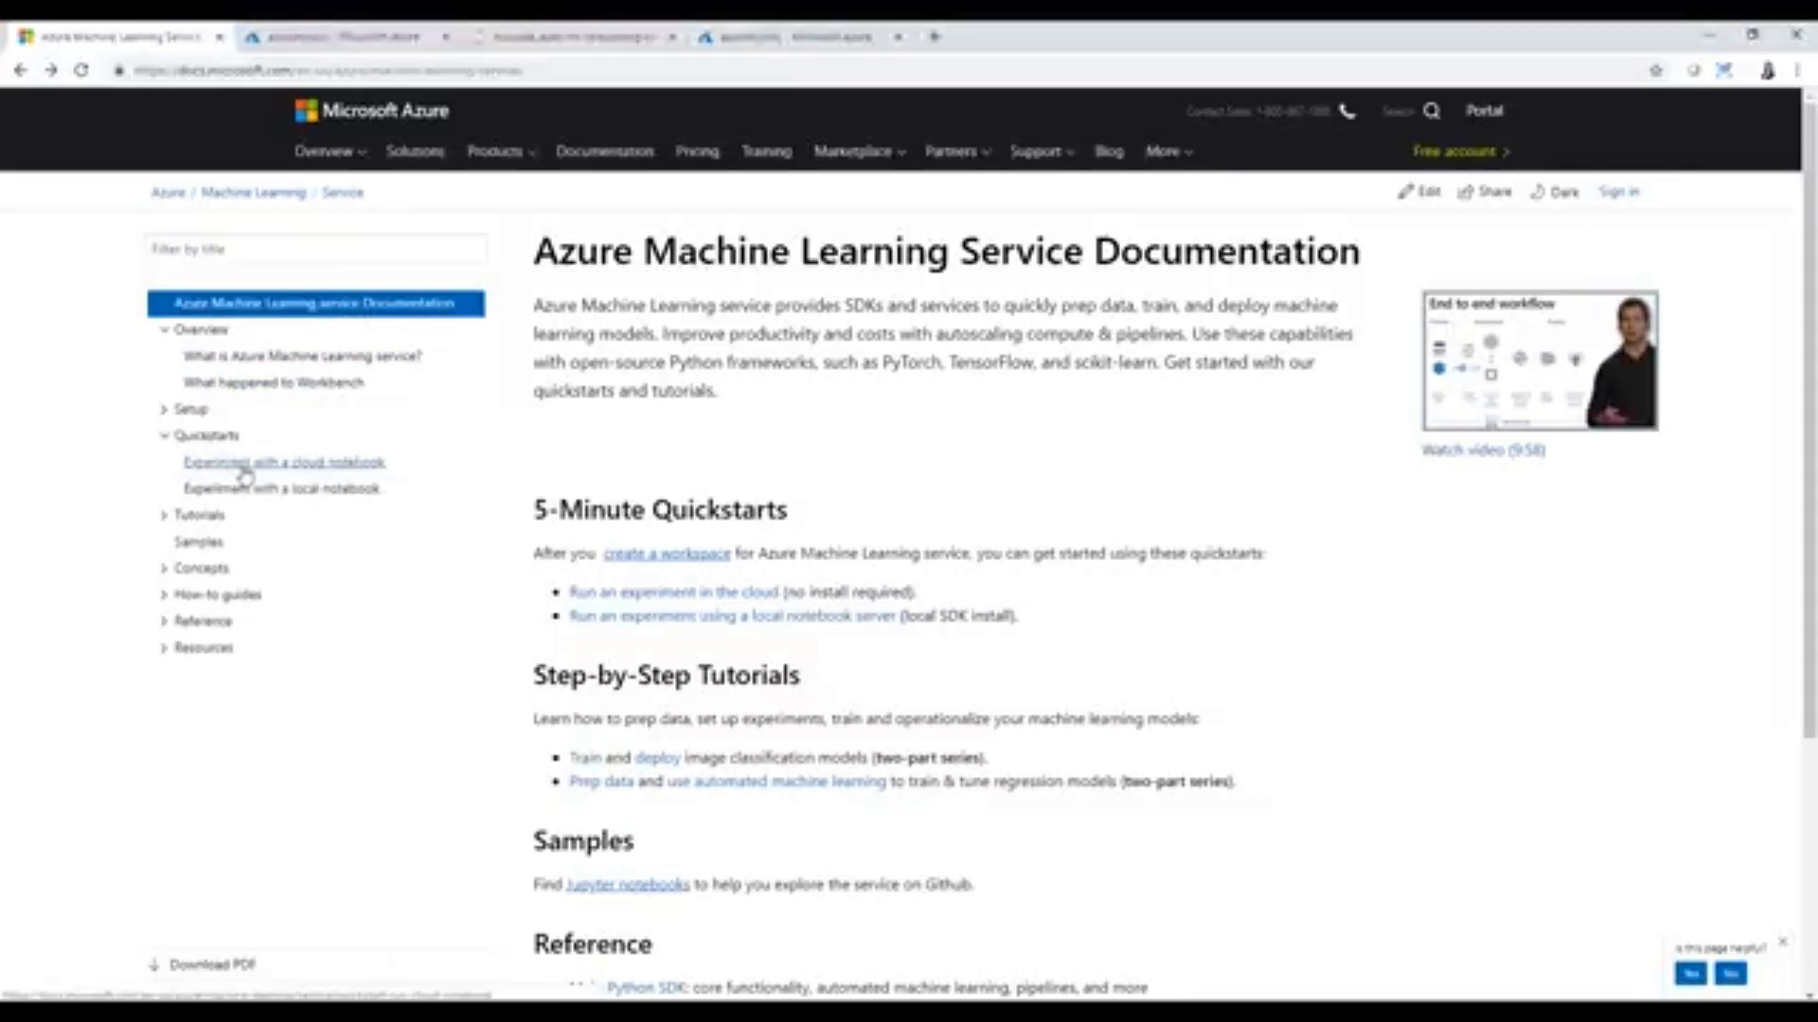
{"action": "left_click", "coordinate": [290, 462]}
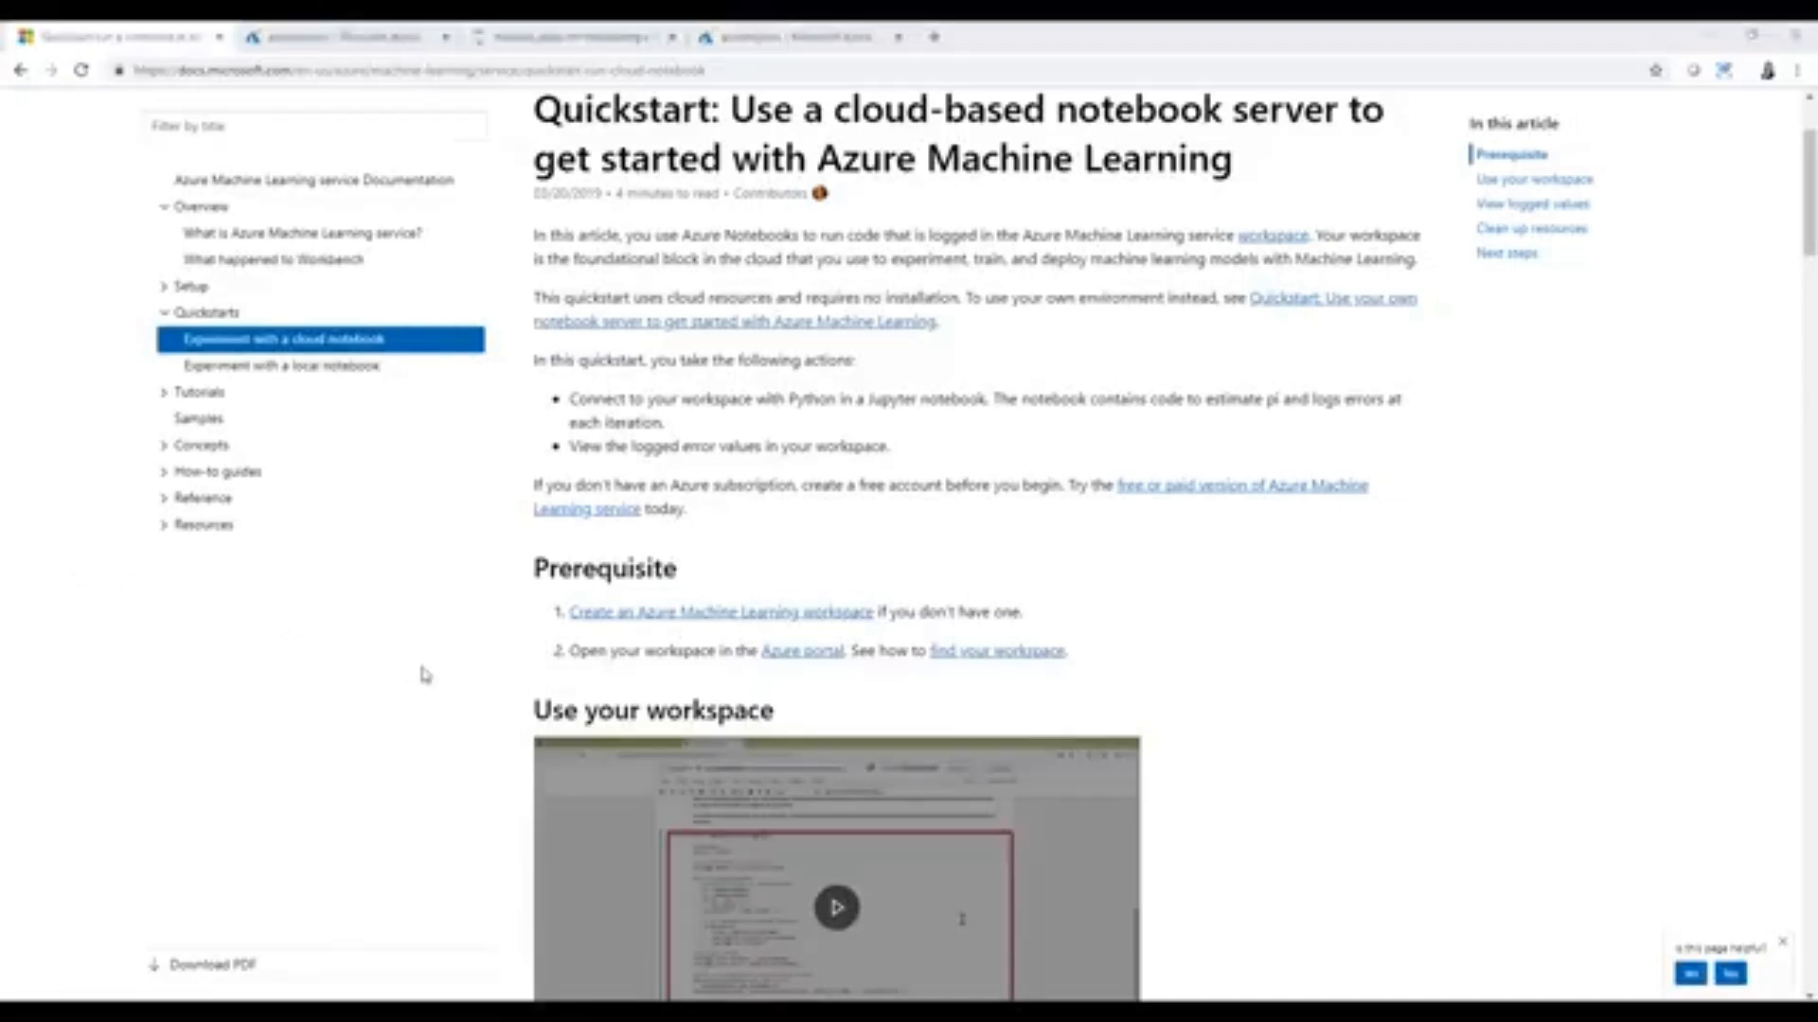
{"action": "mouse_move", "coordinate": [732, 634]}
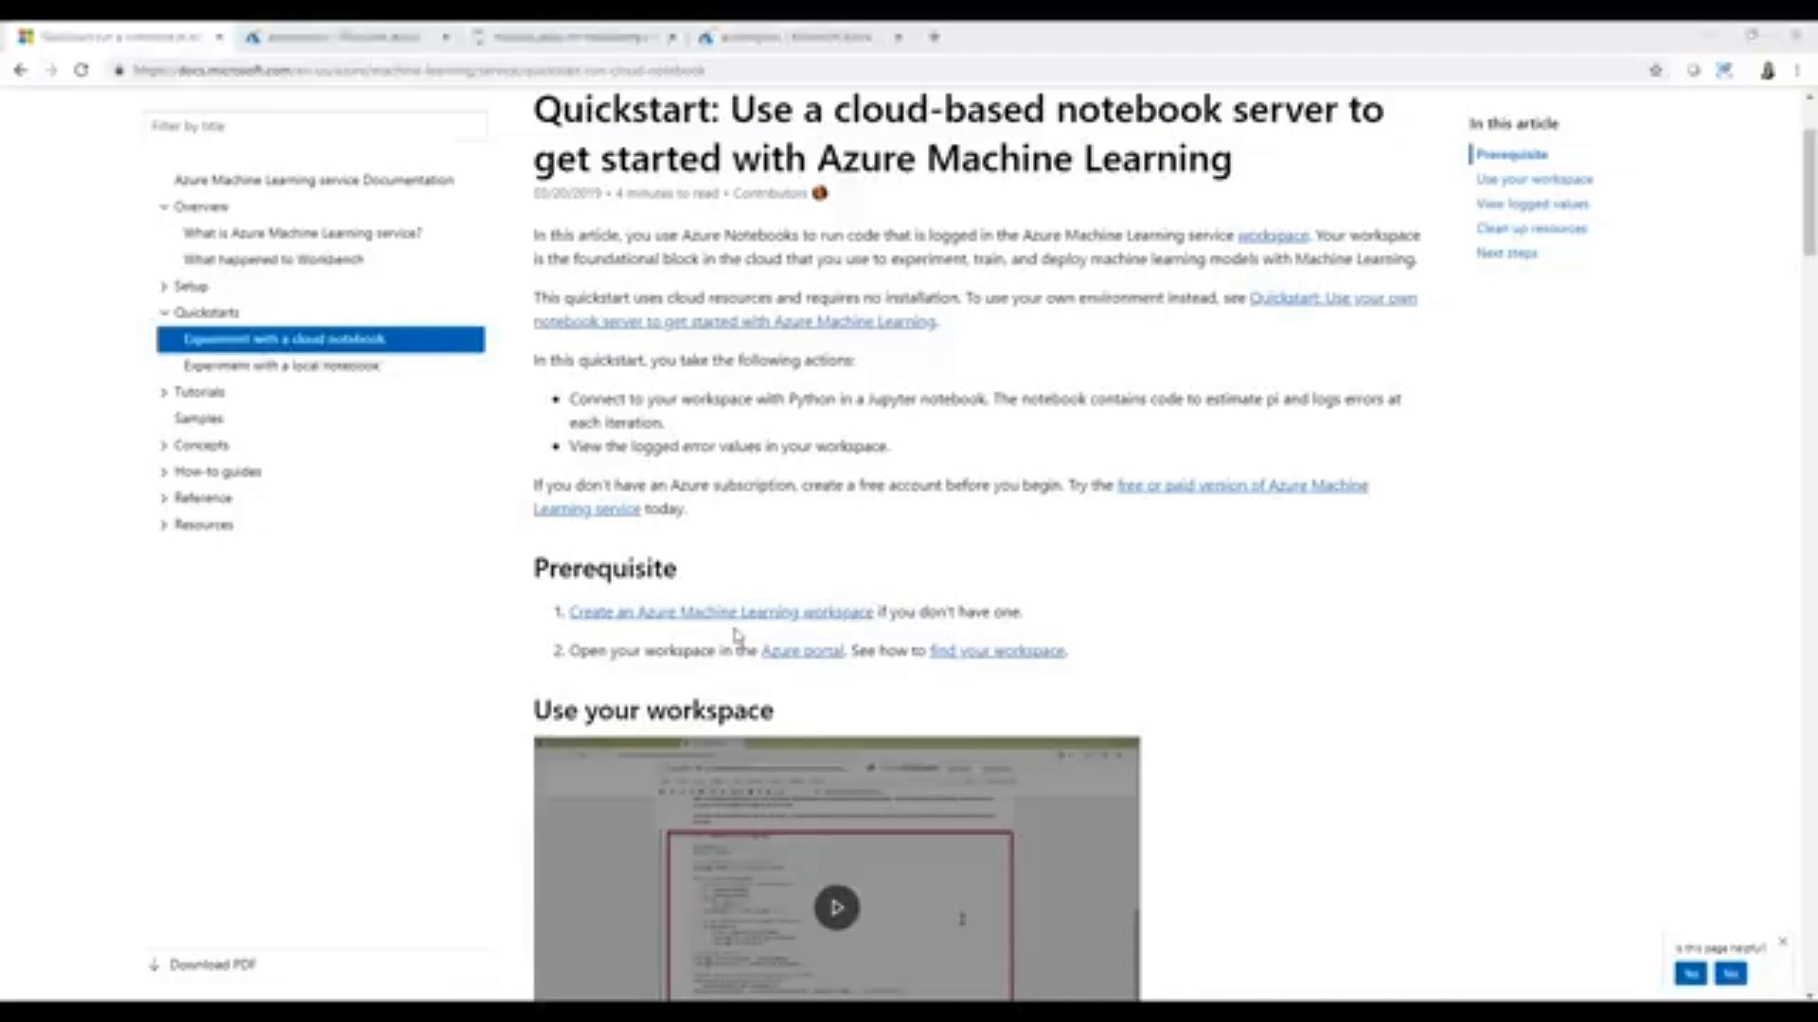
{"action": "mouse_move", "coordinate": [678, 676]}
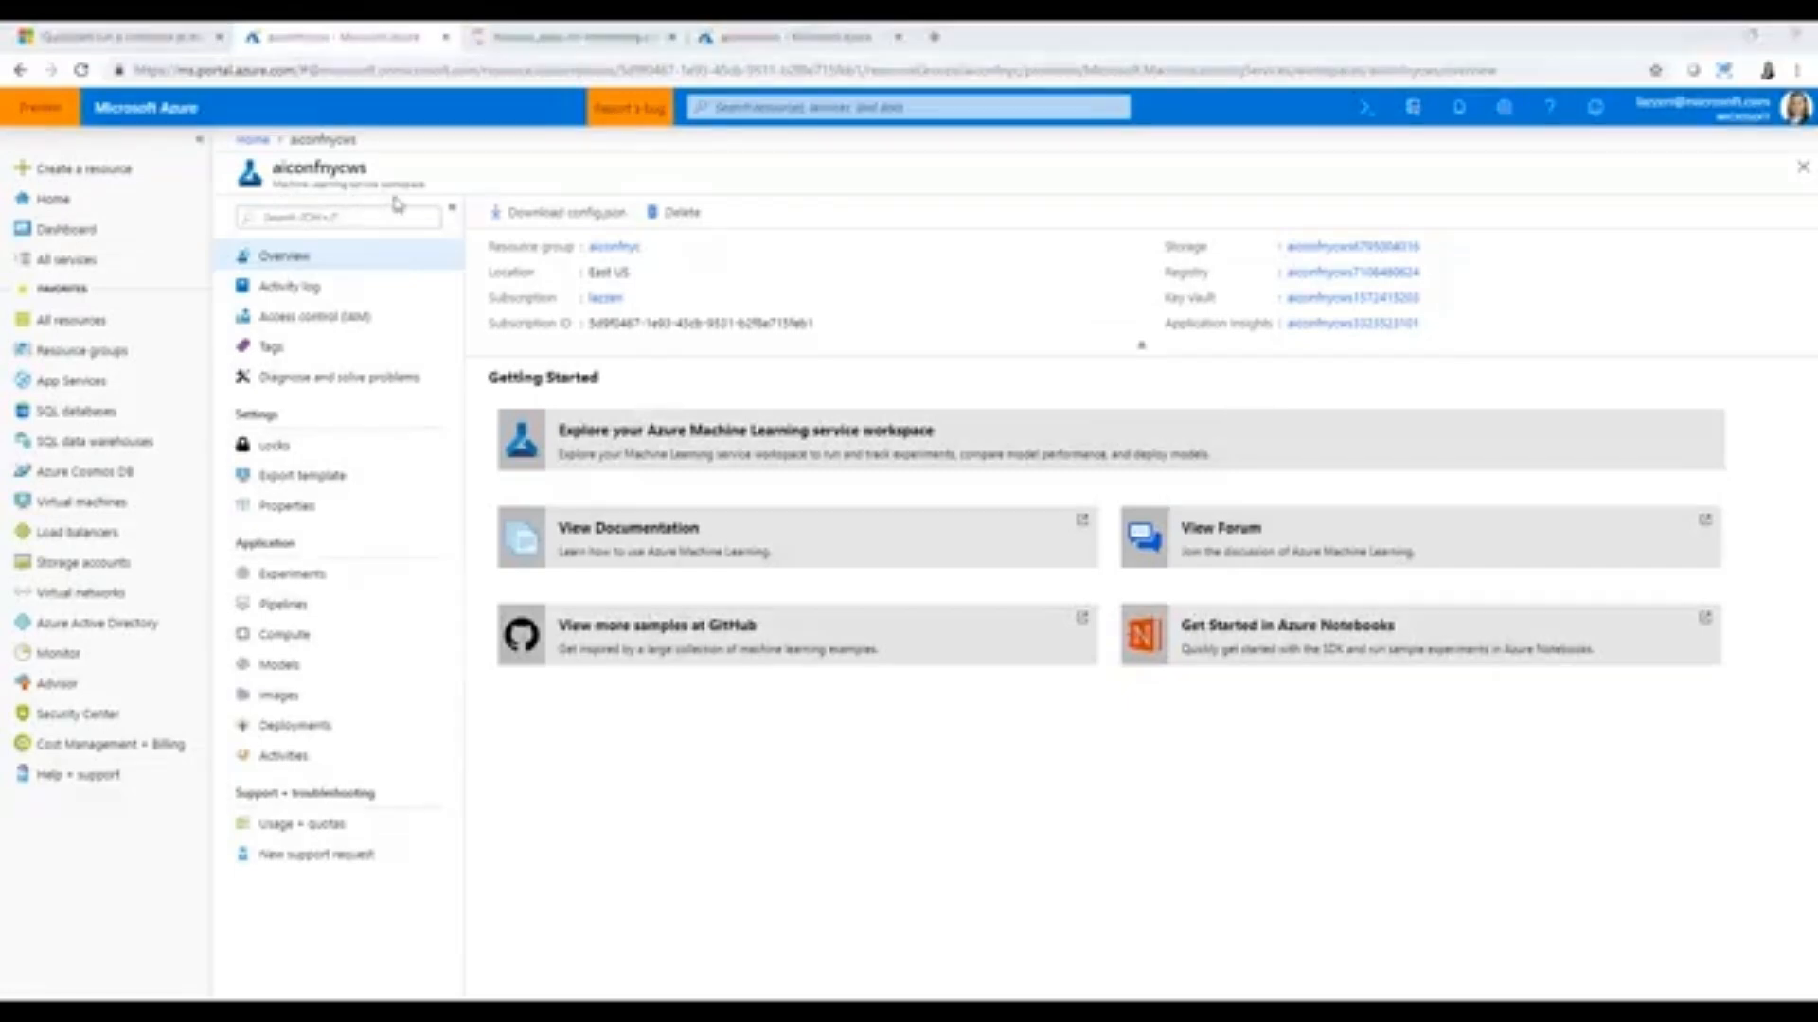
{"action": "mouse_move", "coordinate": [498, 693]}
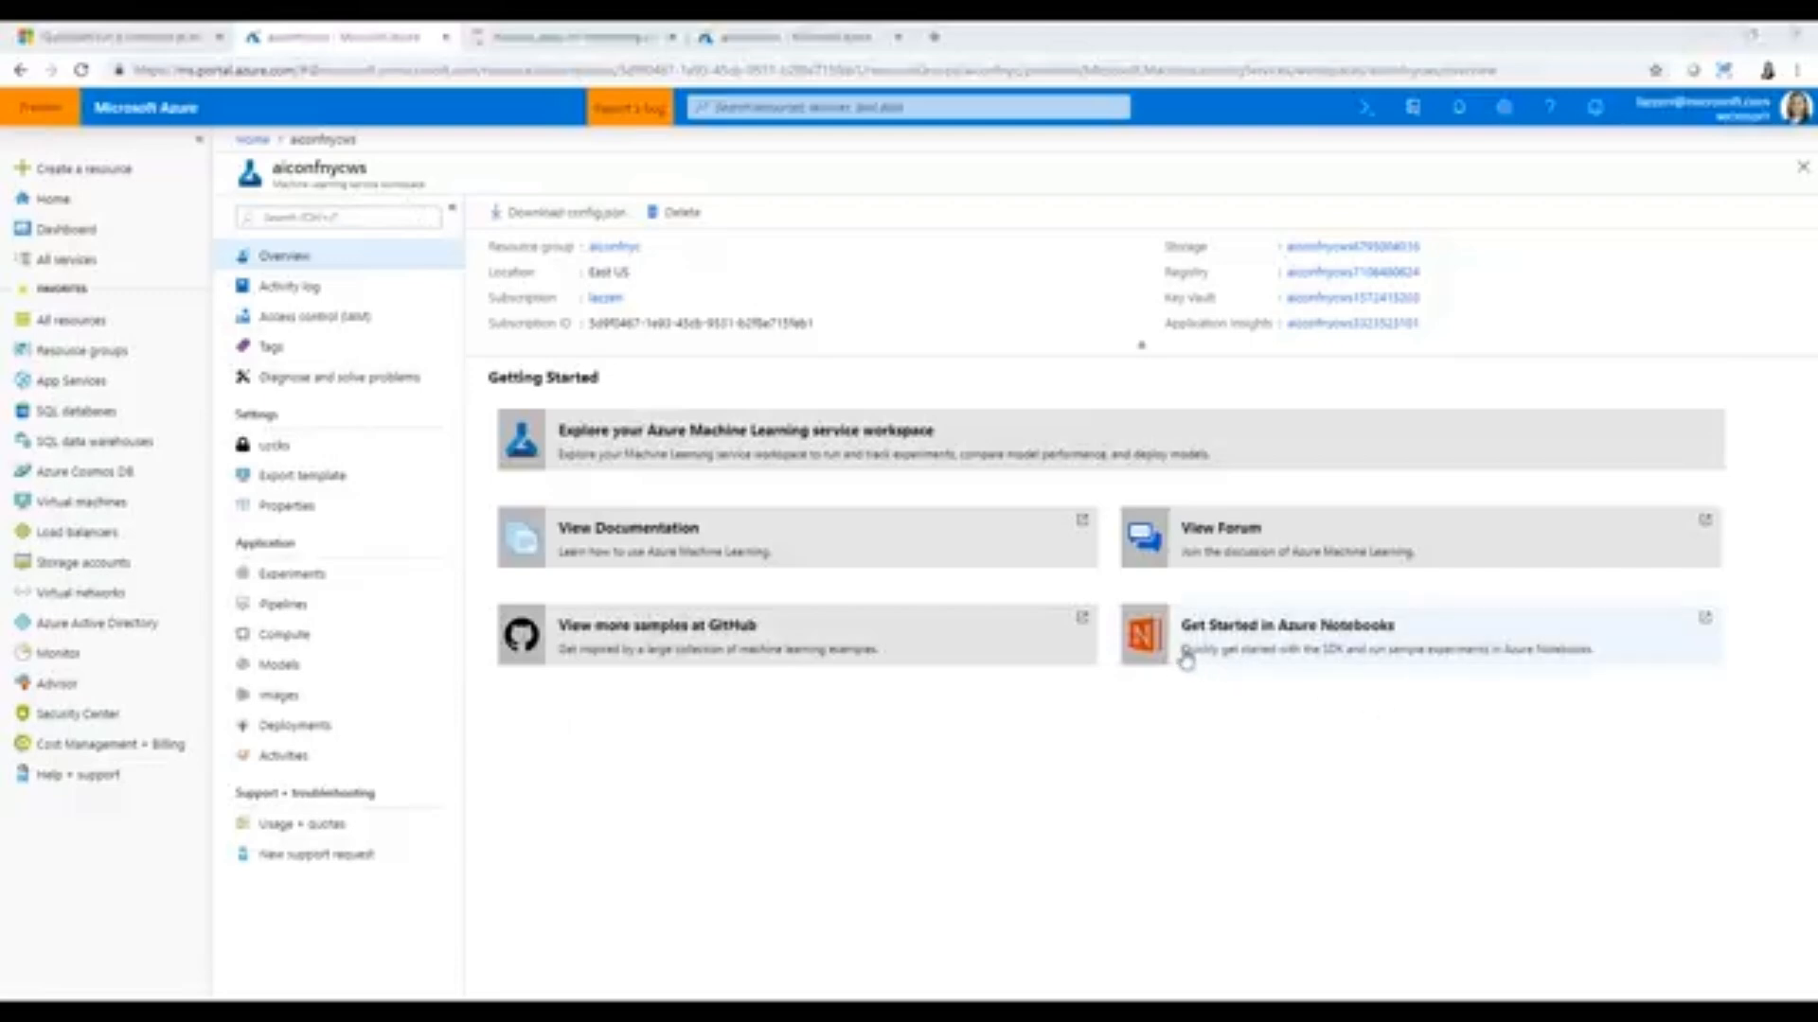
{"action": "mouse_move", "coordinate": [1288, 648]}
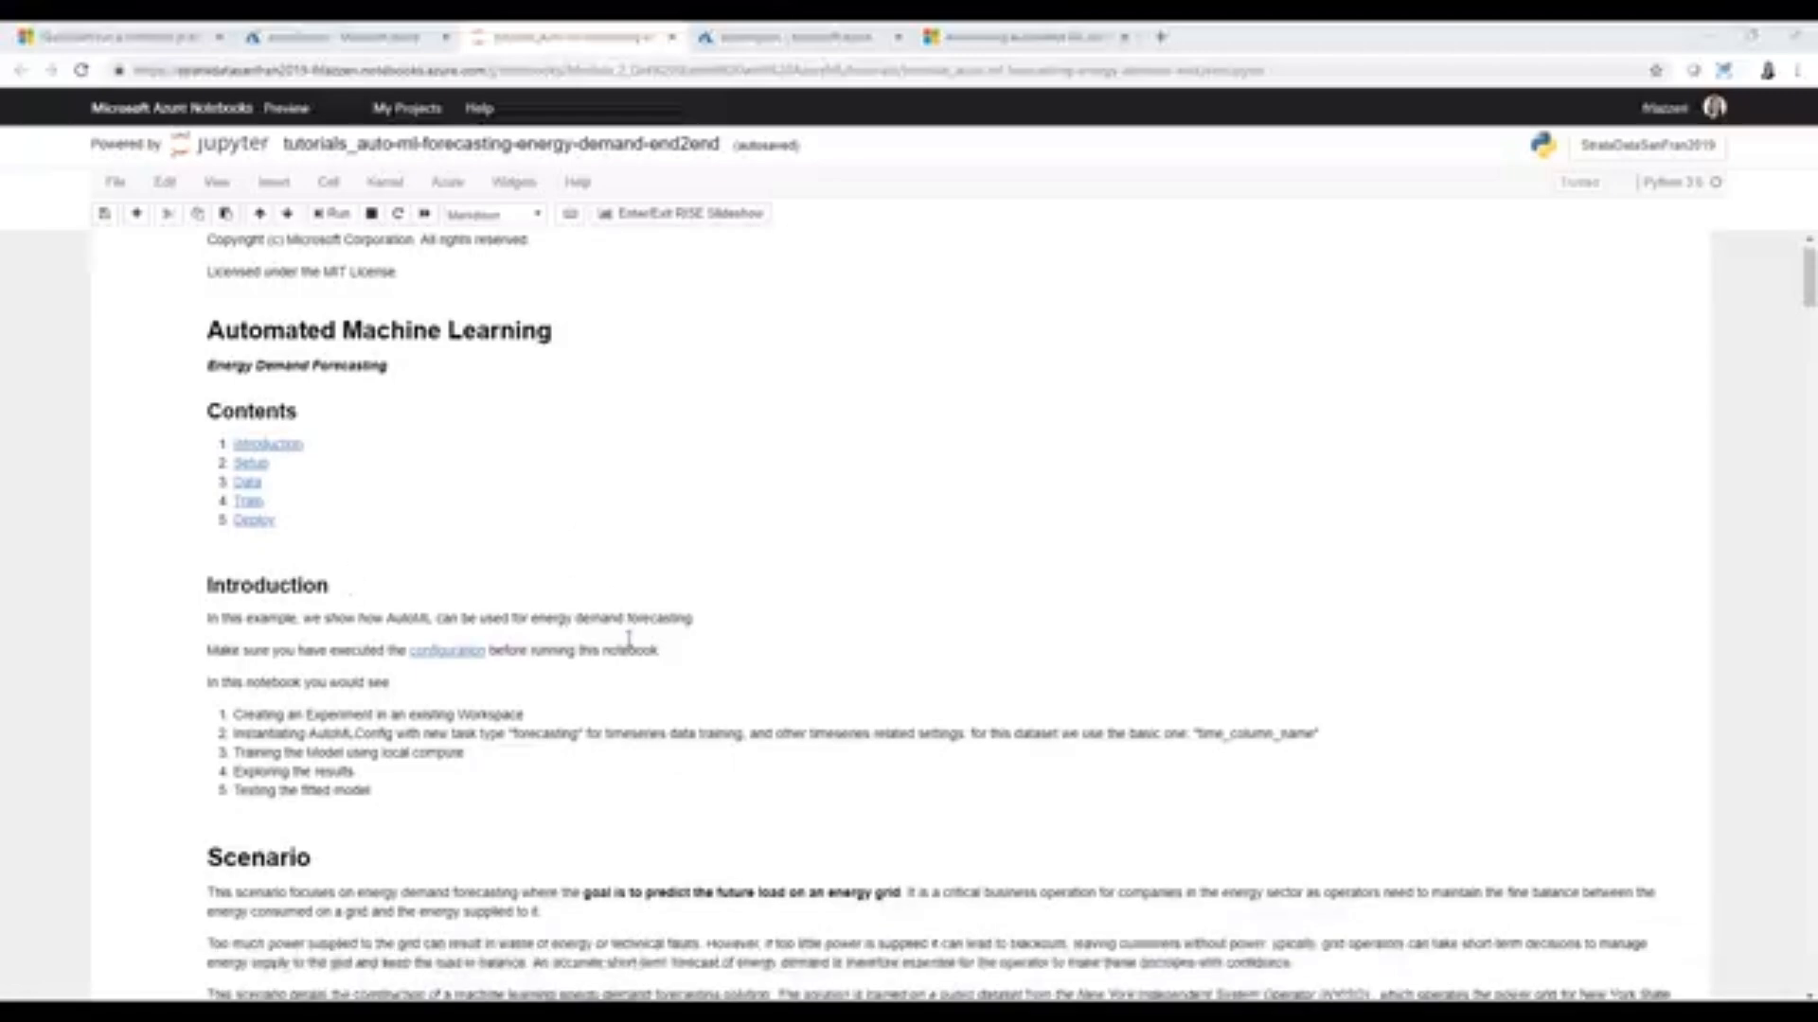
{"action": "scroll", "scroll_direction": "down", "scroll_amount": 3}
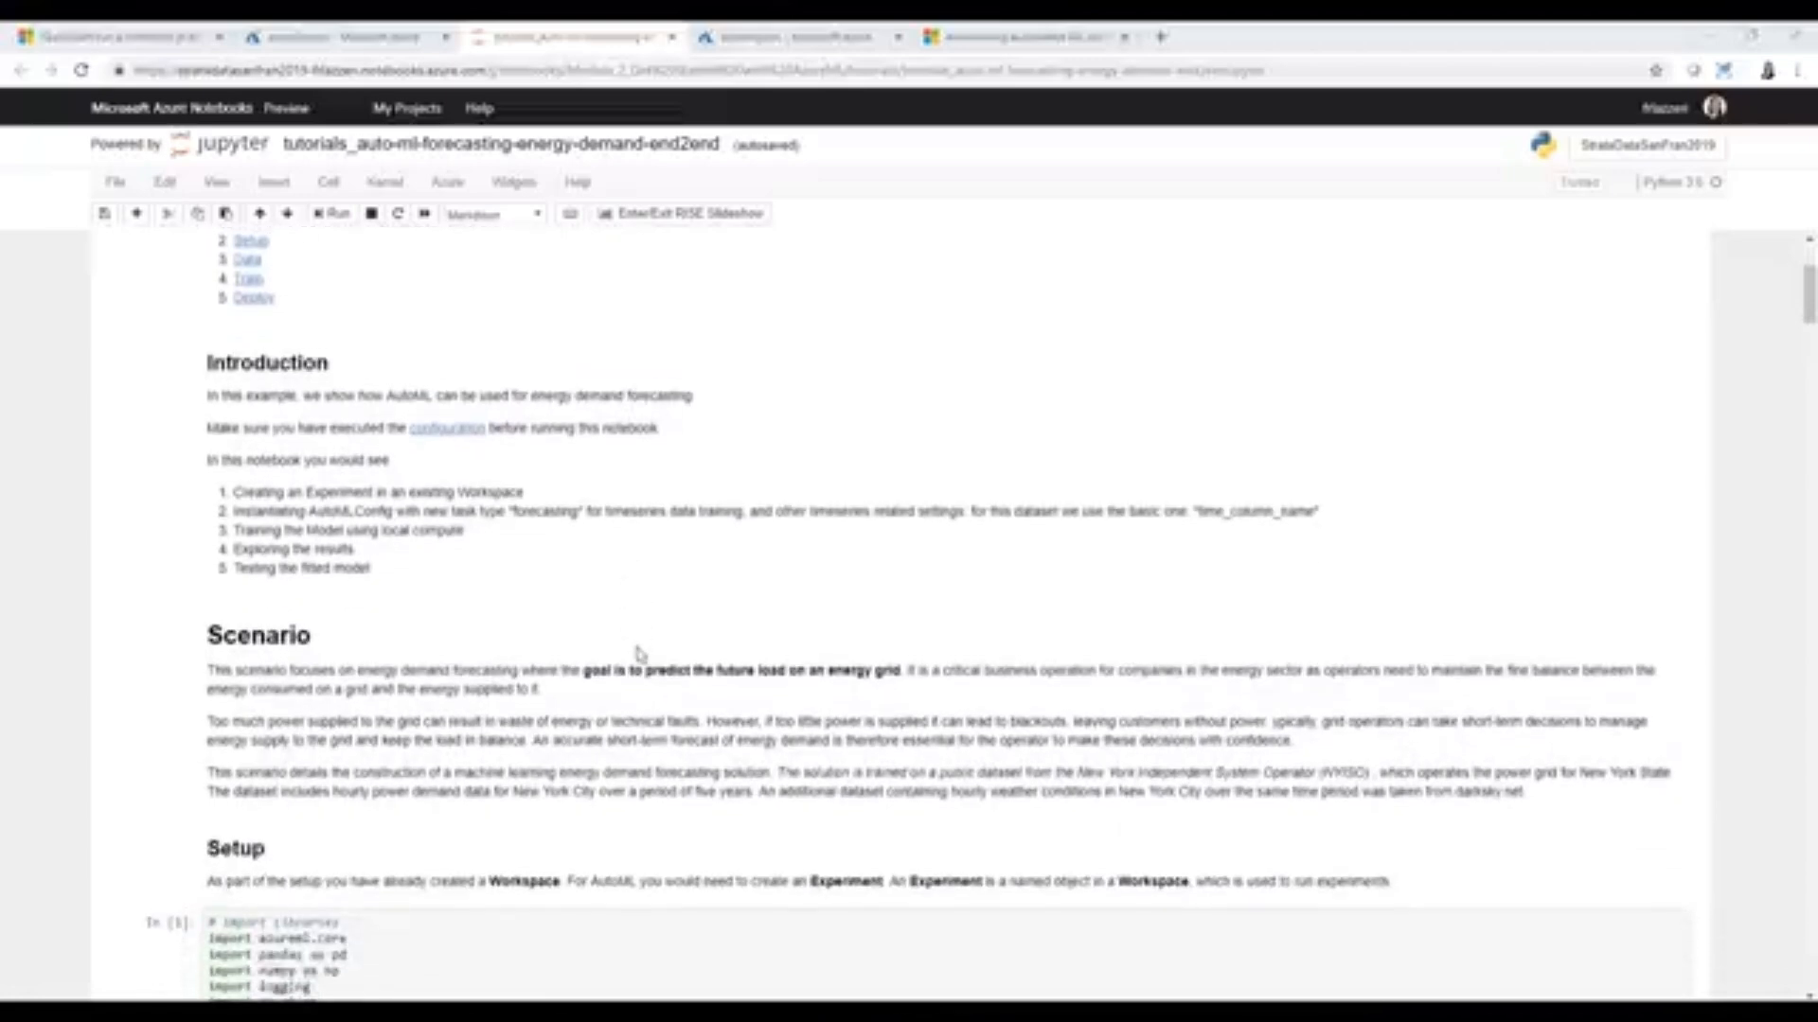
{"action": "scroll", "scroll_direction": "down", "scroll_amount": 3}
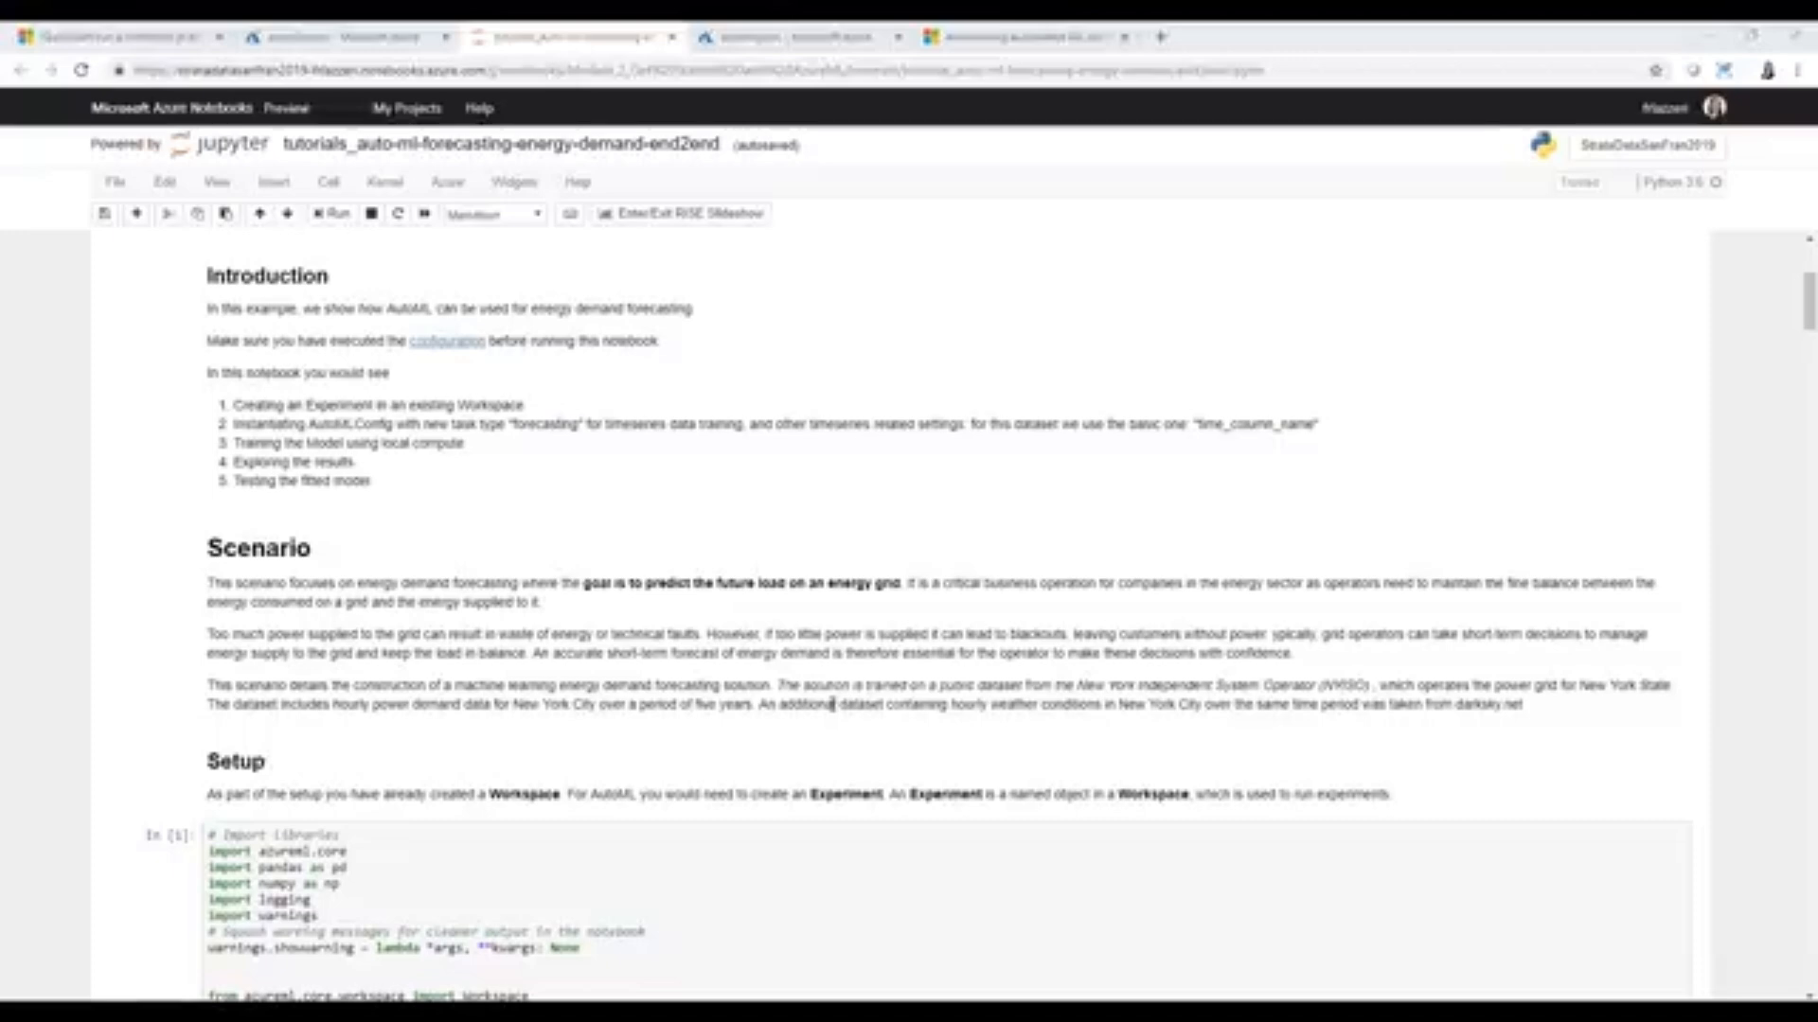
{"action": "mouse_move", "coordinate": [778, 731]}
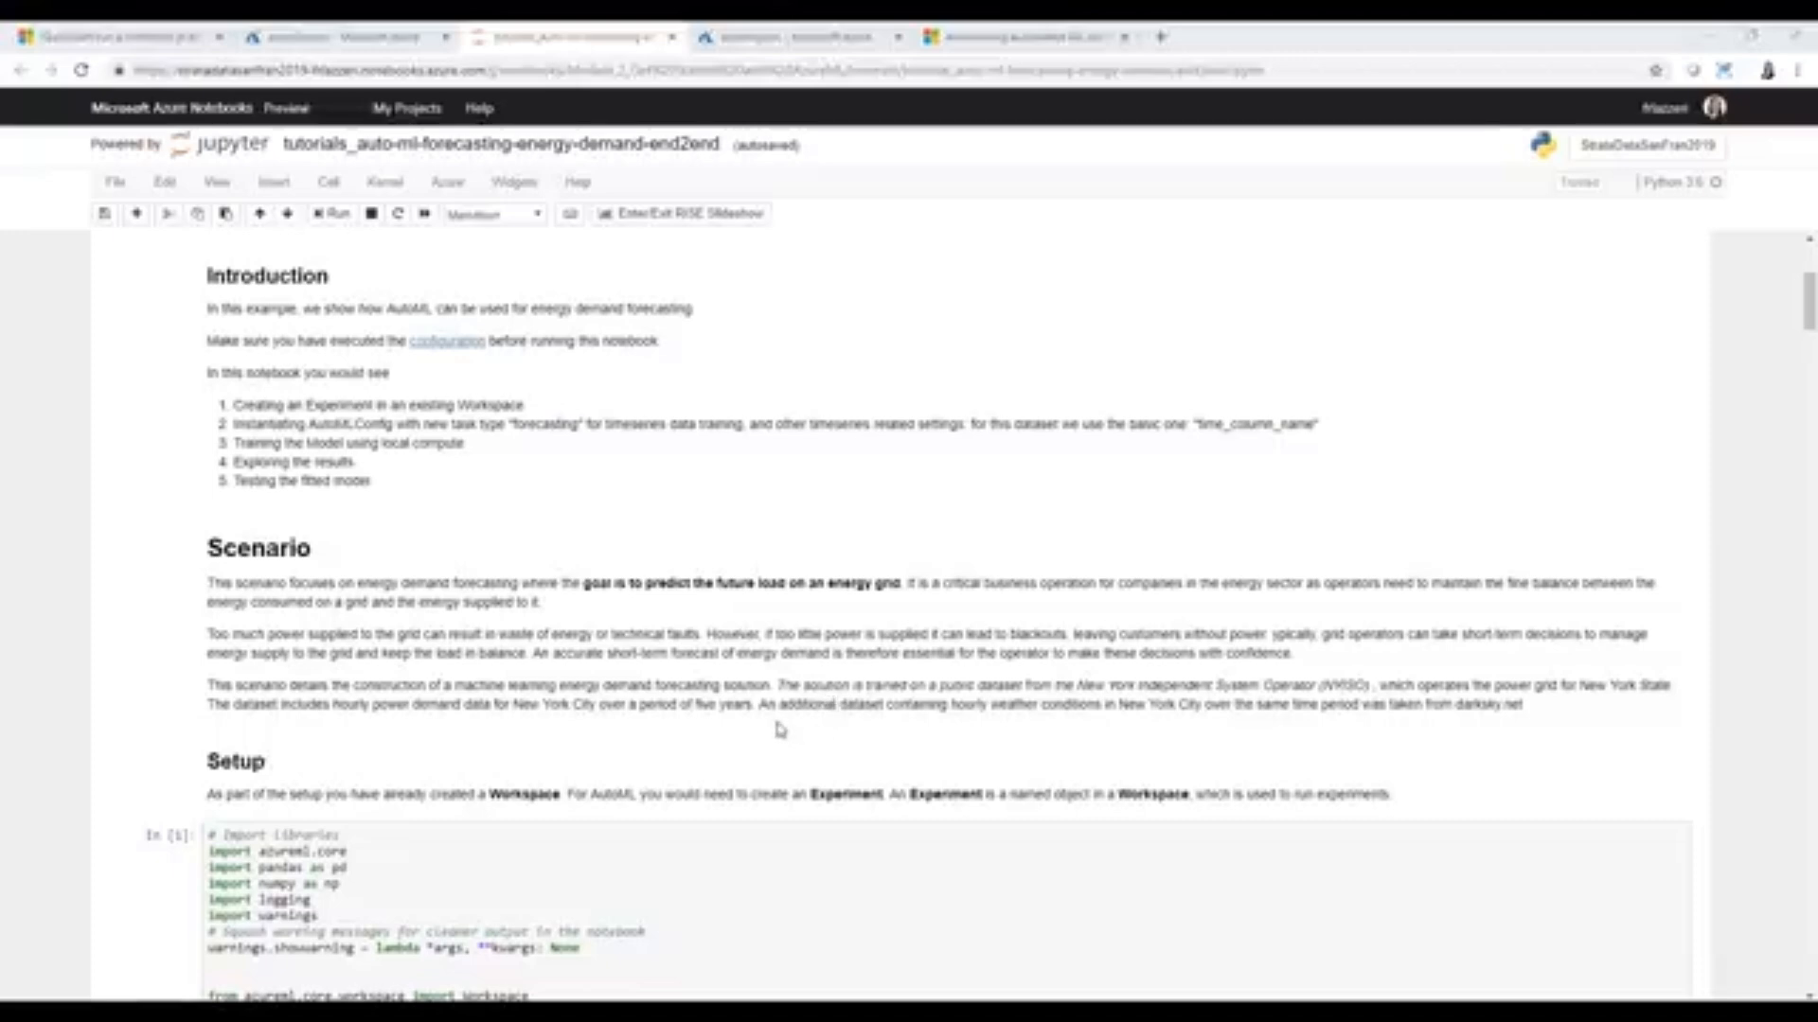
{"action": "mouse_move", "coordinate": [759, 725]}
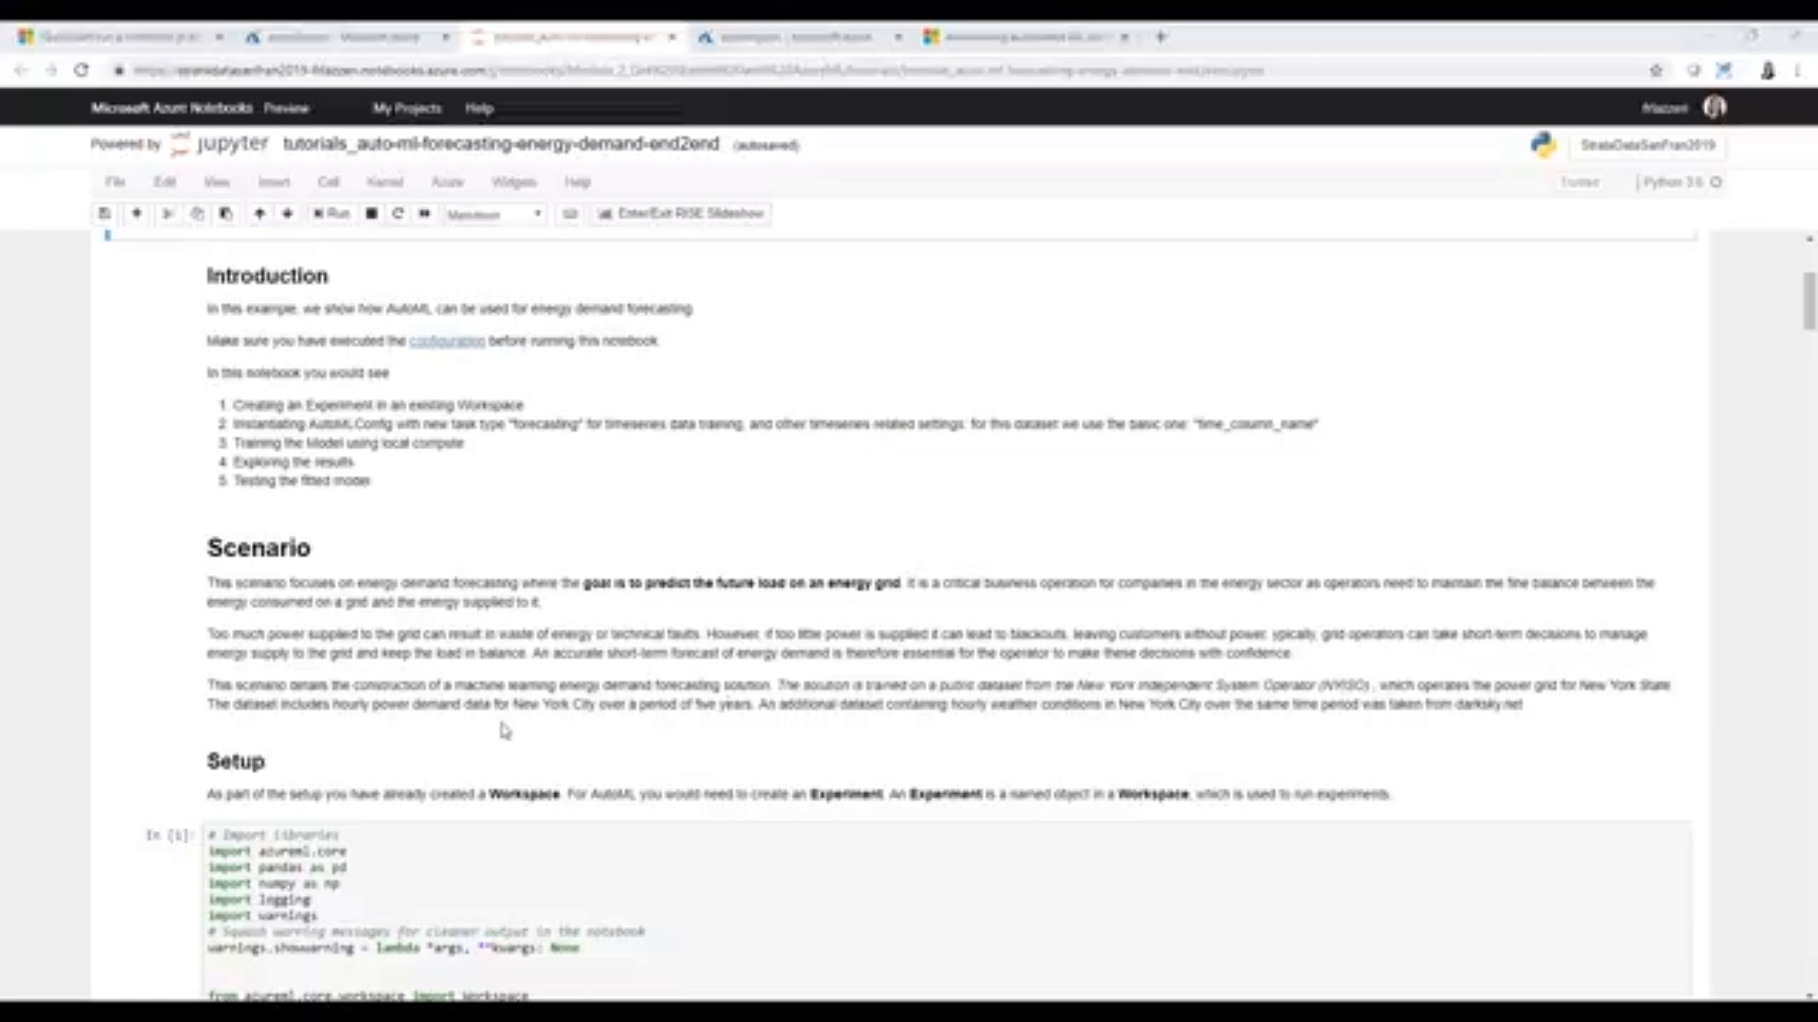
- Scroll to the Setup section and select the workspace retrieval code cell In [2]
{"action": "scroll", "scroll_direction": "down", "scroll_amount": 3}
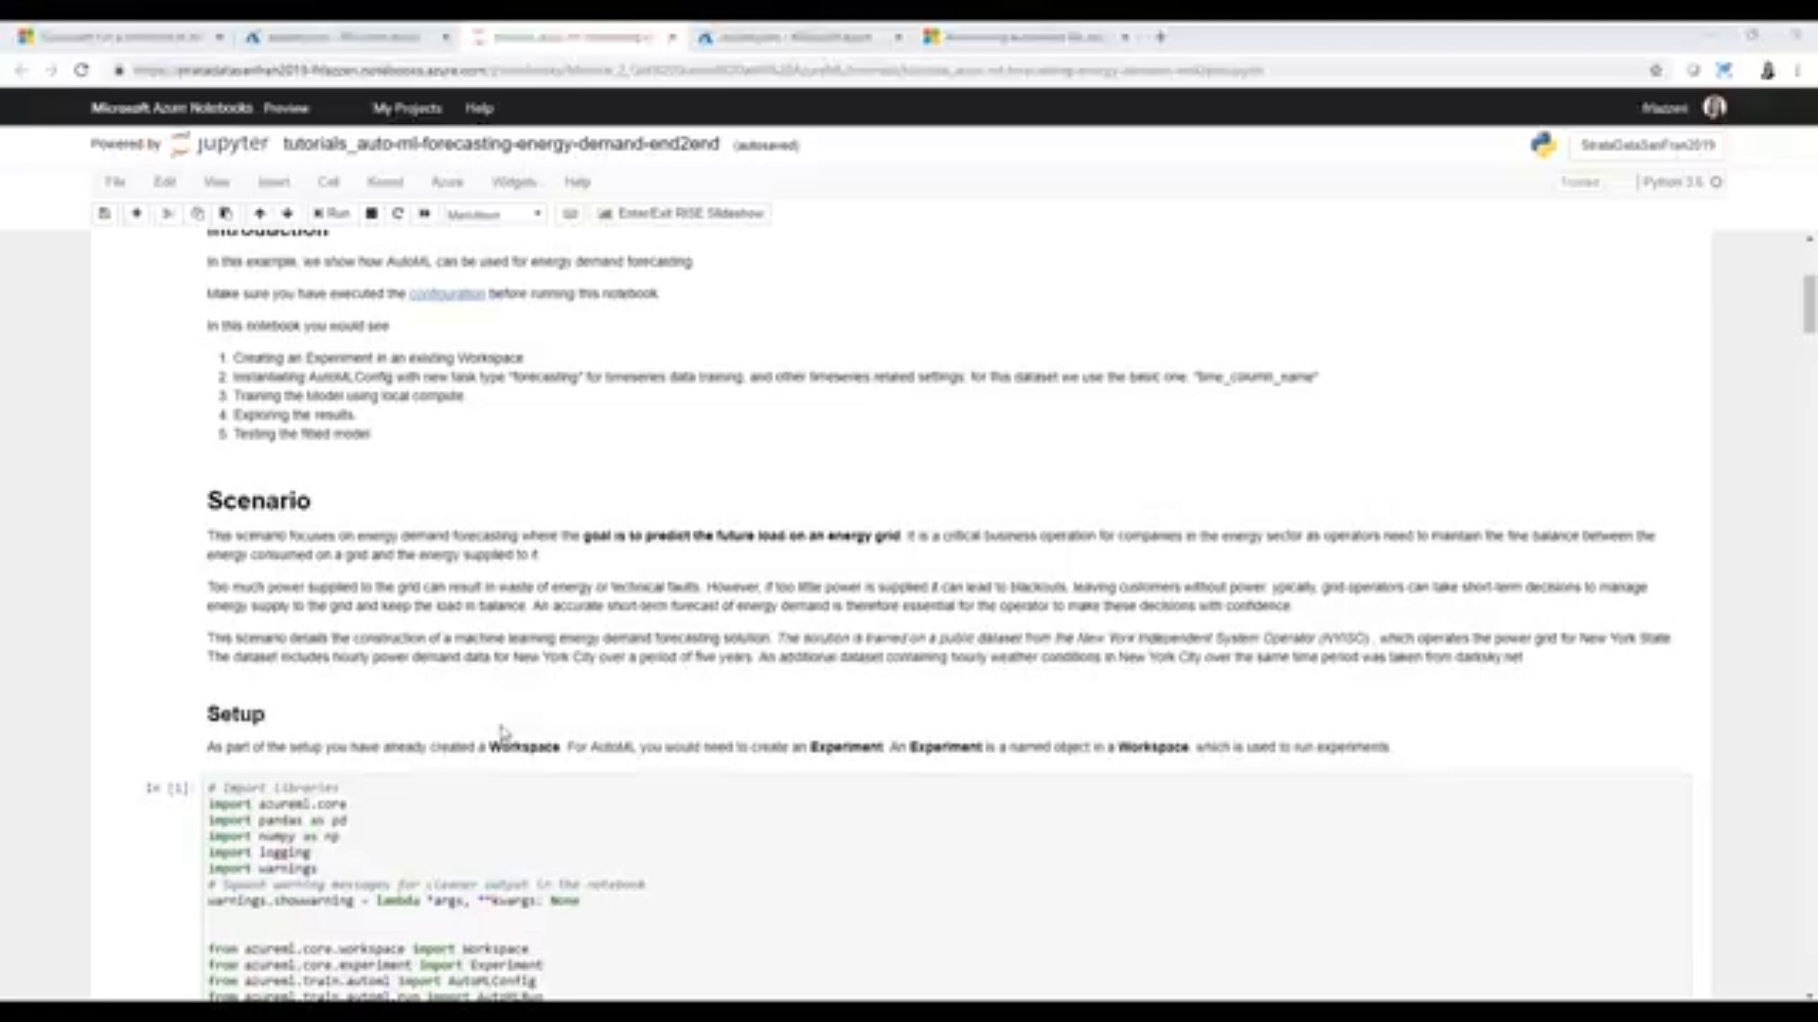
{"action": "scroll", "scroll_direction": "down", "scroll_amount": 3}
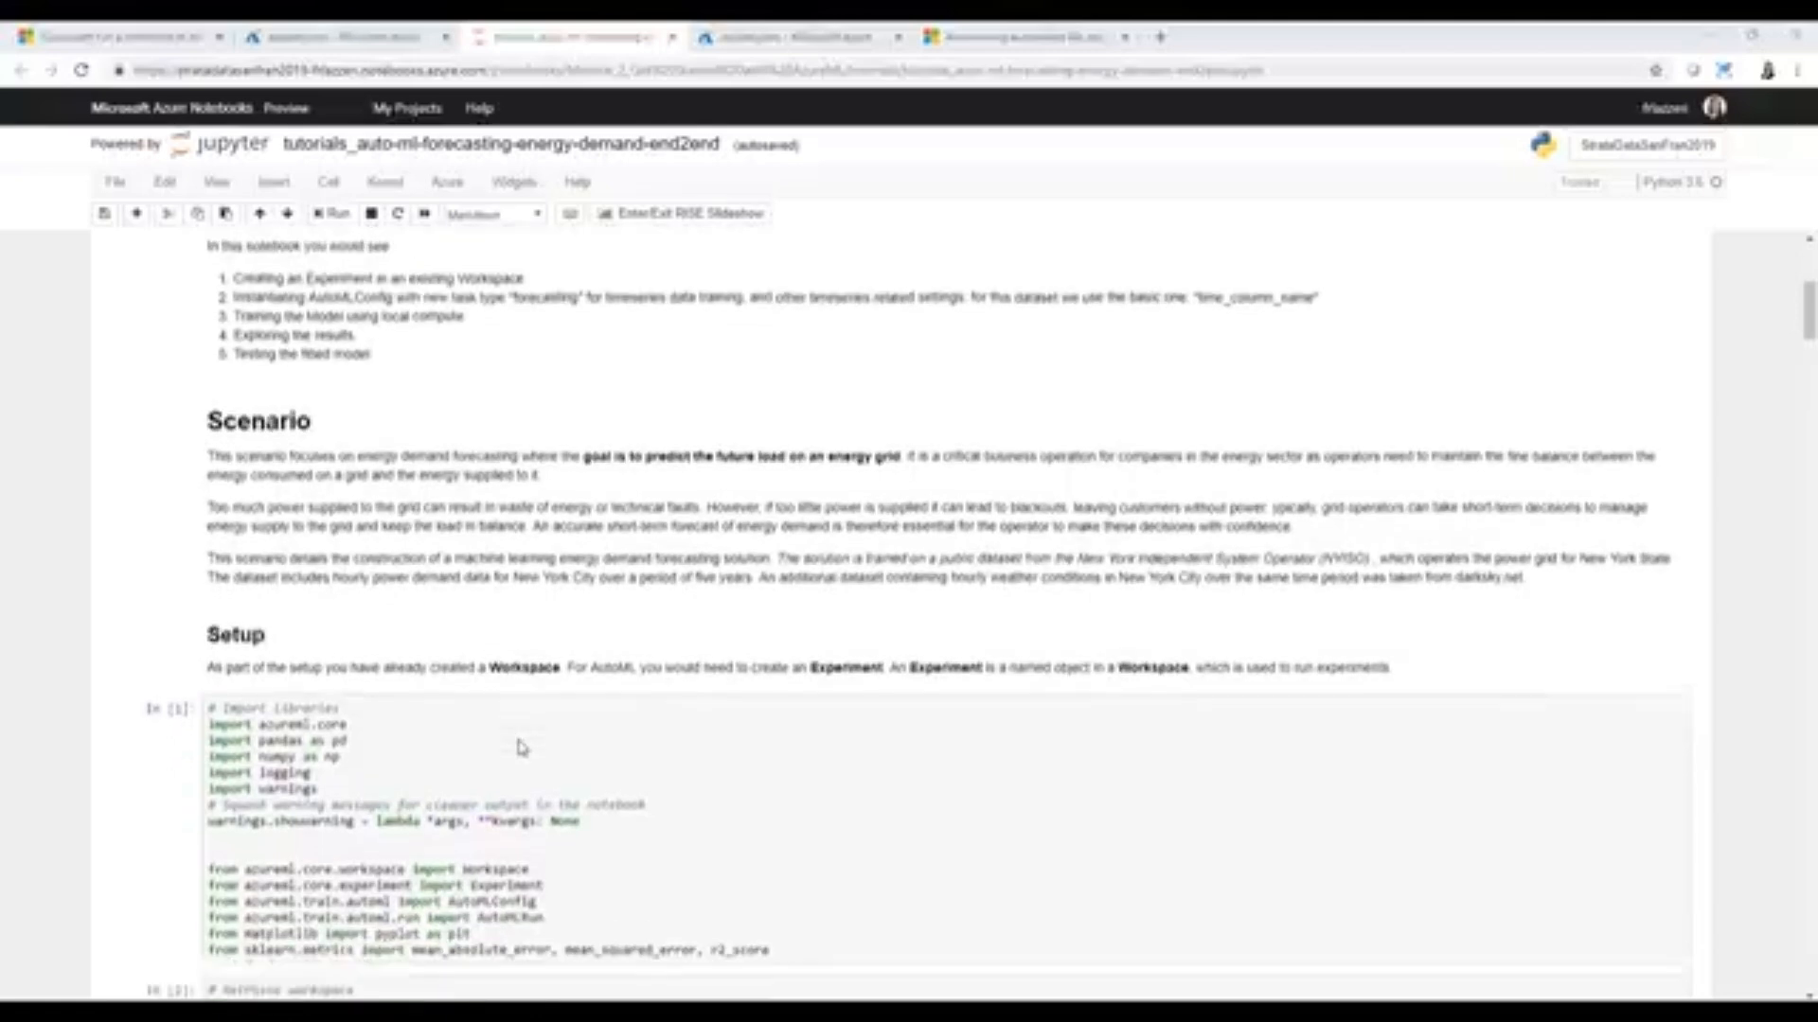
{"action": "scroll", "scroll_direction": "down", "scroll_amount": 3}
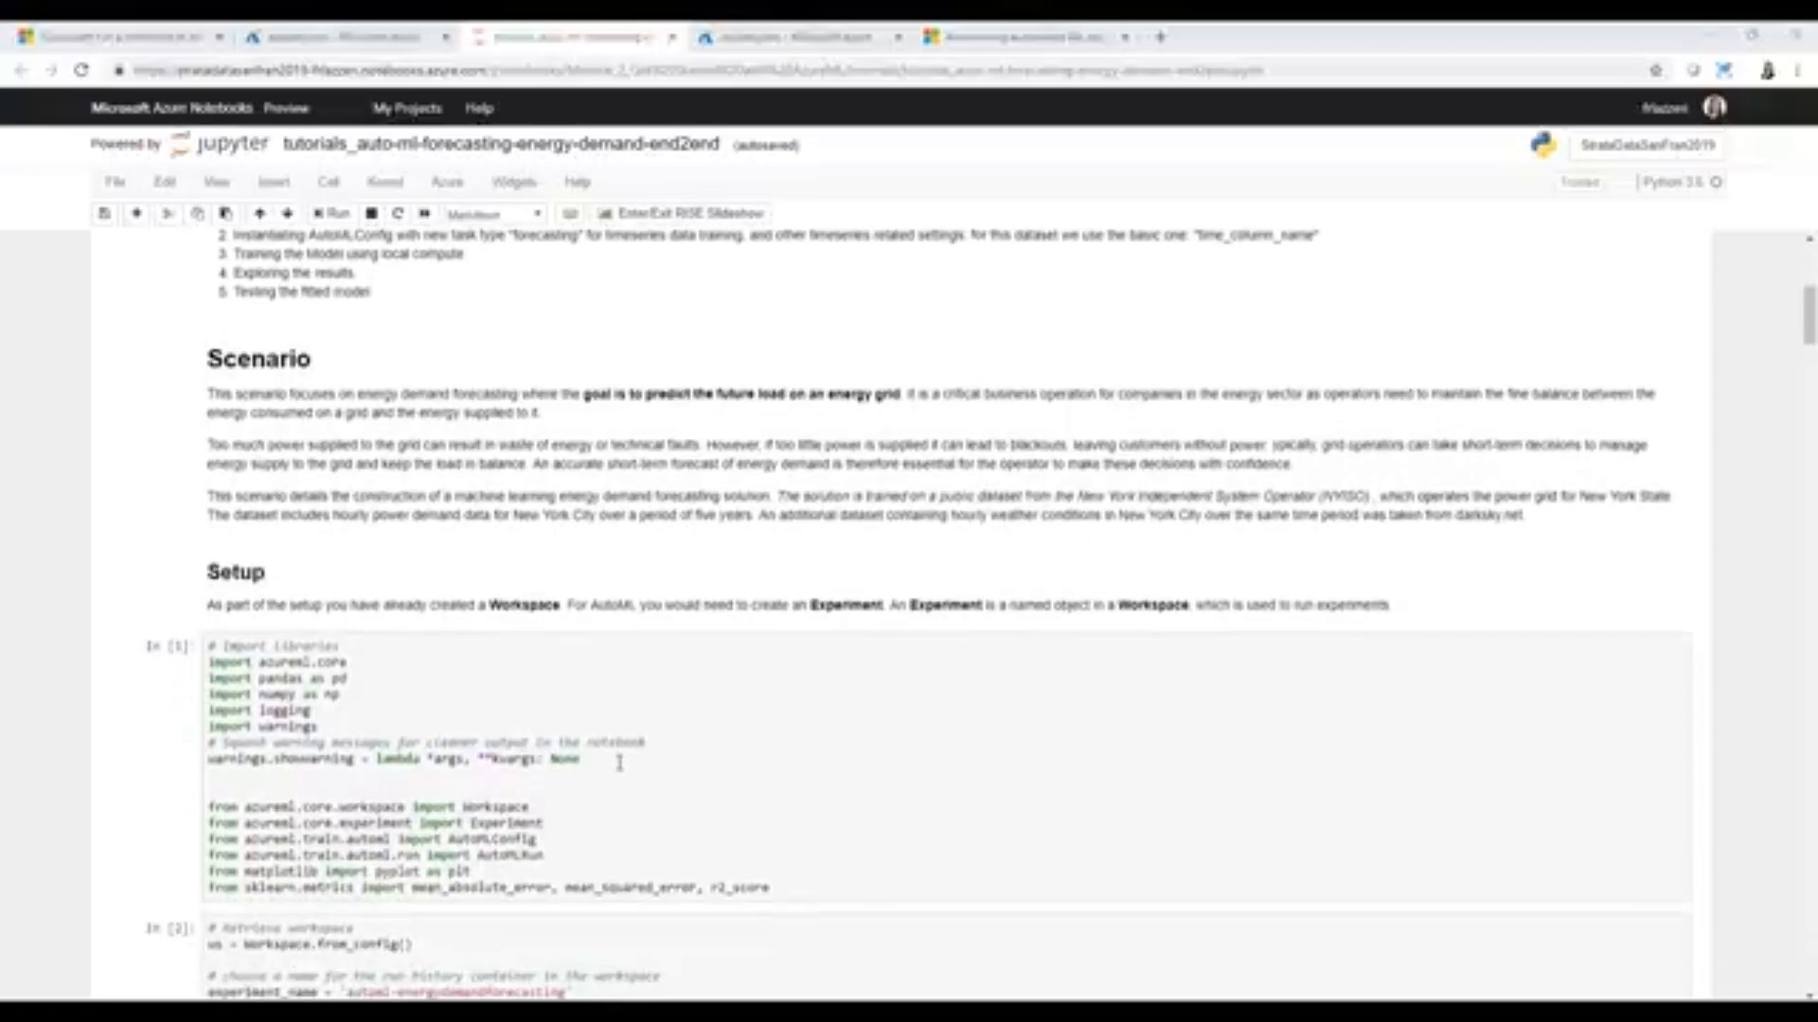
{"action": "scroll", "scroll_direction": "down", "scroll_amount": 3}
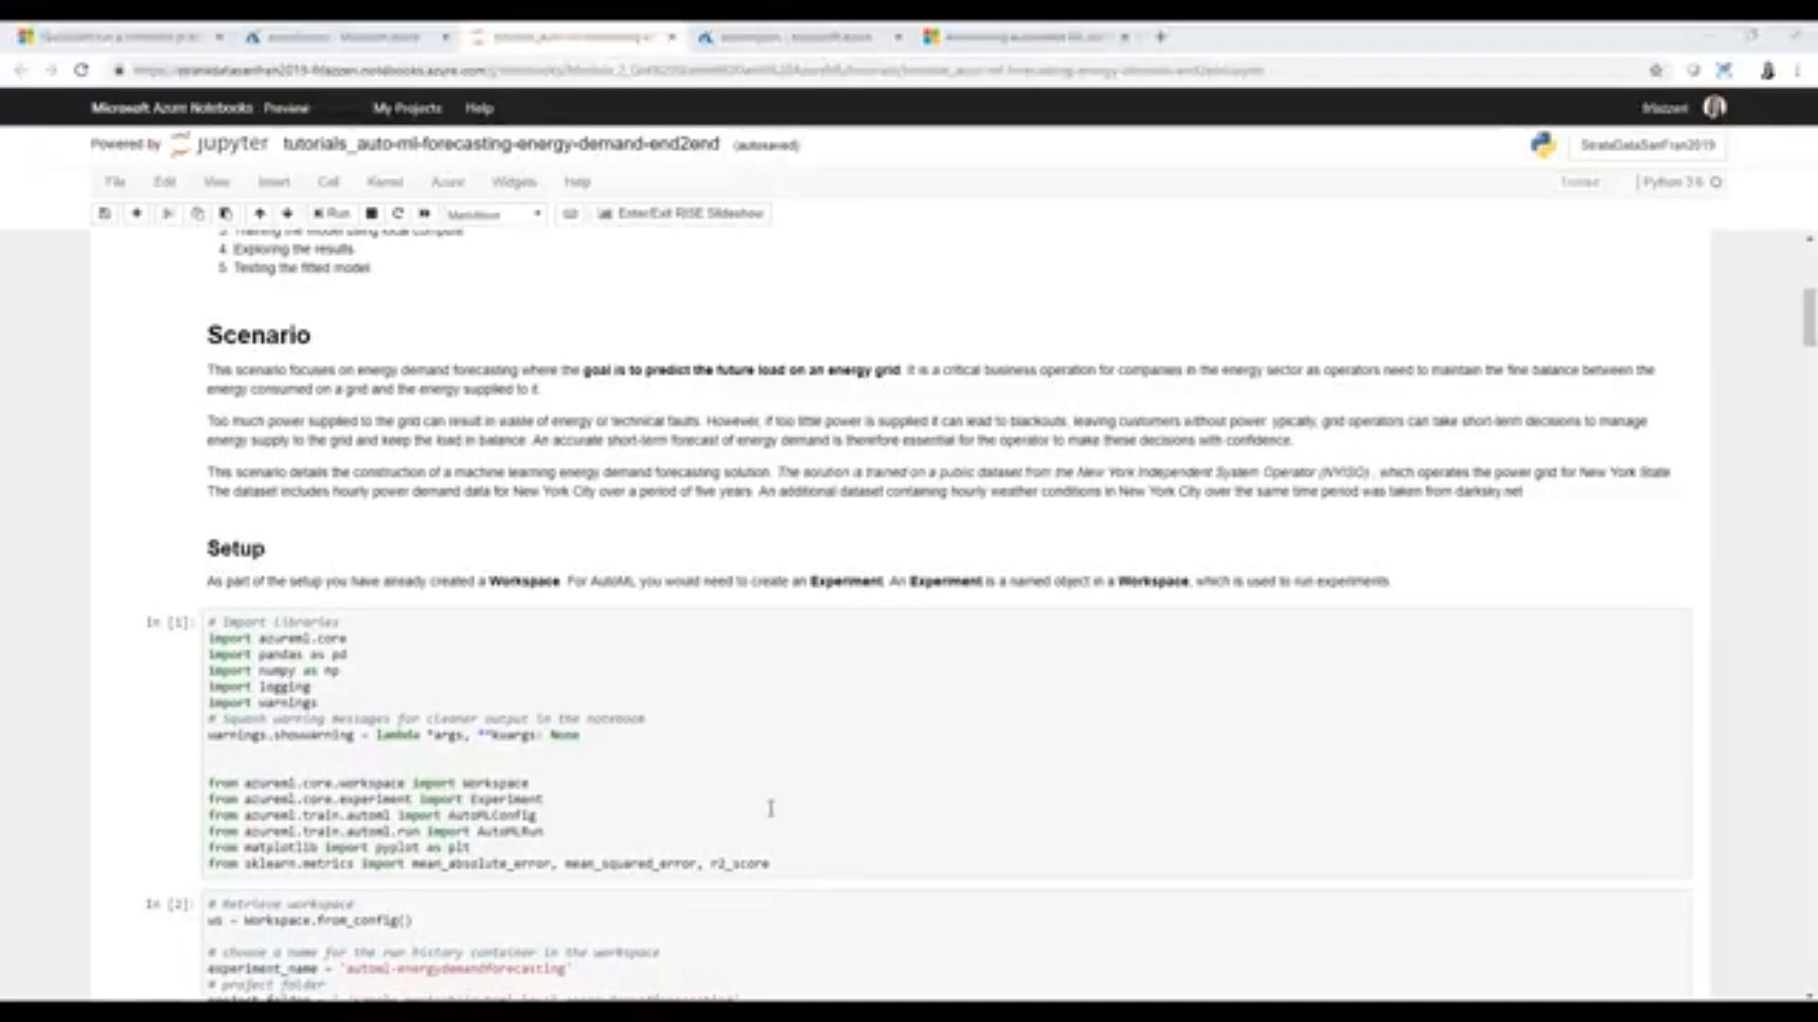
{"action": "mouse_move", "coordinate": [839, 788]}
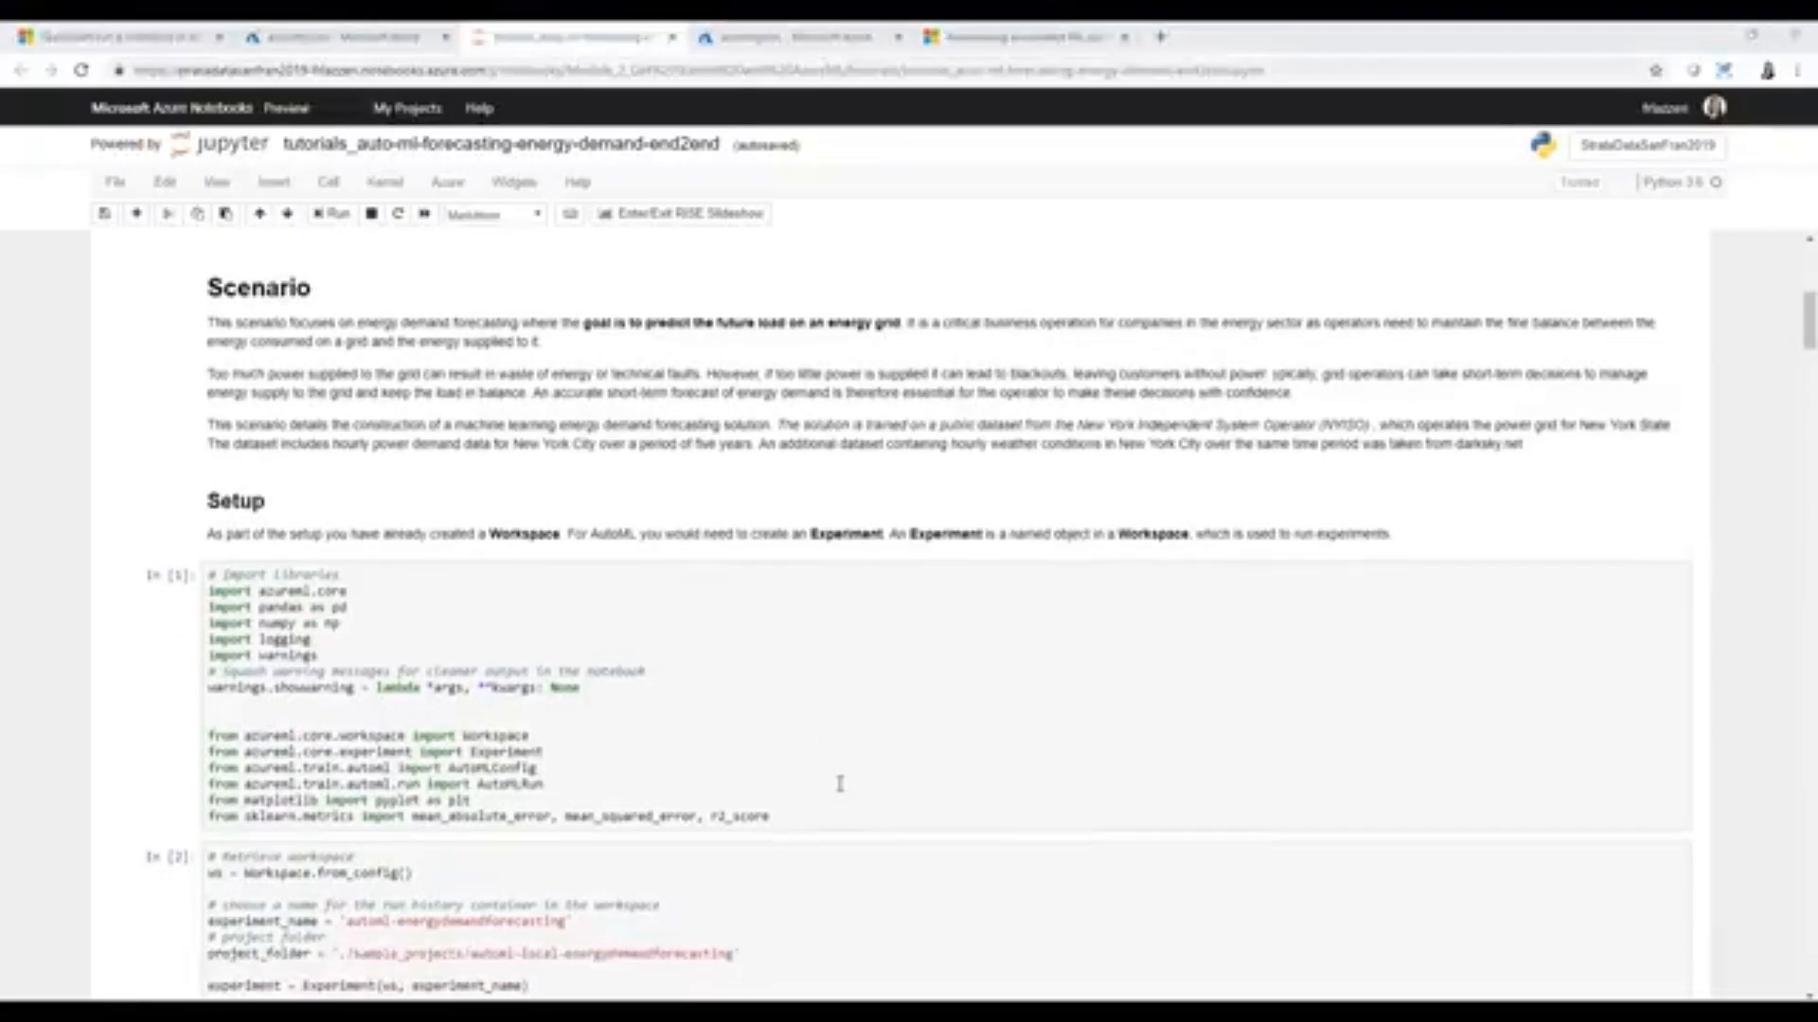
{"action": "scroll", "scroll_direction": "down", "scroll_amount": 3}
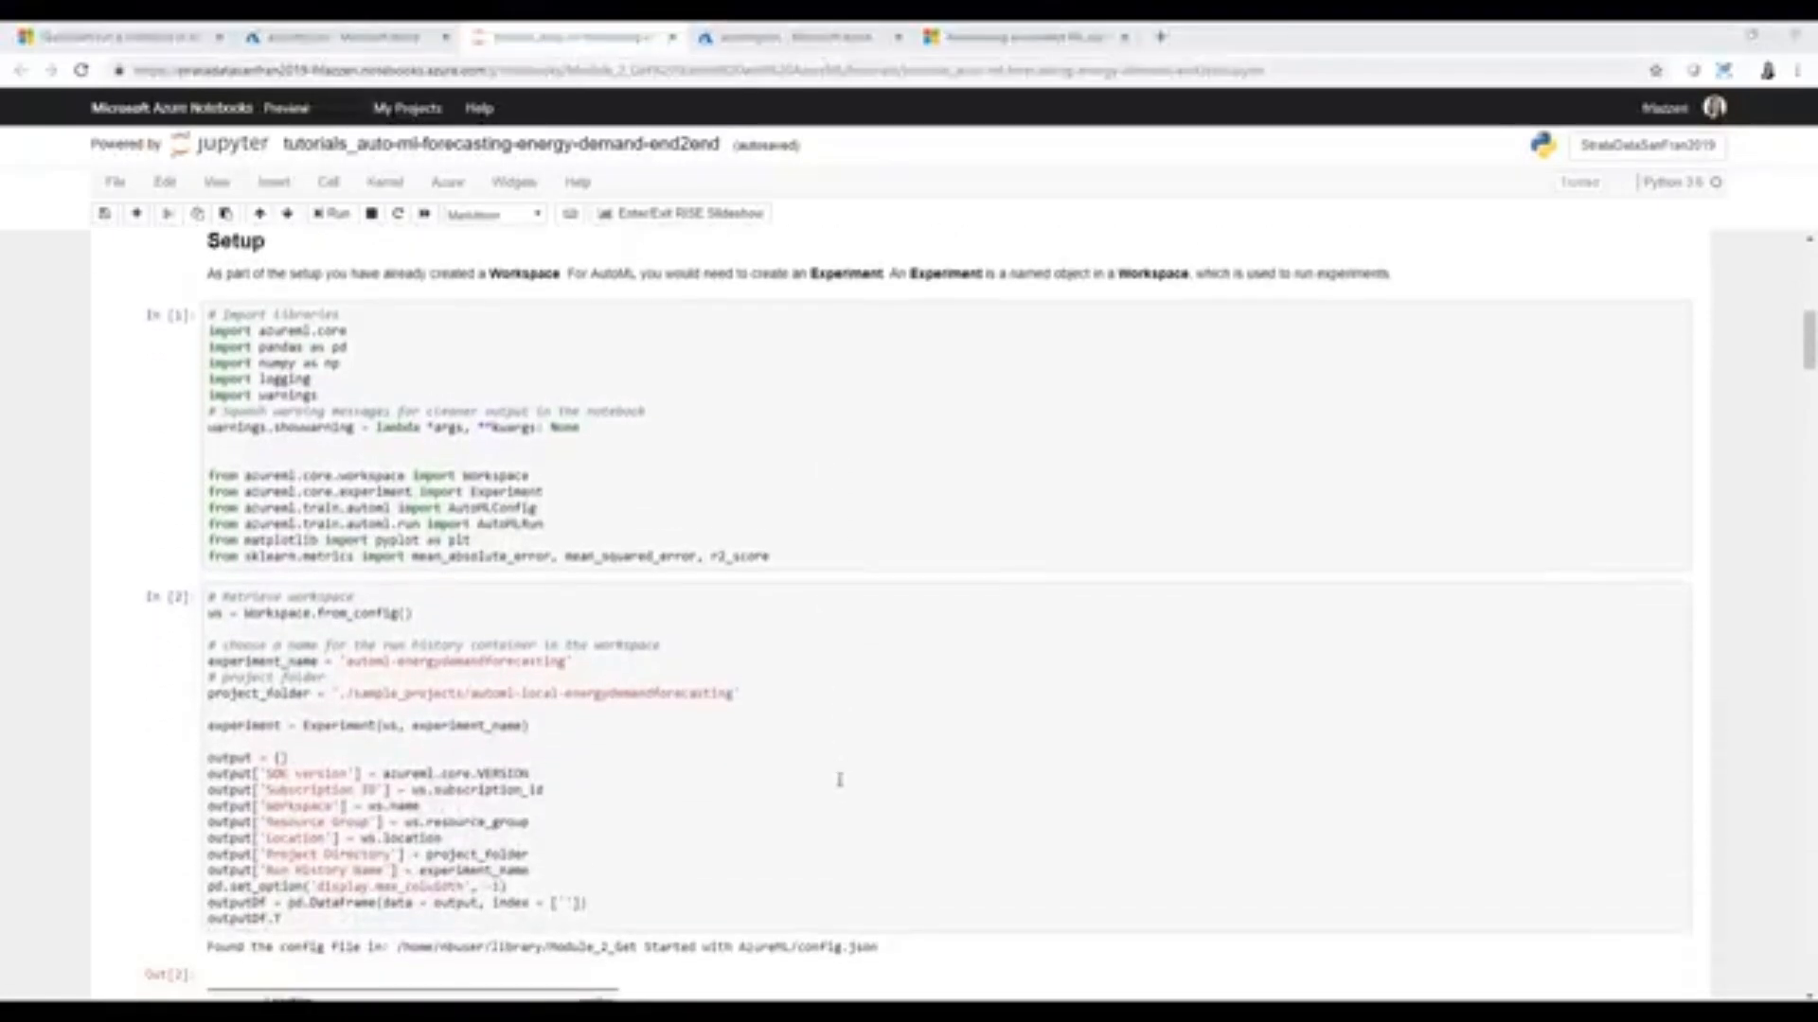
{"action": "left_click", "coordinate": [416, 605]}
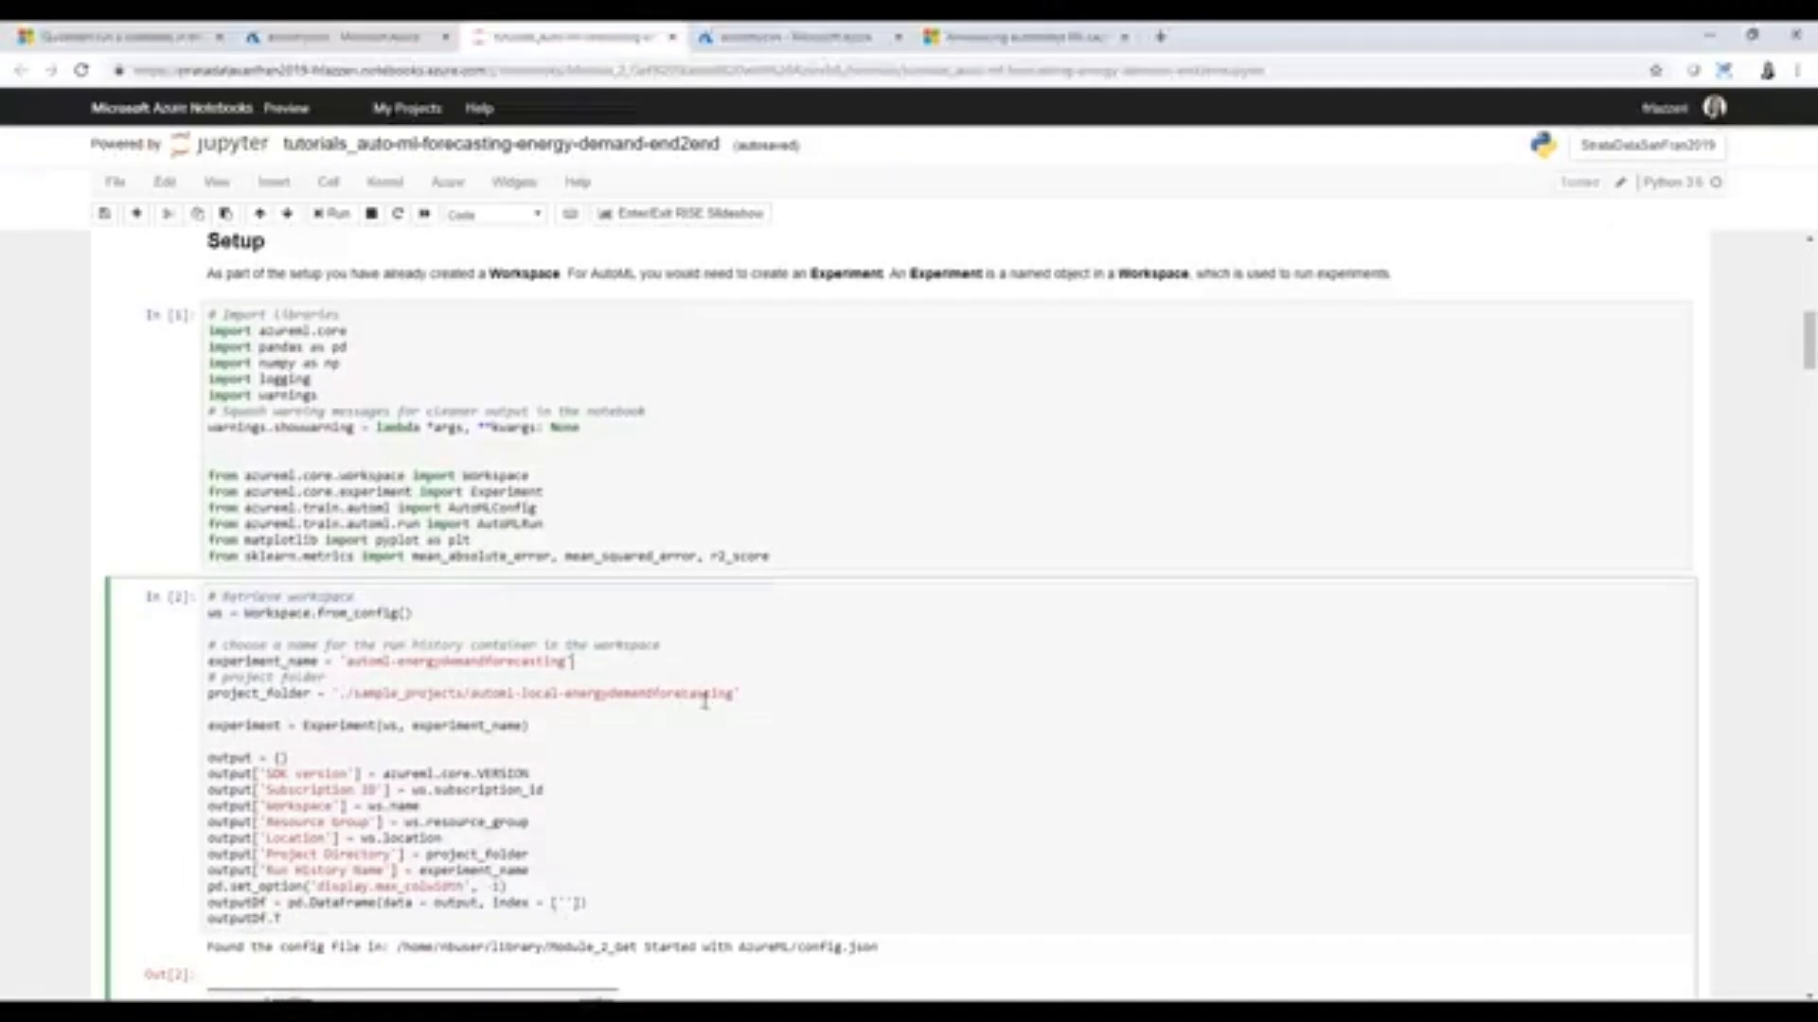
{"action": "scroll", "scroll_direction": "up", "scroll_amount": 3}
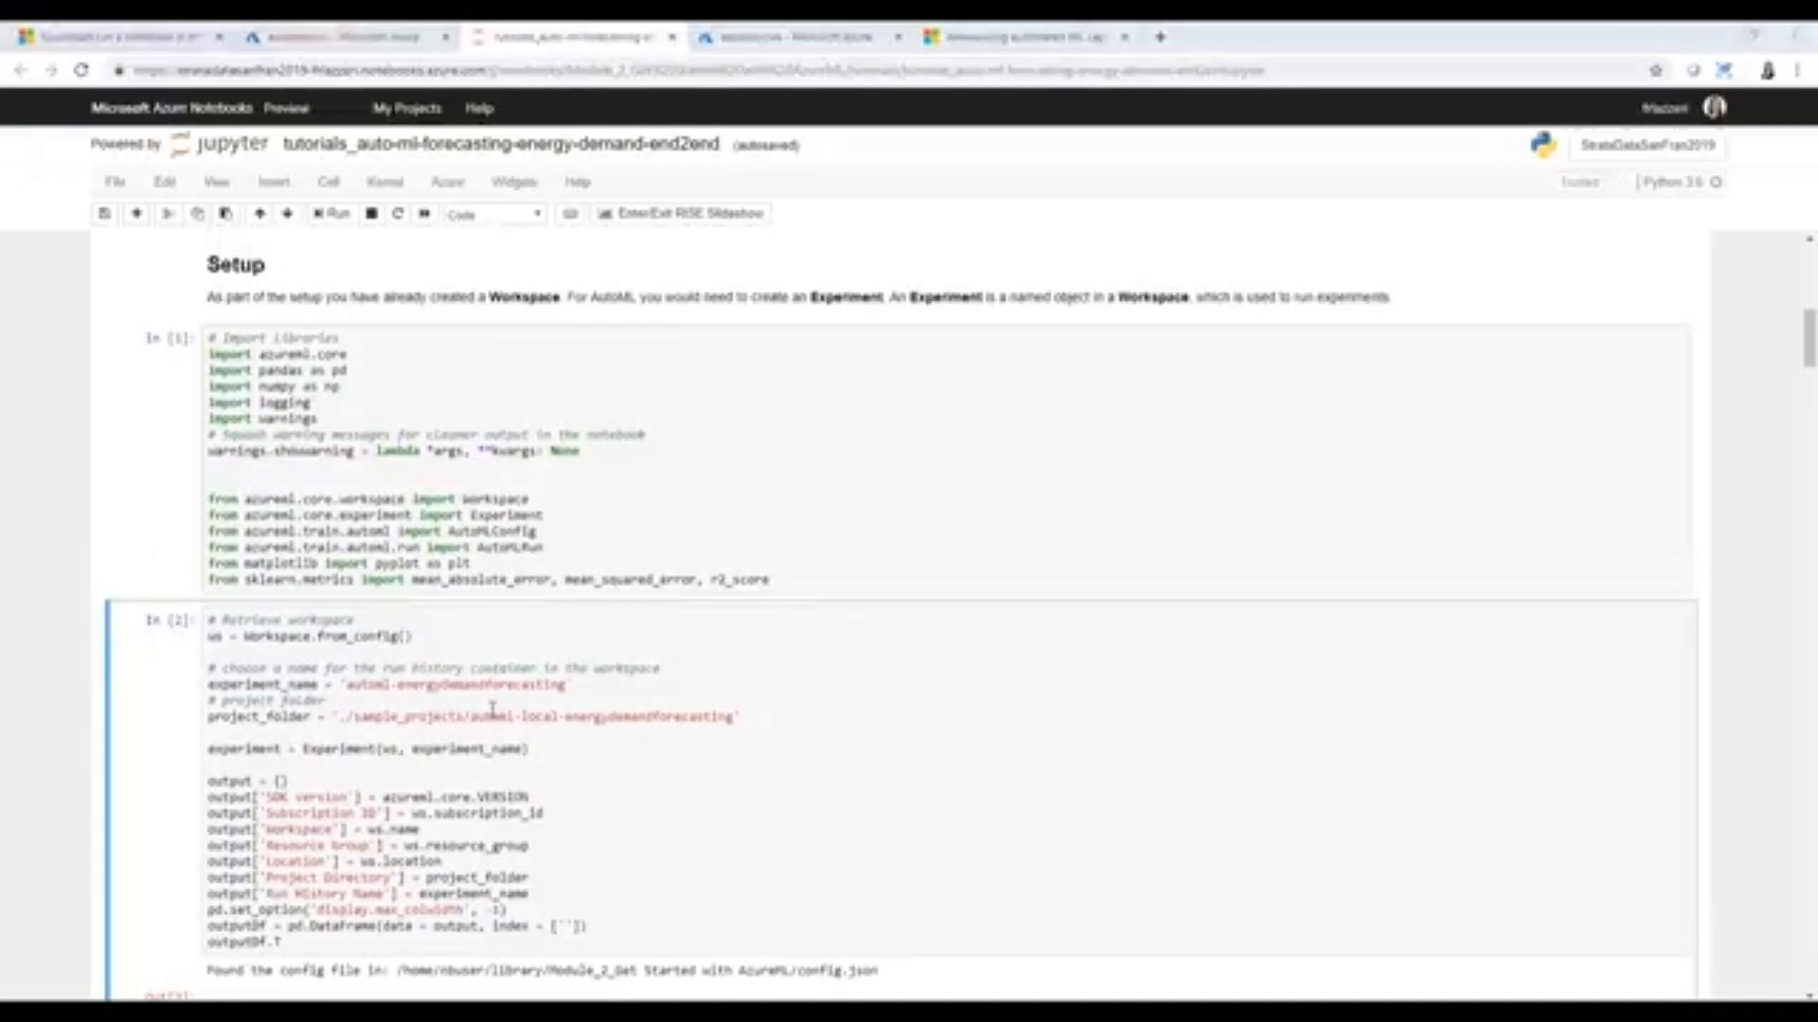
{"action": "scroll", "scroll_direction": "down", "scroll_amount": 3}
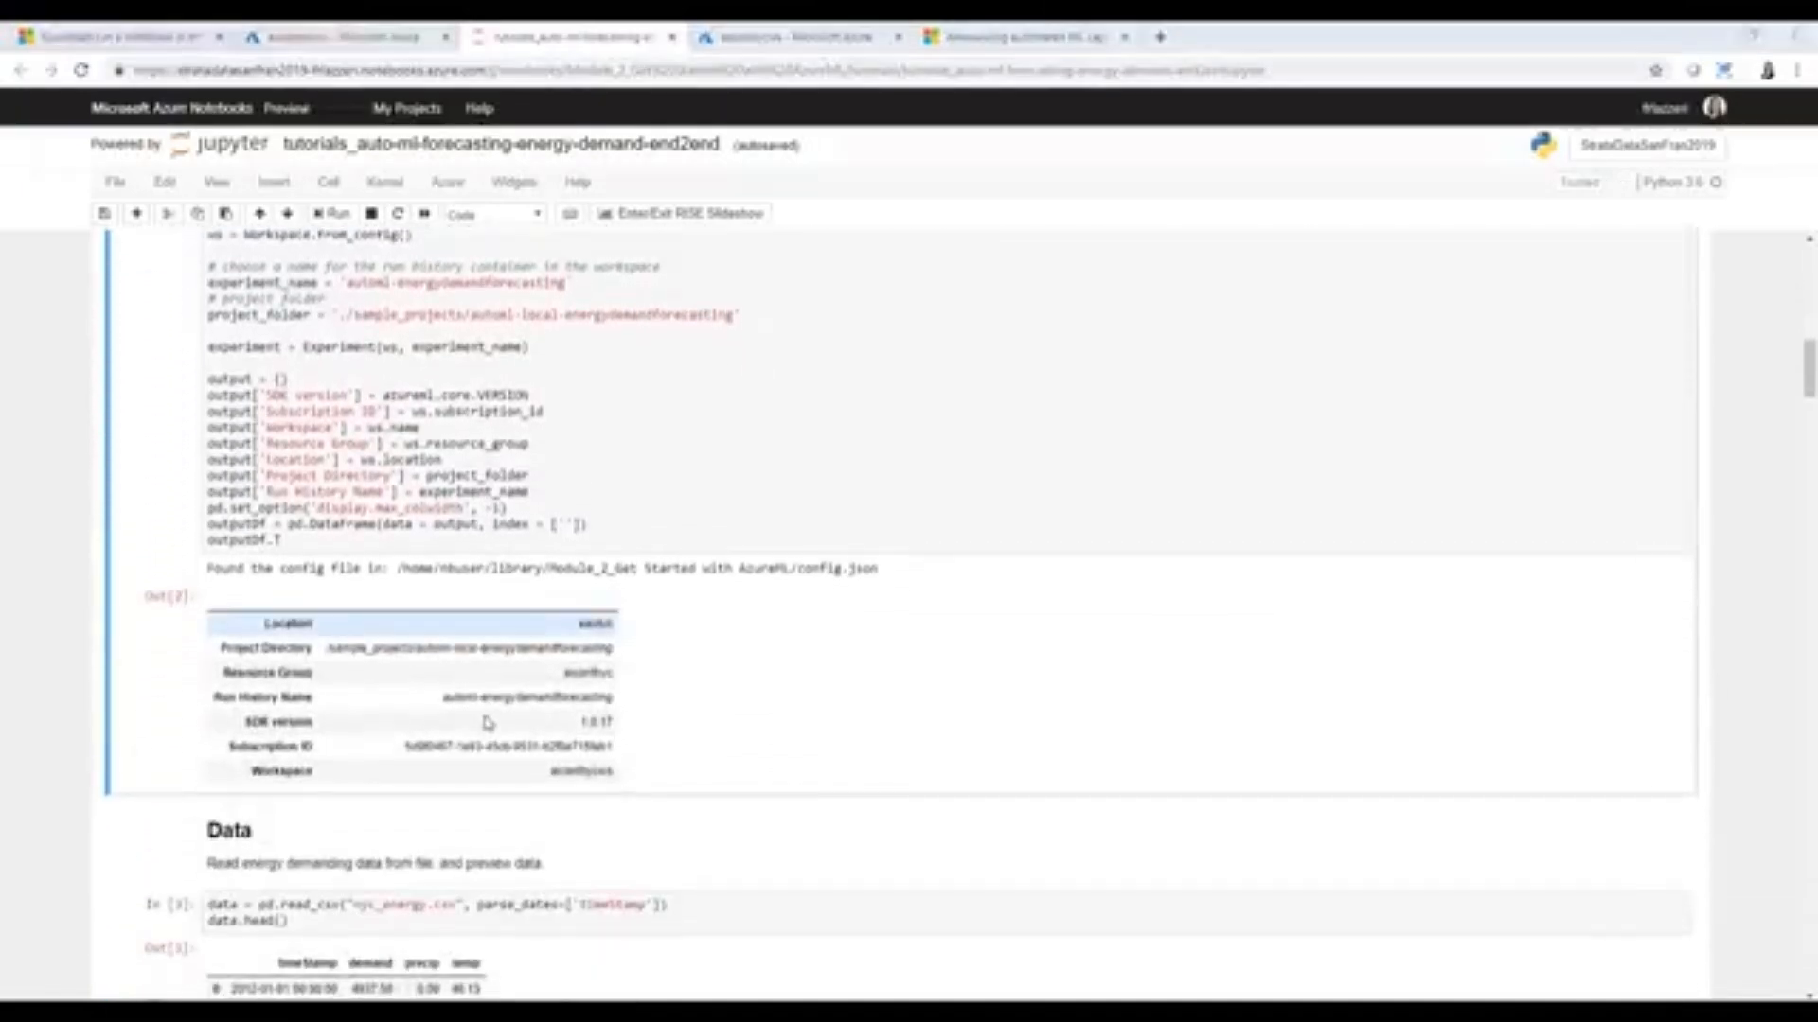
{"action": "scroll", "scroll_direction": "down", "scroll_amount": 3}
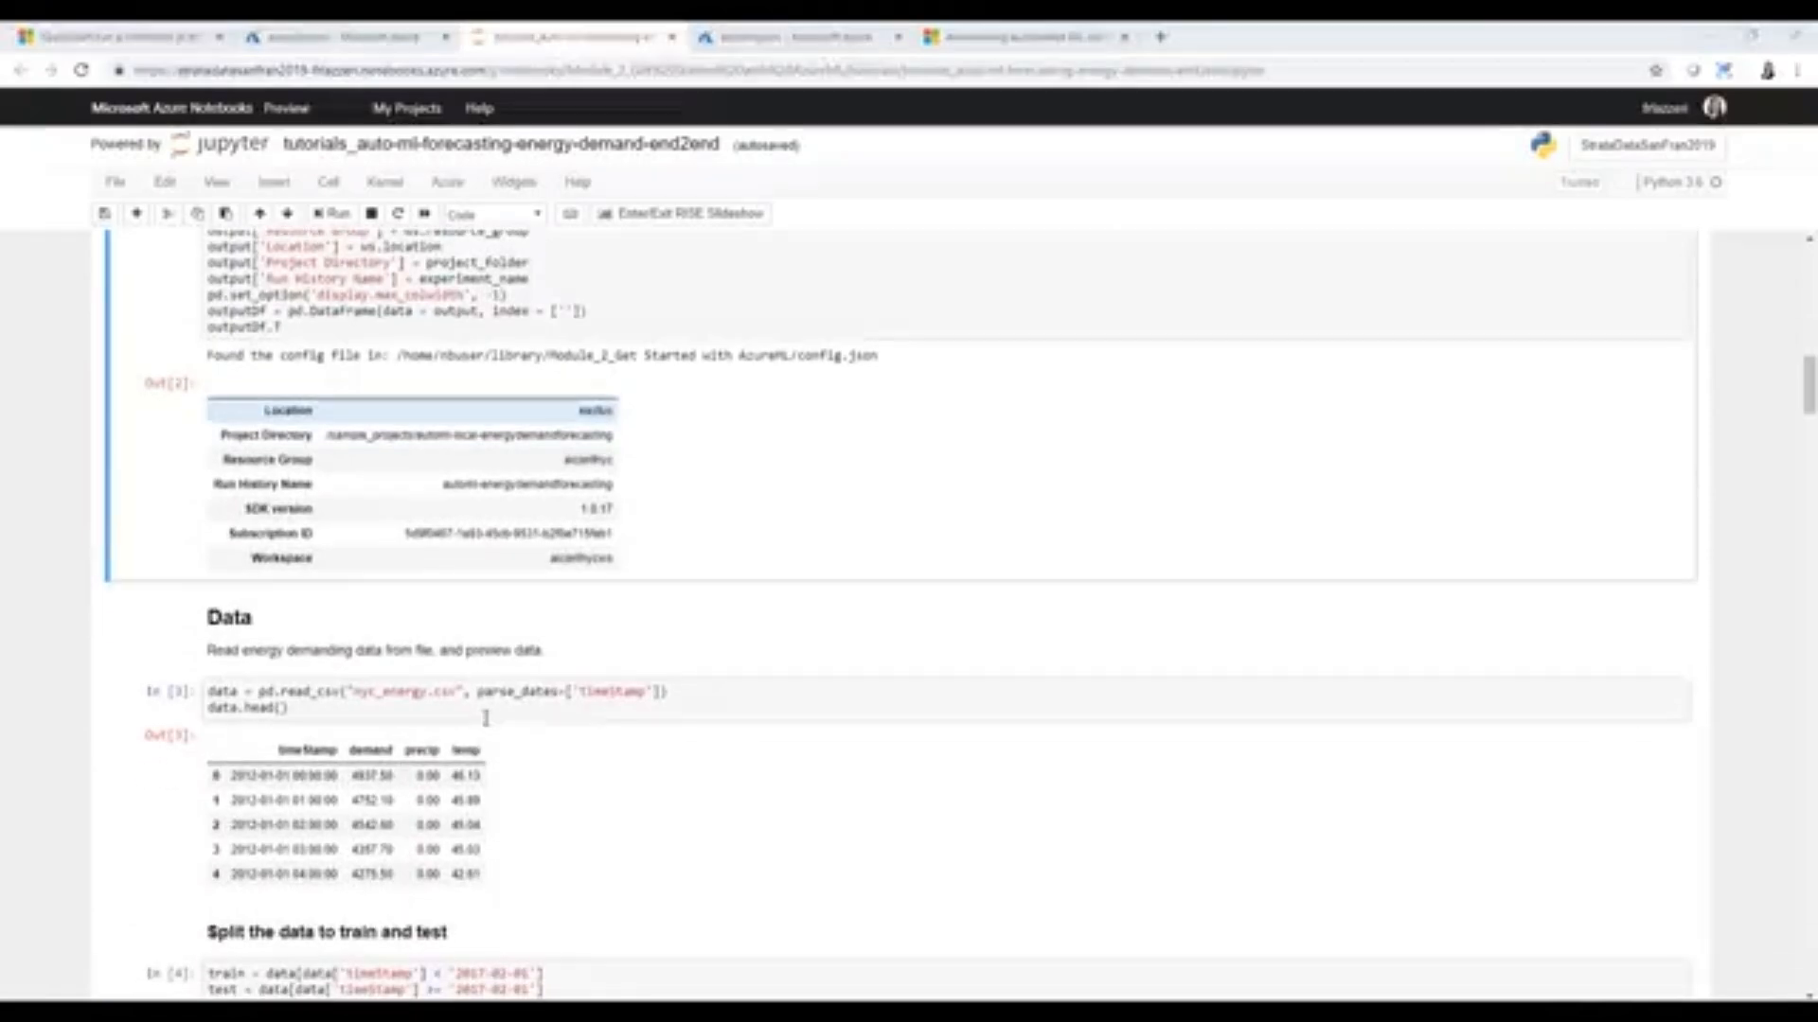
{"action": "scroll", "scroll_direction": "down", "scroll_amount": 3}
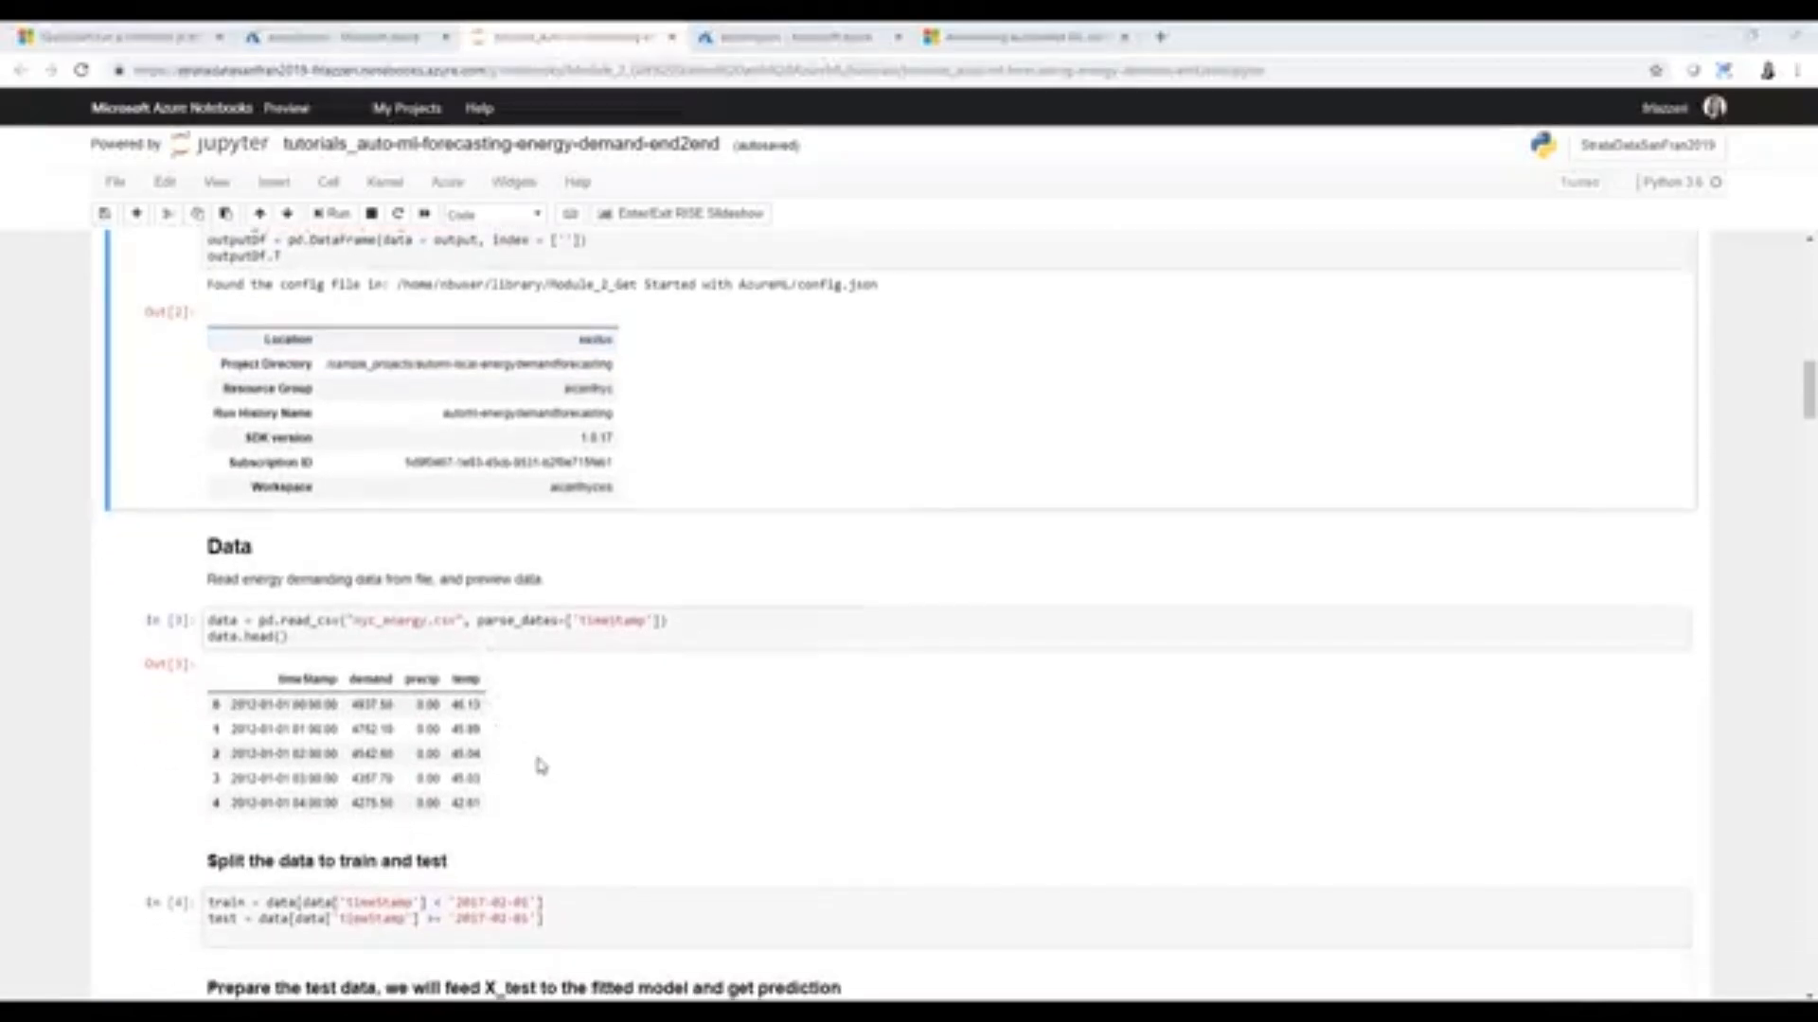
{"action": "scroll", "scroll_direction": "down", "scroll_amount": 3}
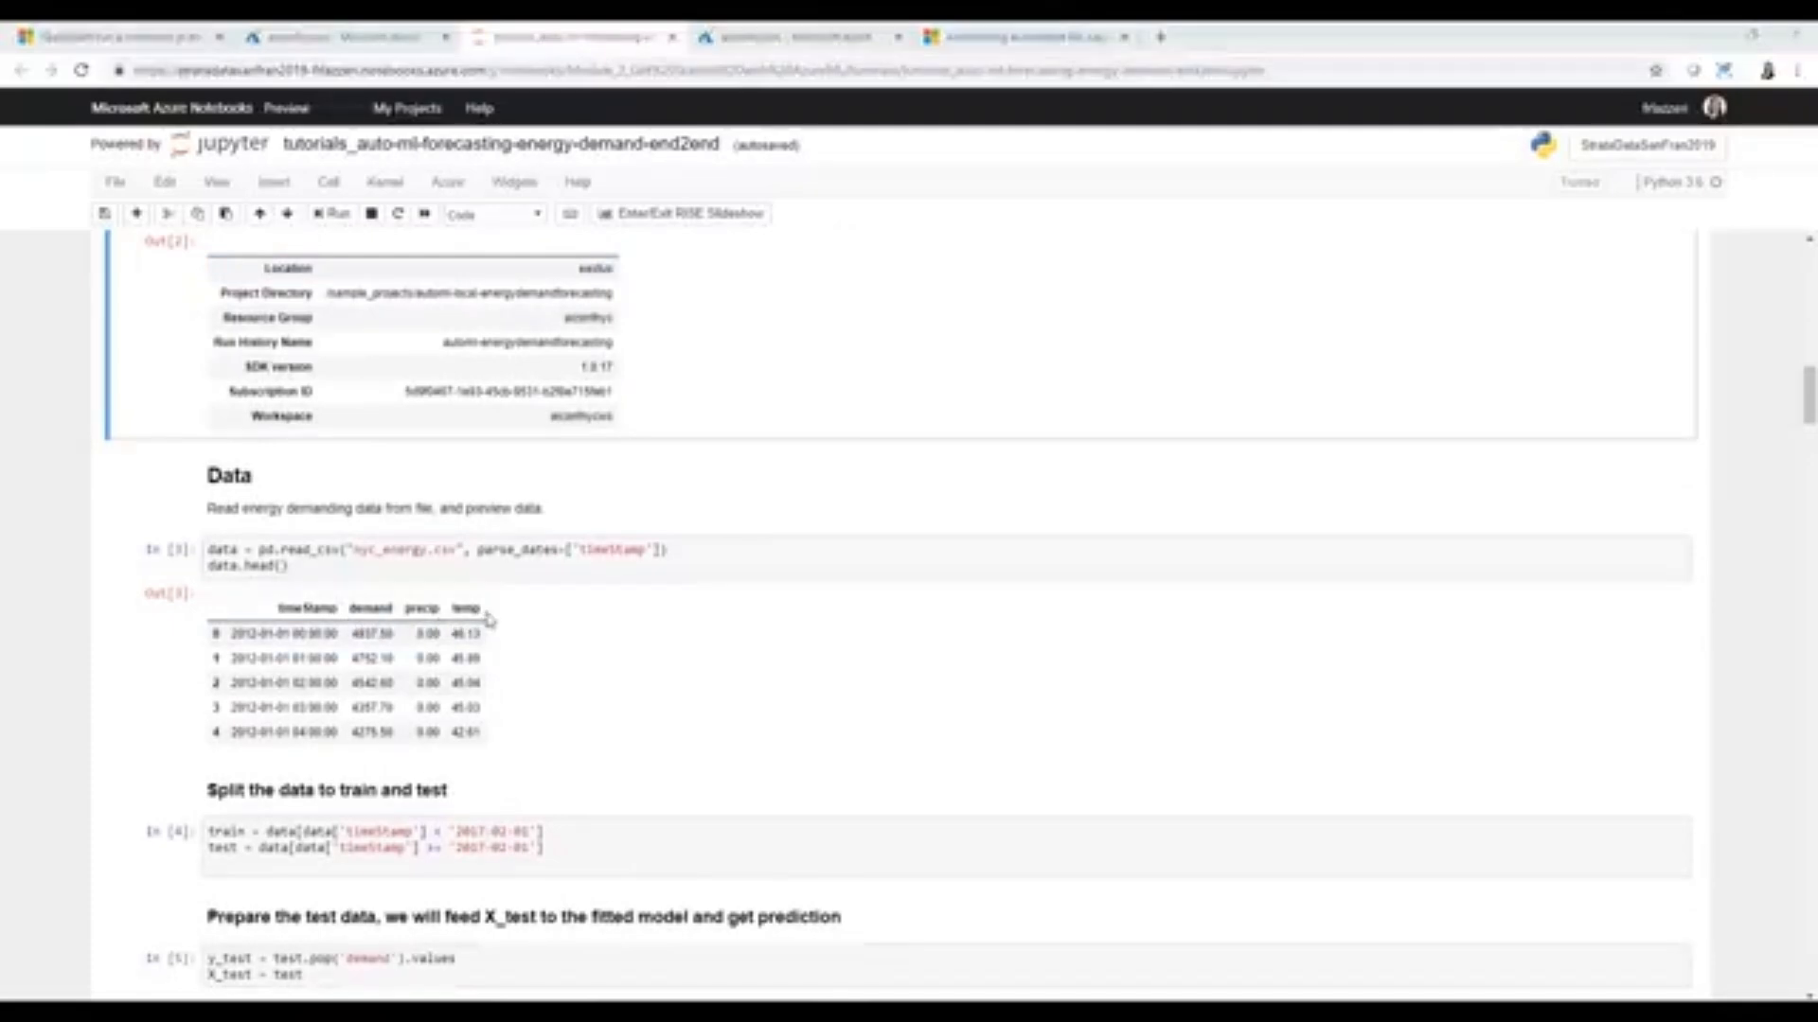
{"action": "scroll", "scroll_direction": "down", "scroll_amount": 3}
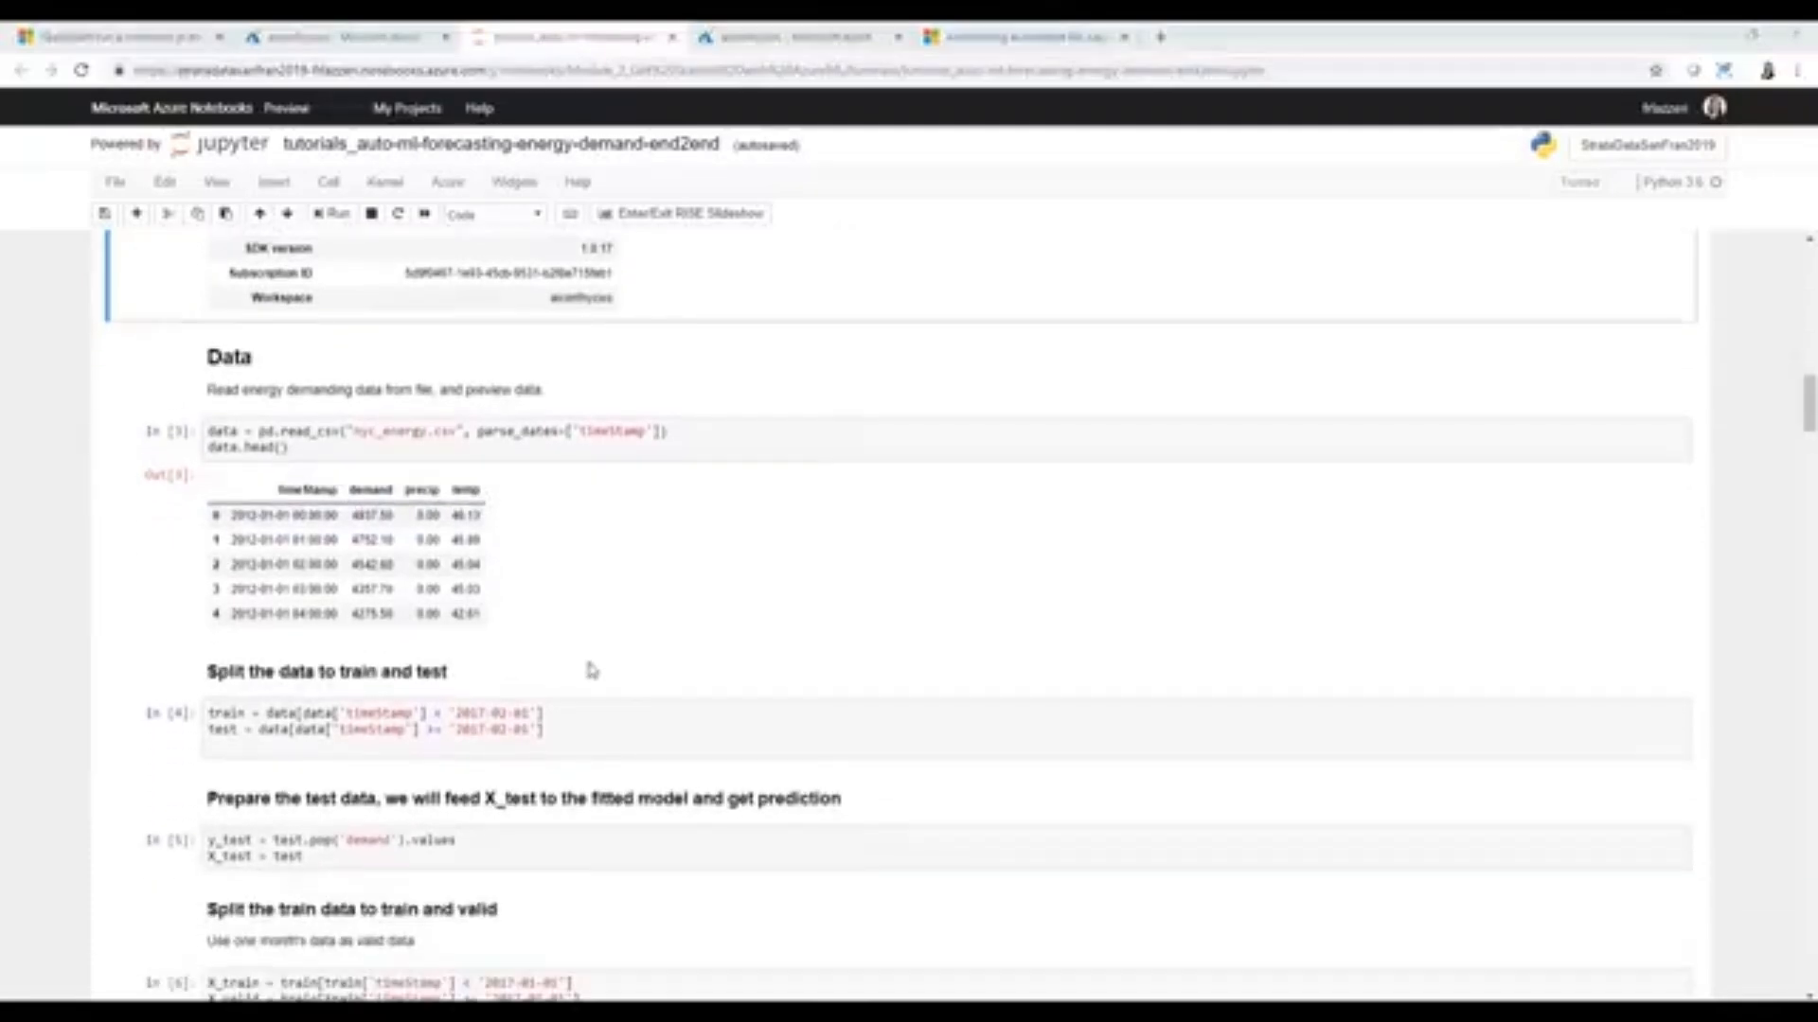
{"action": "scroll", "scroll_direction": "down", "scroll_amount": 3}
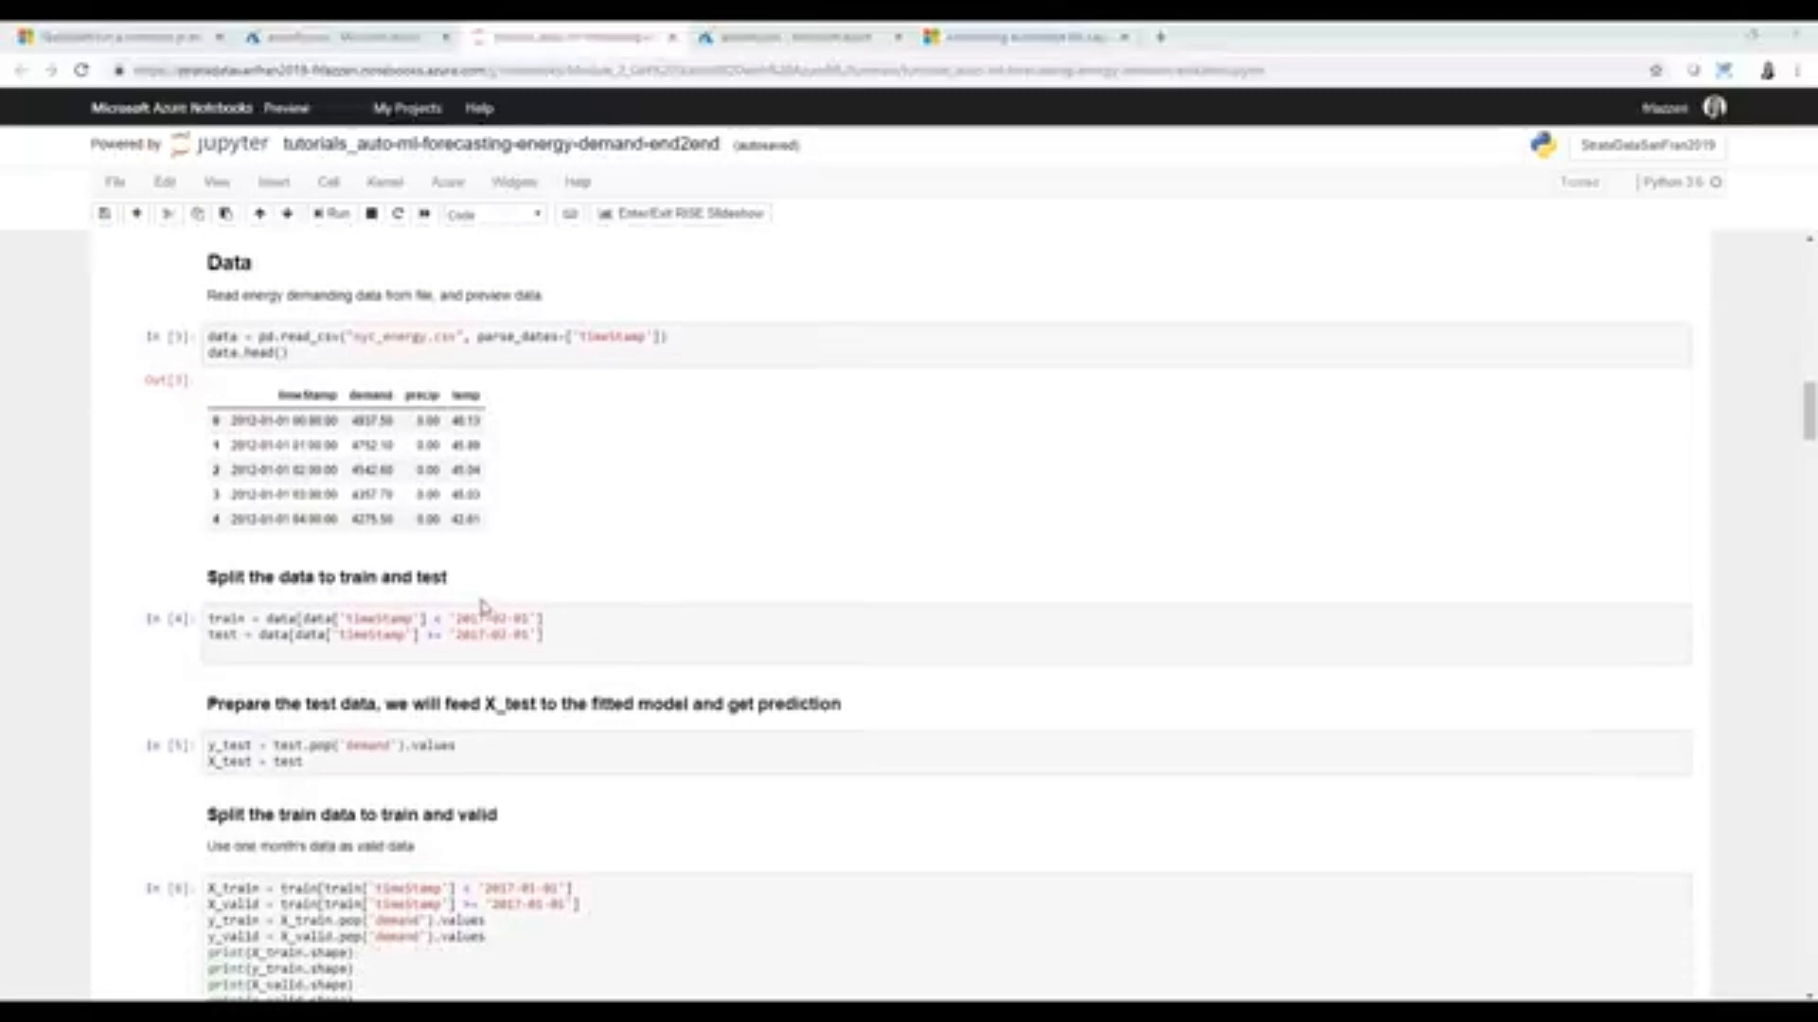
{"action": "scroll", "scroll_direction": "down", "scroll_amount": 3}
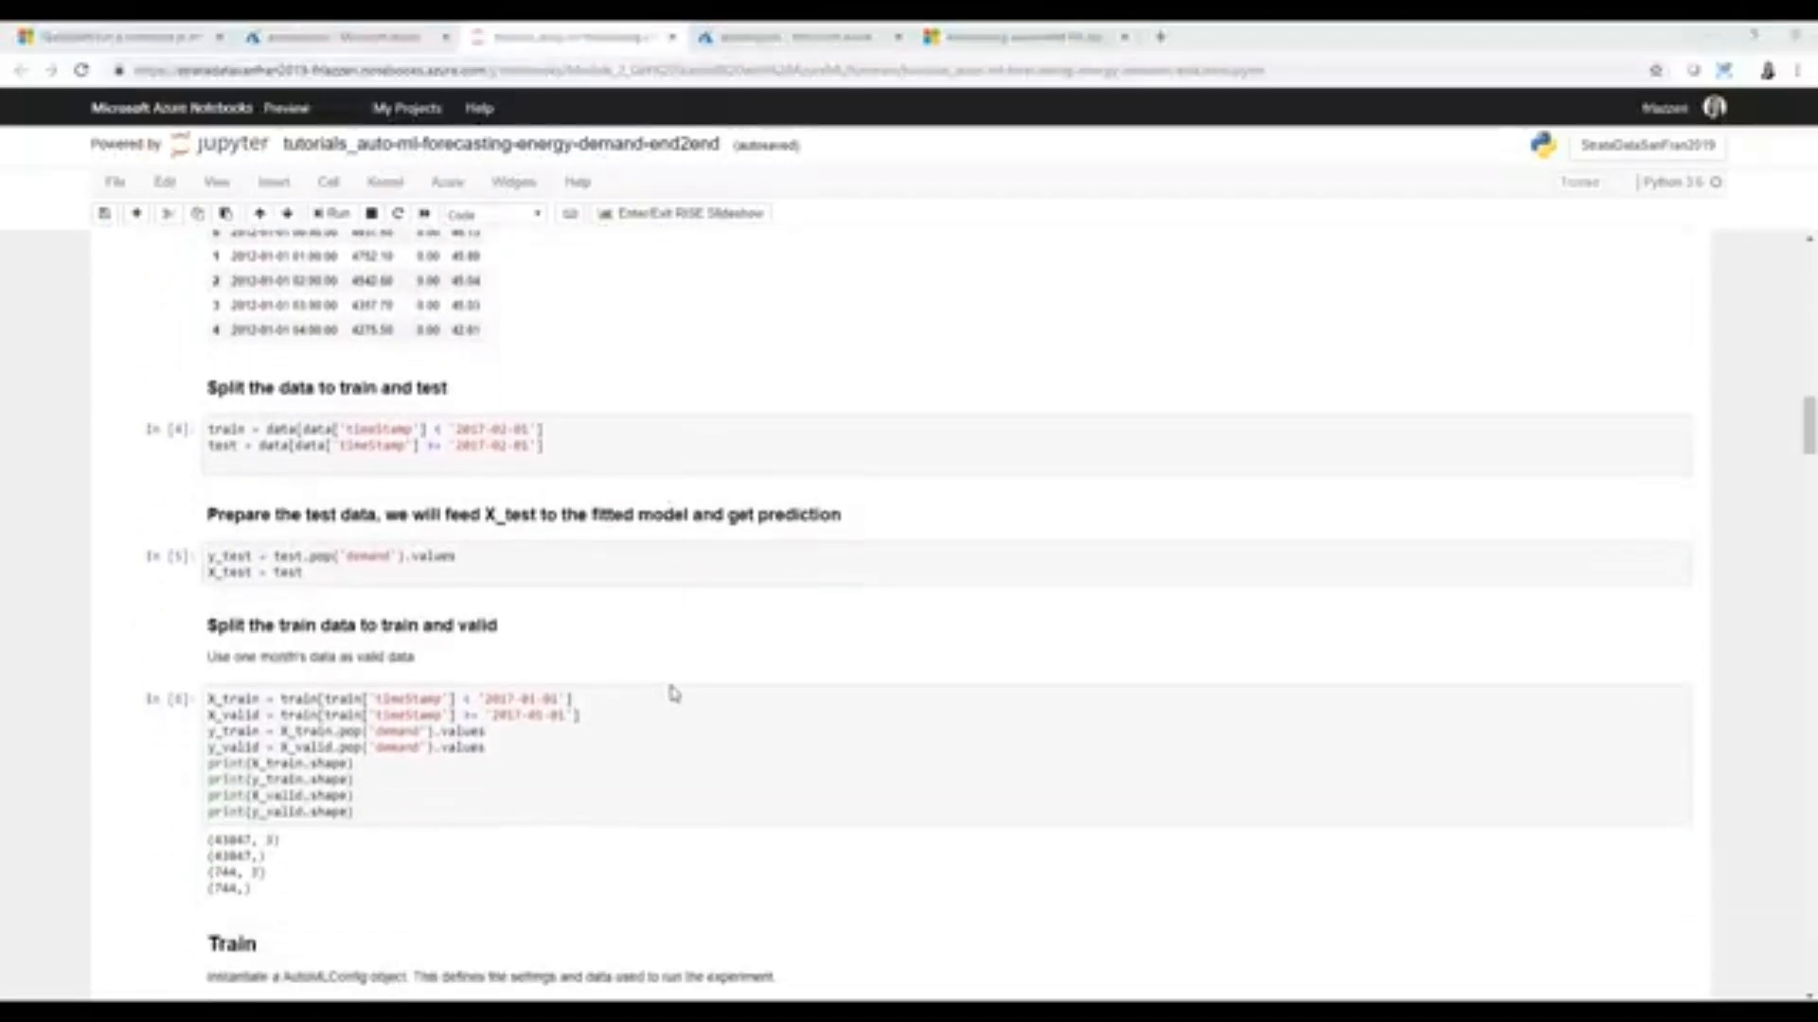
{"action": "scroll", "scroll_direction": "down", "scroll_amount": 3}
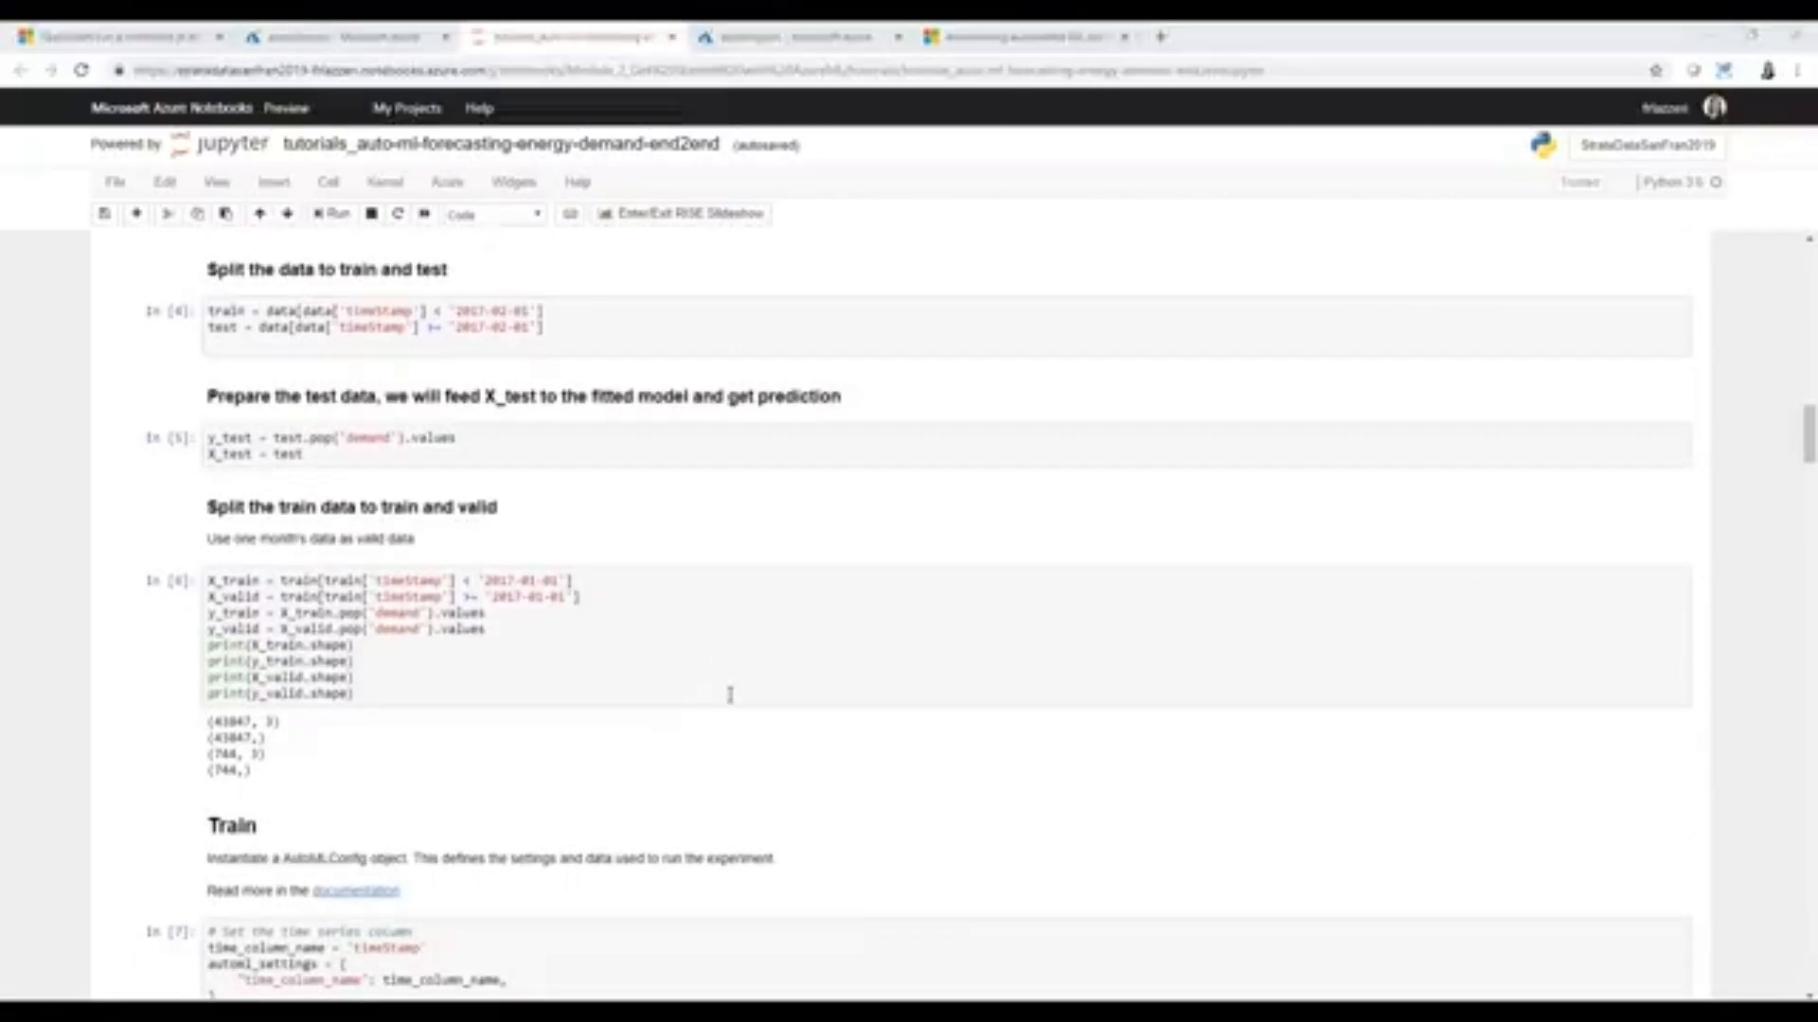
{"action": "scroll", "scroll_direction": "up", "scroll_amount": 3}
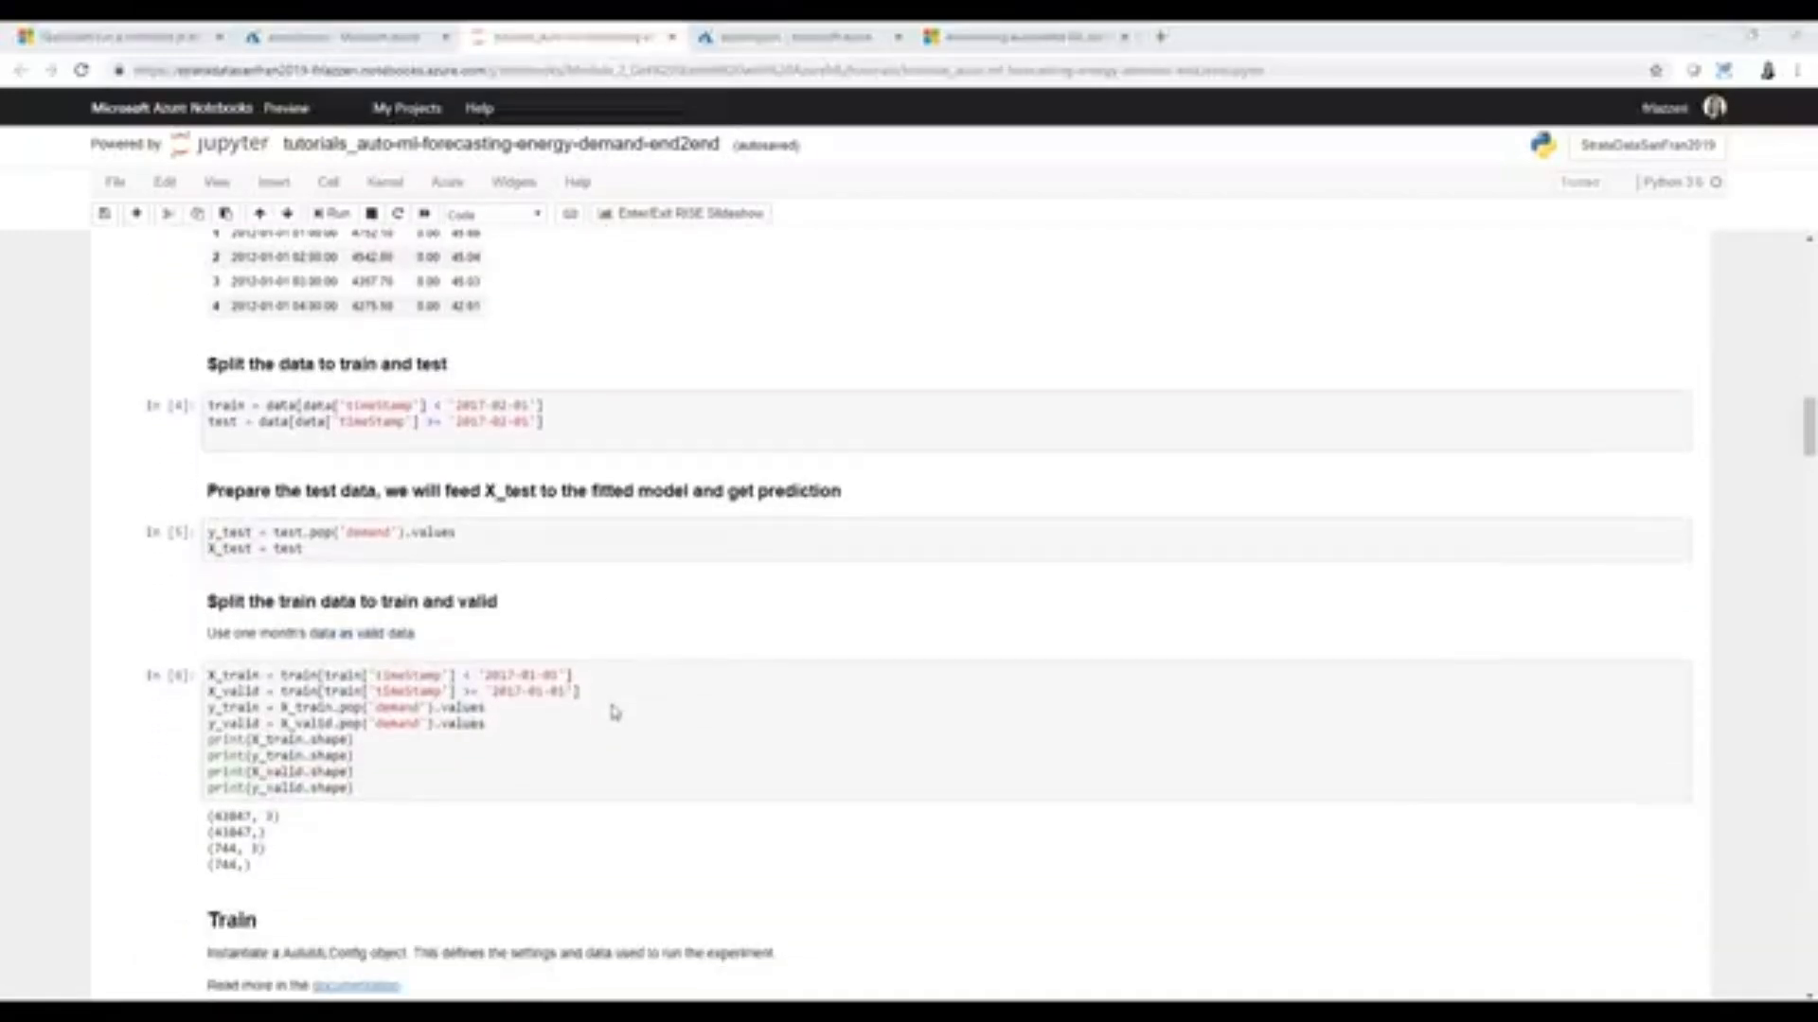
{"action": "scroll", "scroll_direction": "down", "scroll_amount": 3}
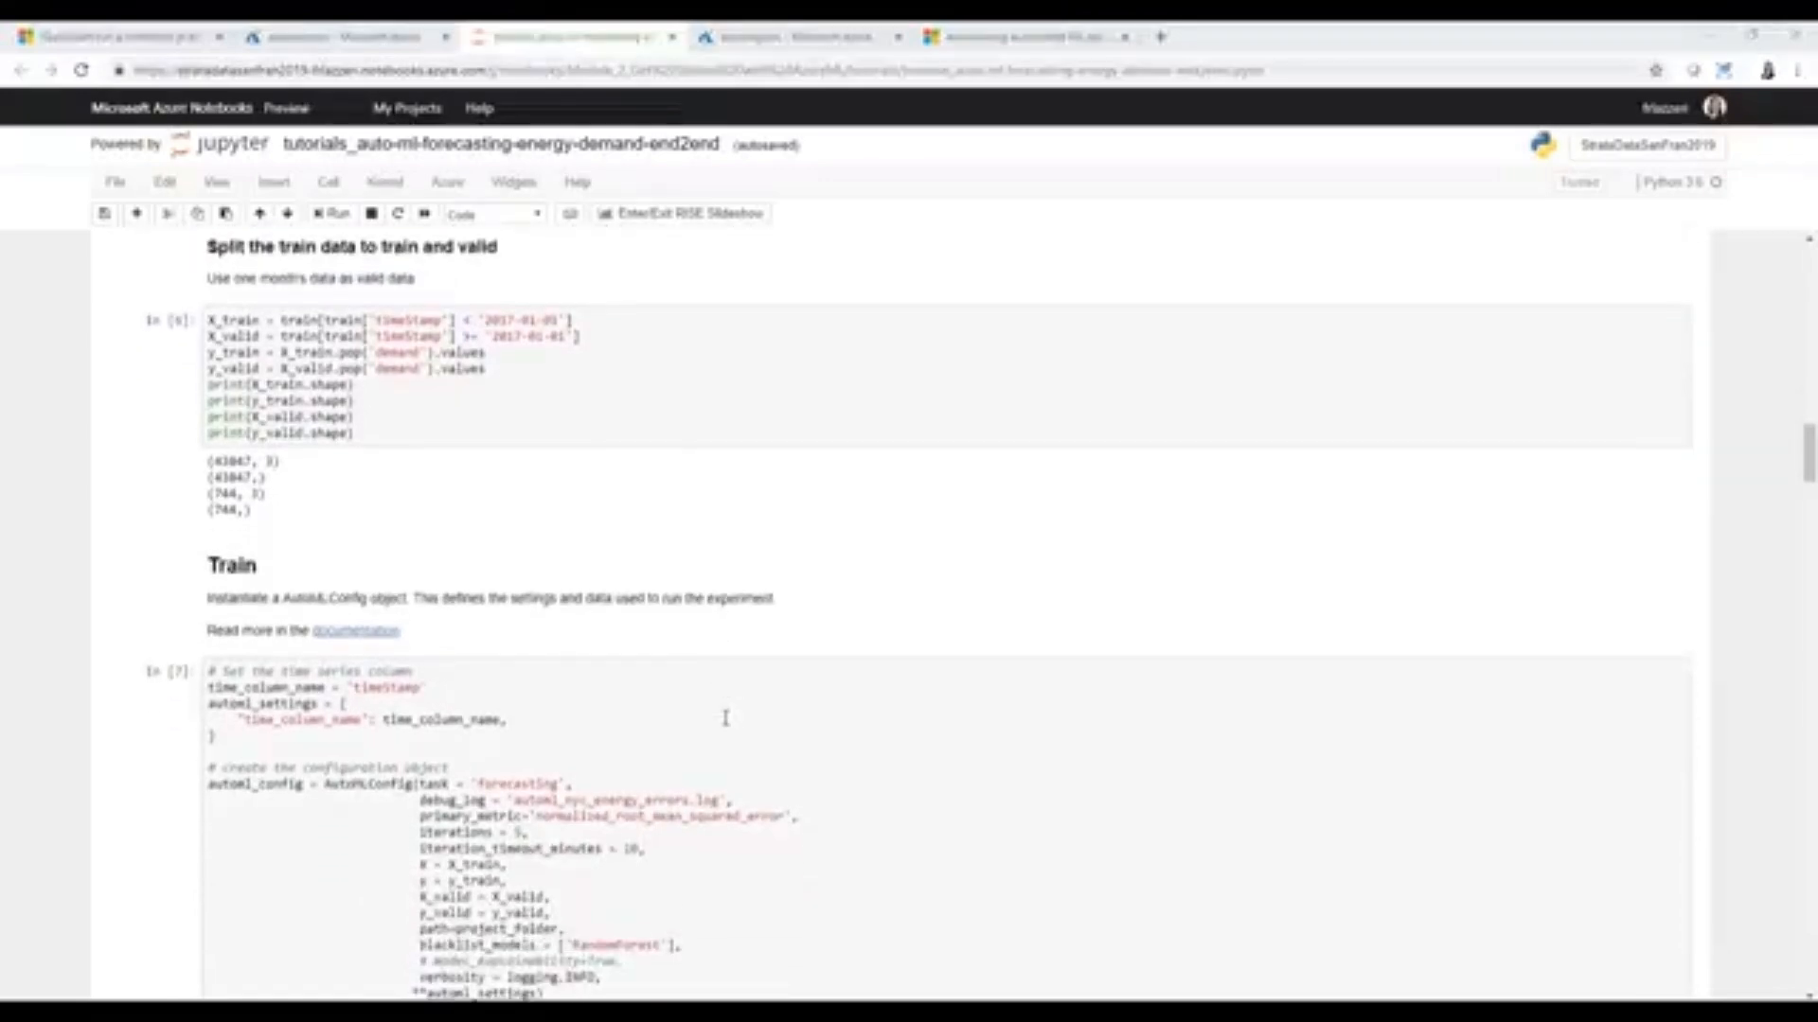
{"action": "scroll", "scroll_direction": "down", "scroll_amount": 3}
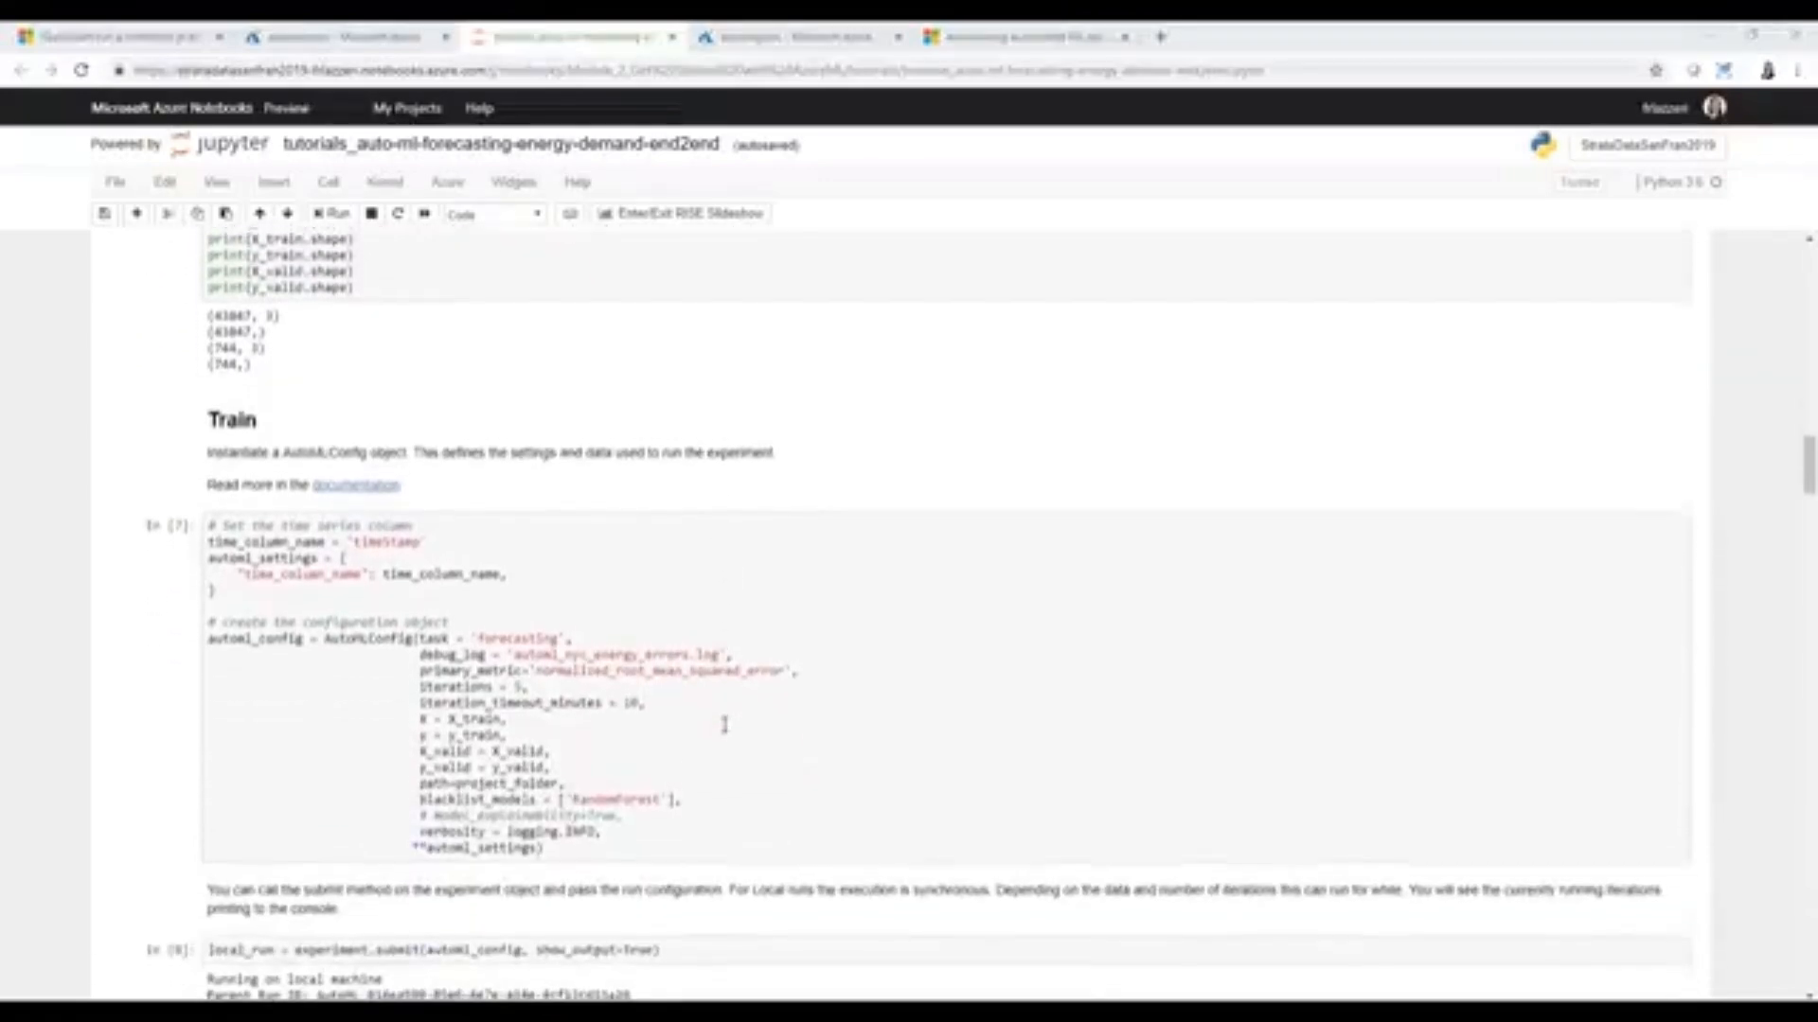
{"action": "scroll", "scroll_direction": "down", "scroll_amount": 3}
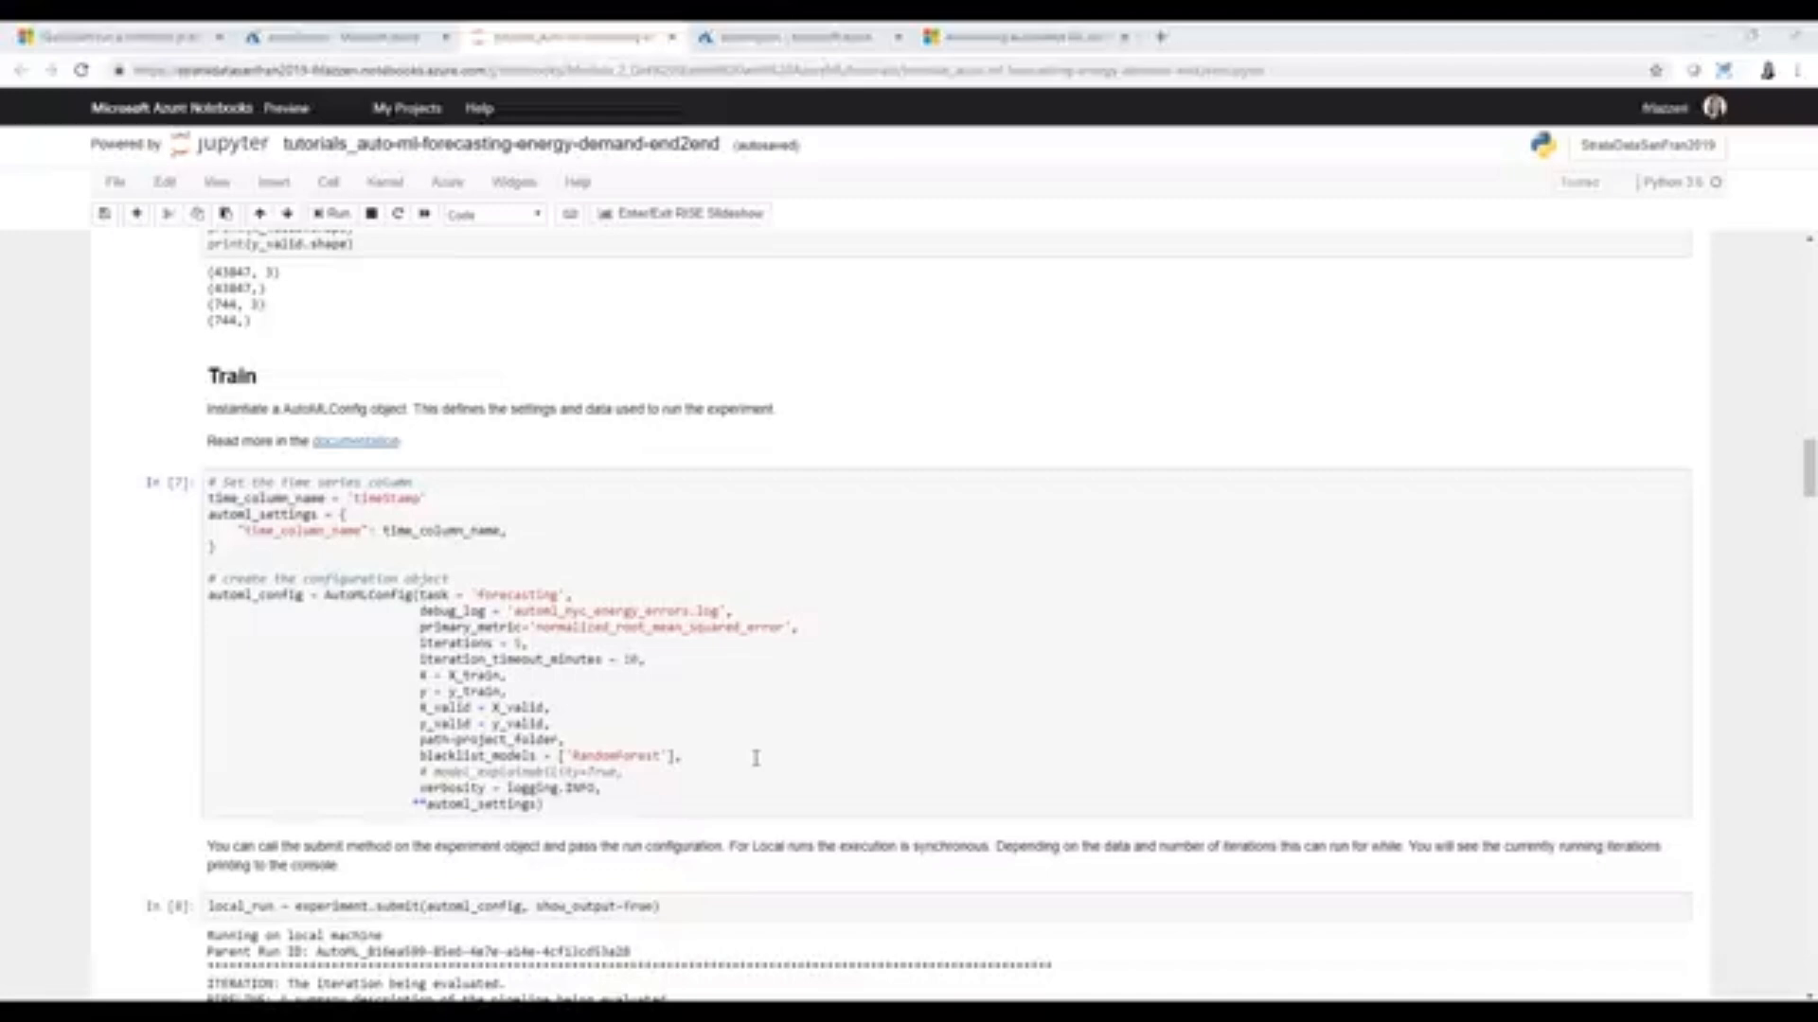
{"action": "mouse_move", "coordinate": [782, 740]}
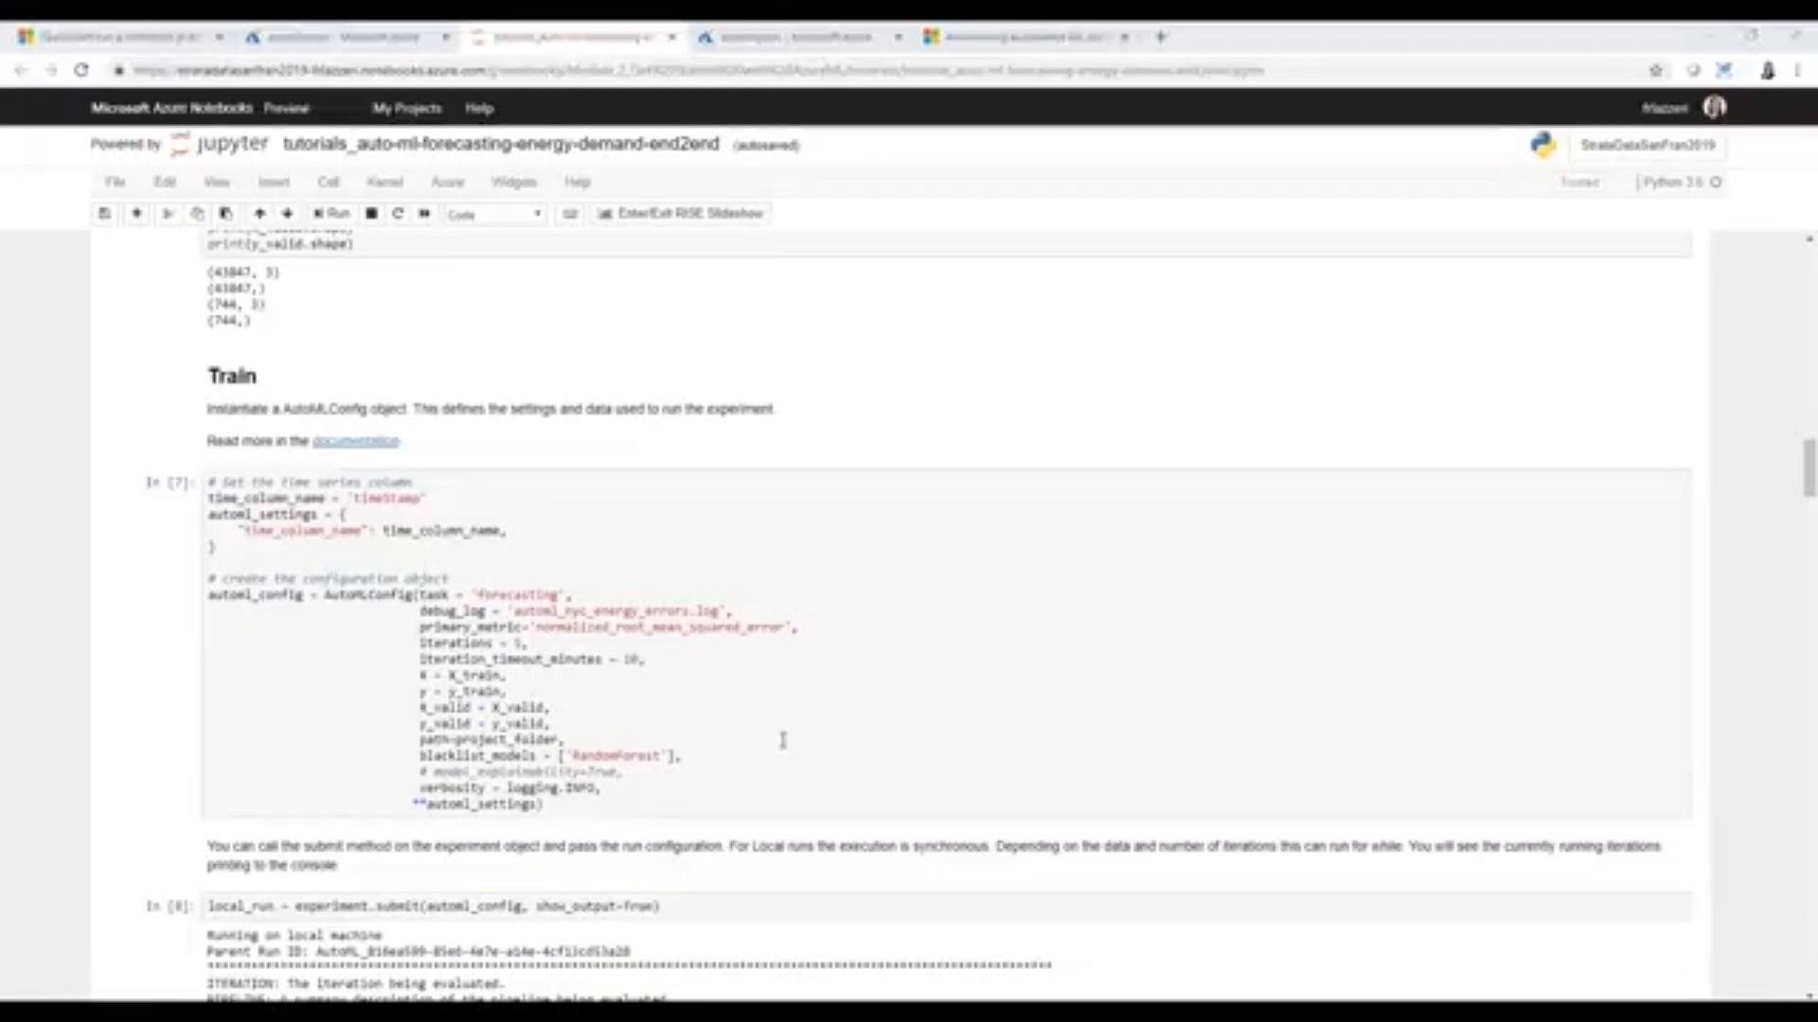
{"action": "mouse_move", "coordinate": [775, 727]}
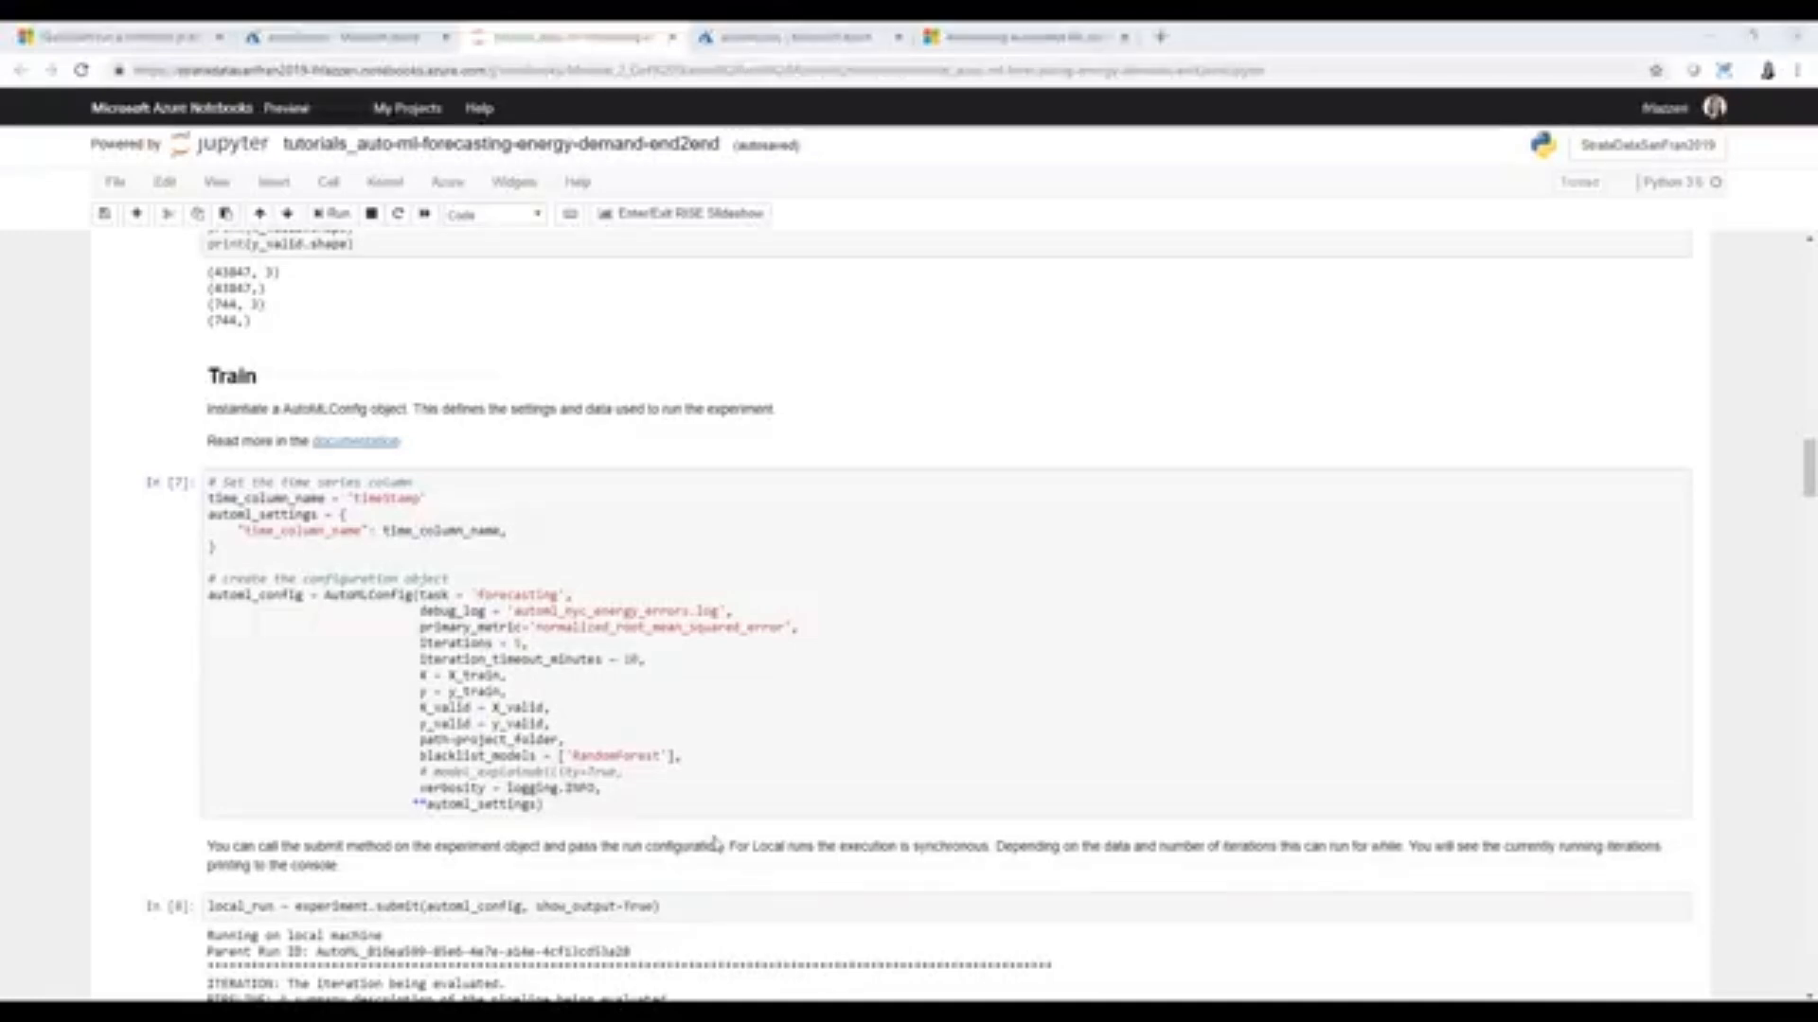
{"action": "scroll", "scroll_direction": "down", "scroll_amount": 3}
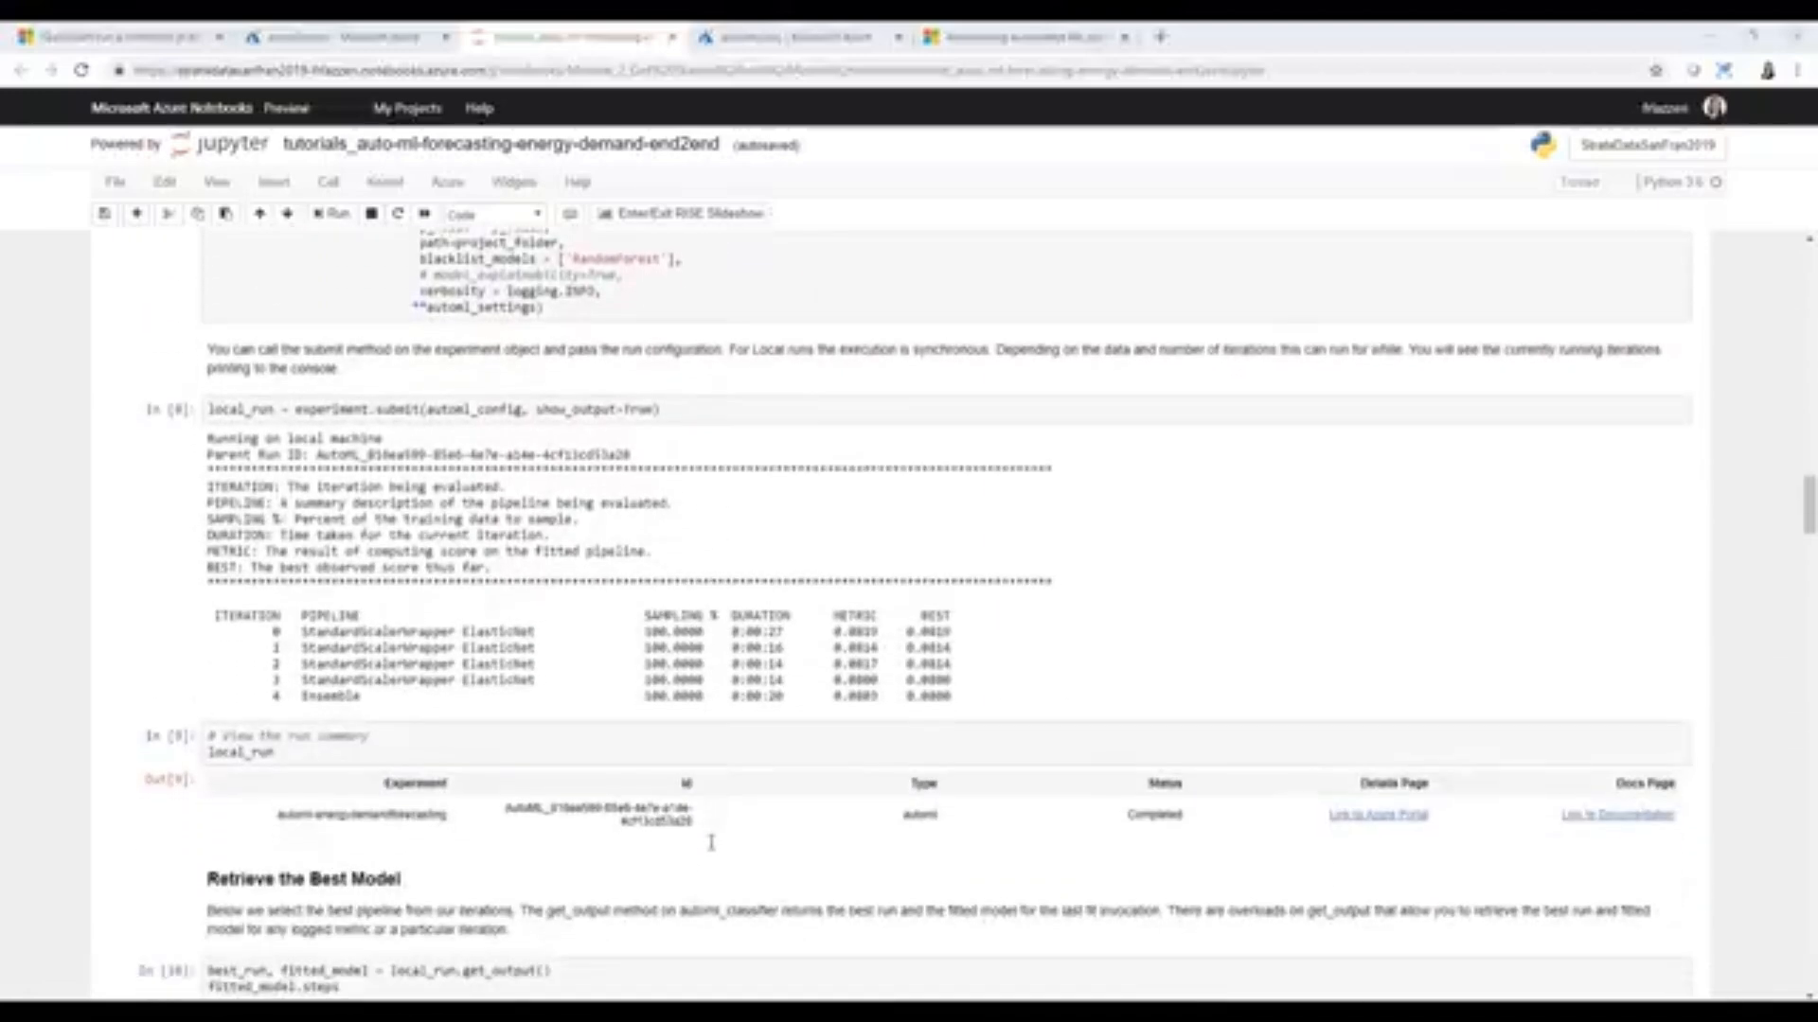
{"action": "scroll", "scroll_direction": "down", "scroll_amount": 3}
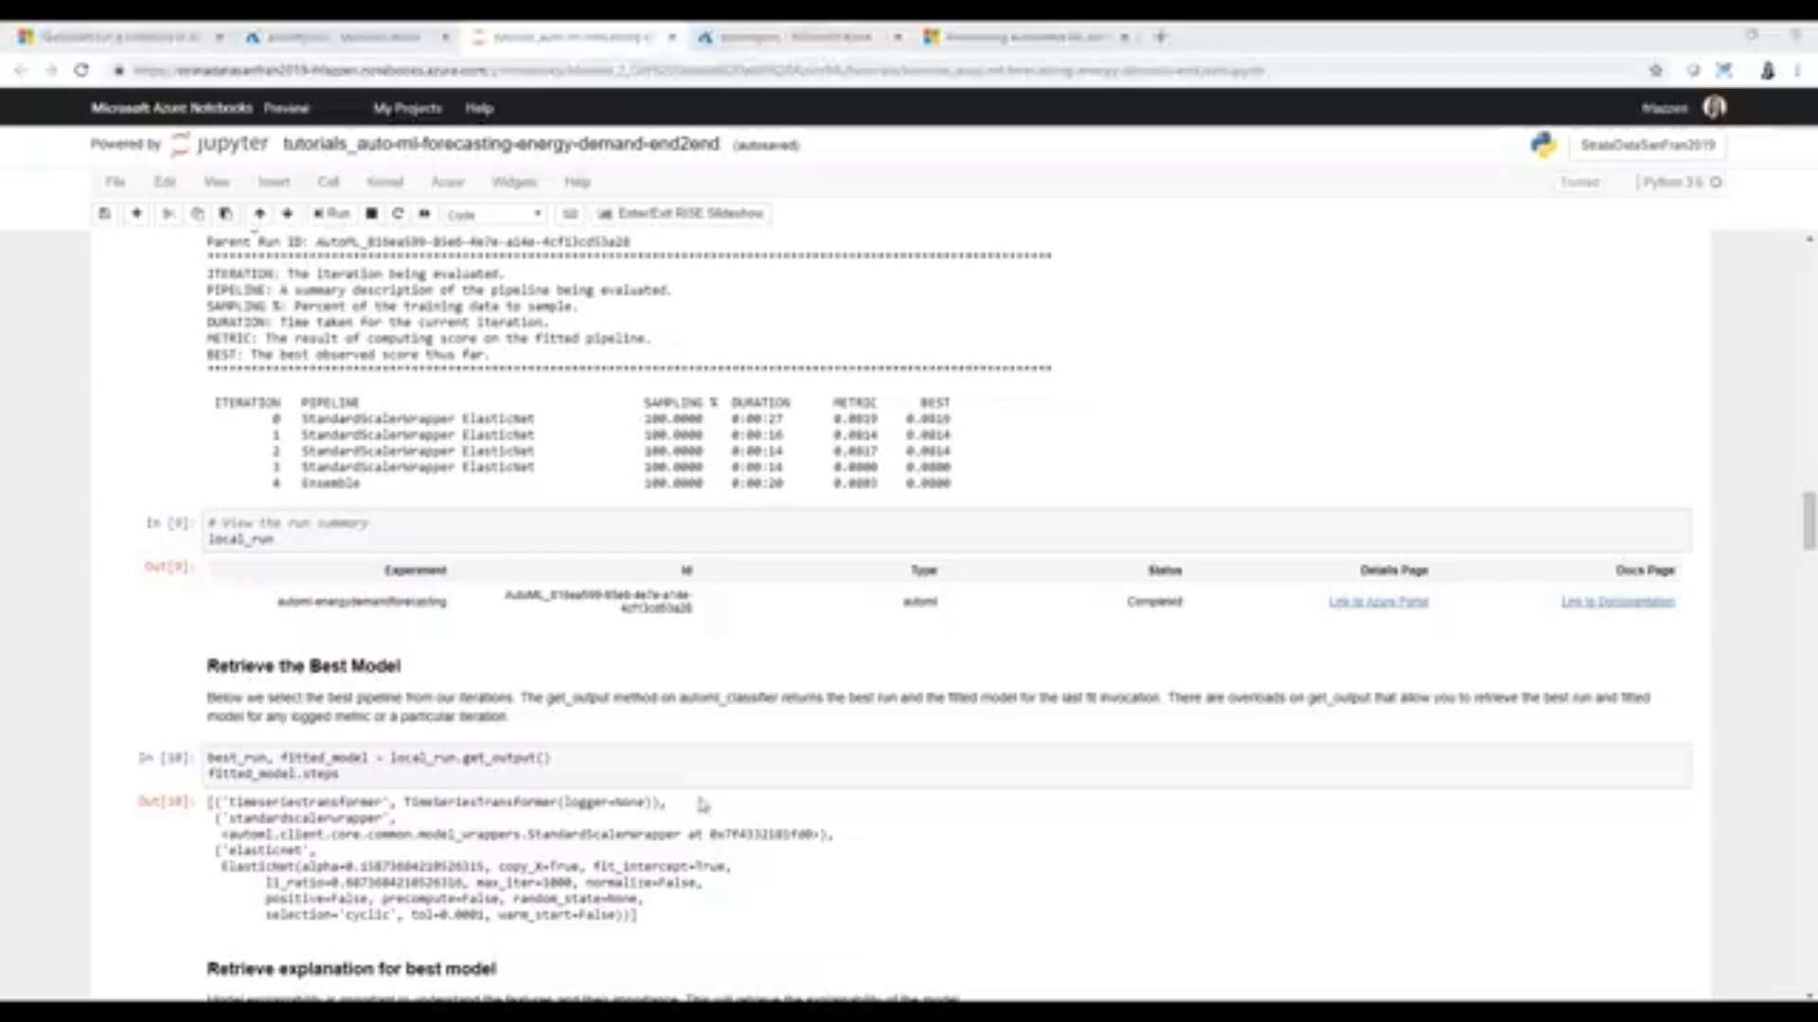
{"action": "scroll", "scroll_direction": "down", "scroll_amount": 3}
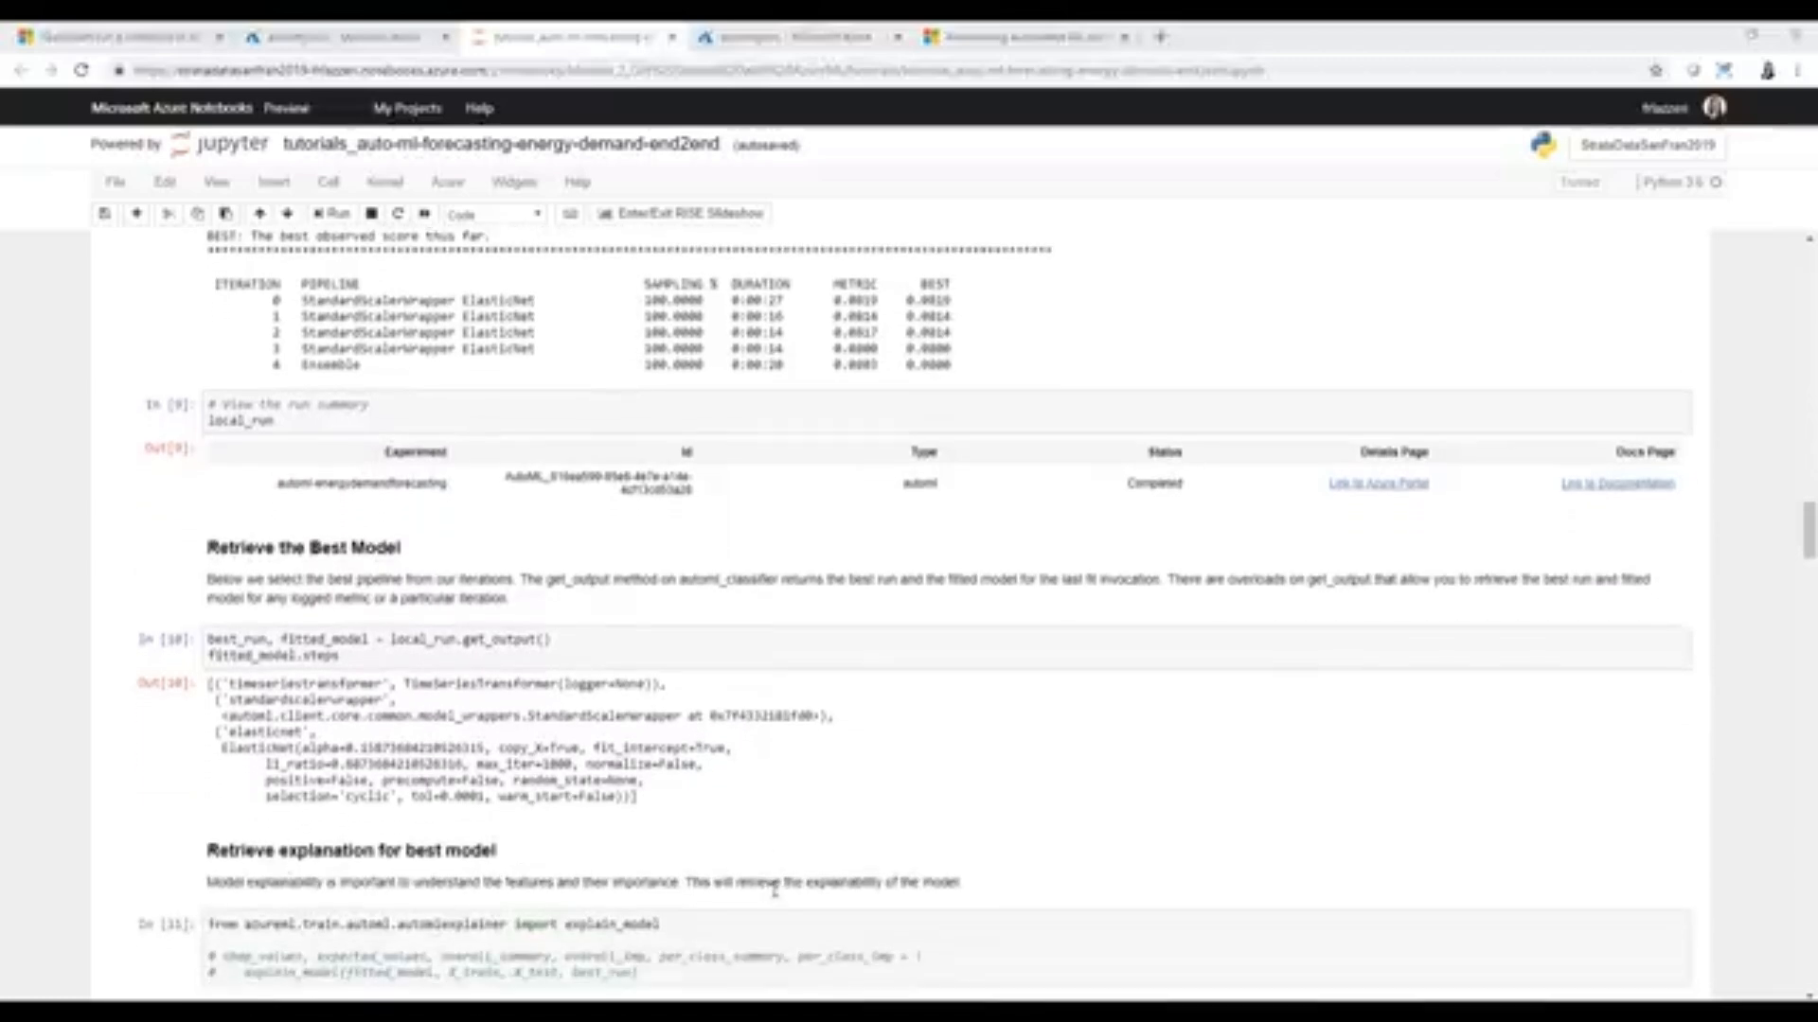
{"action": "scroll", "scroll_direction": "down", "scroll_amount": 3}
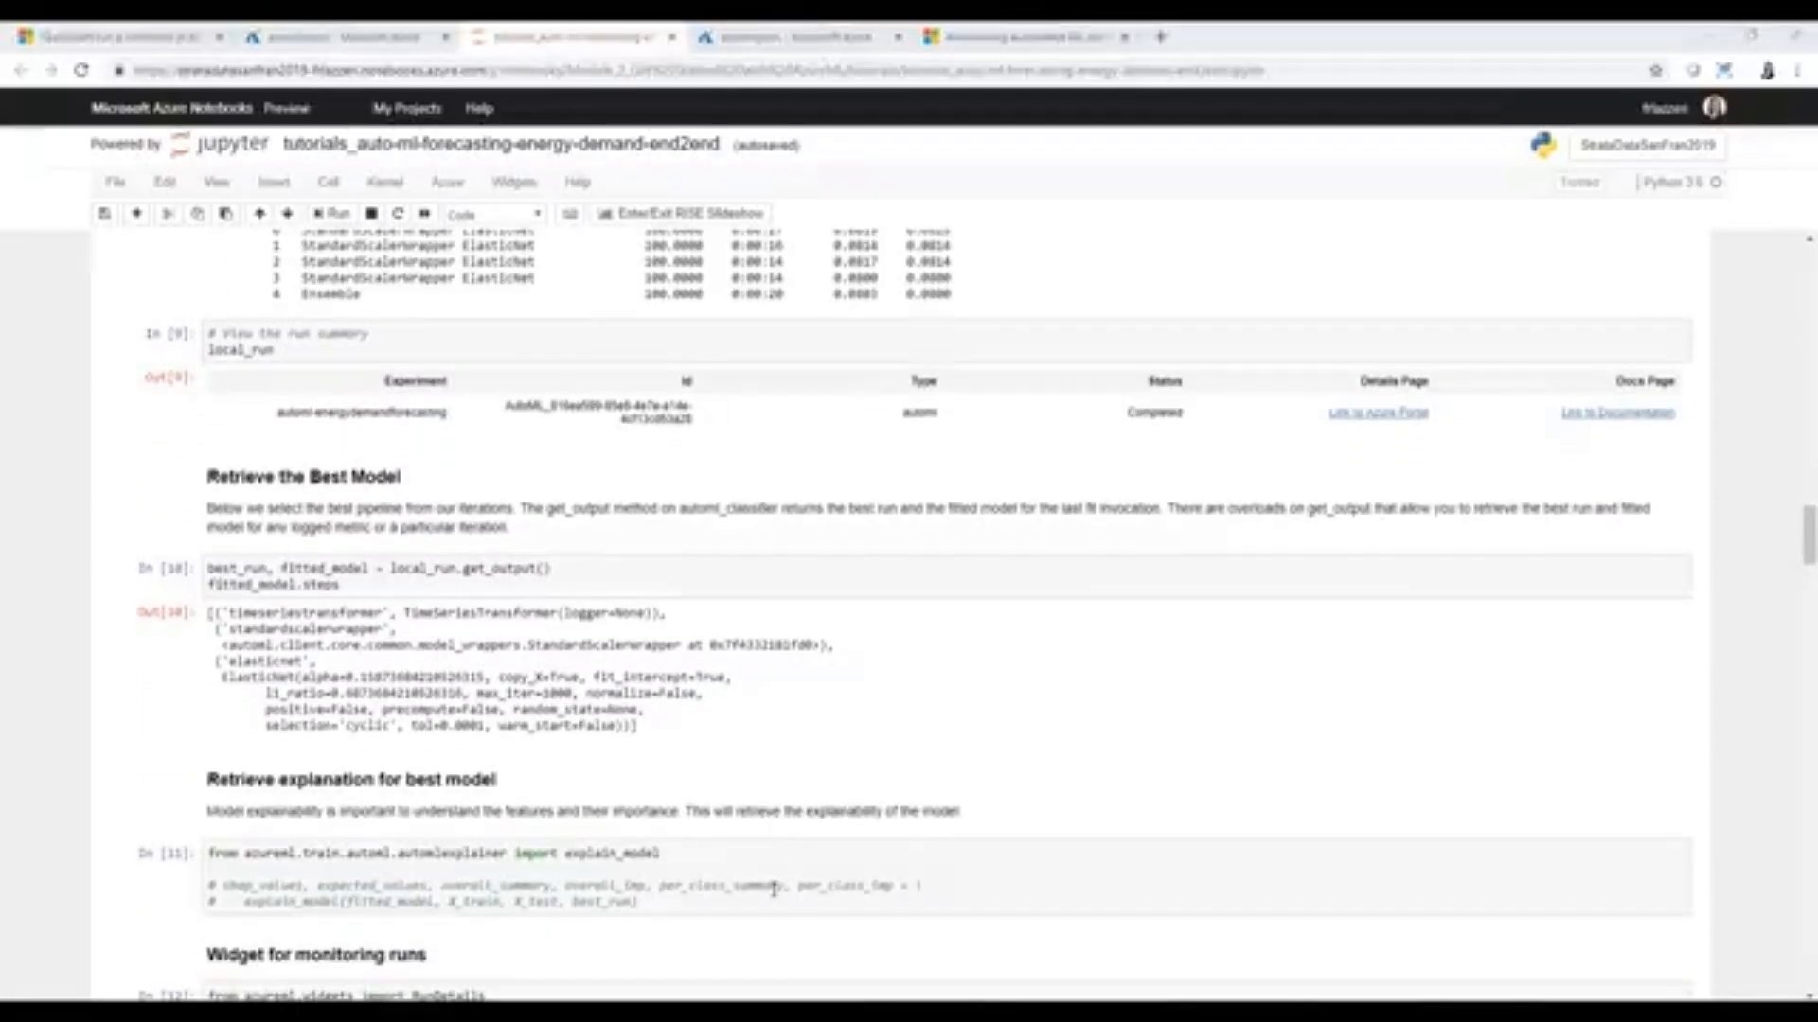
{"action": "scroll", "scroll_direction": "down", "scroll_amount": 3}
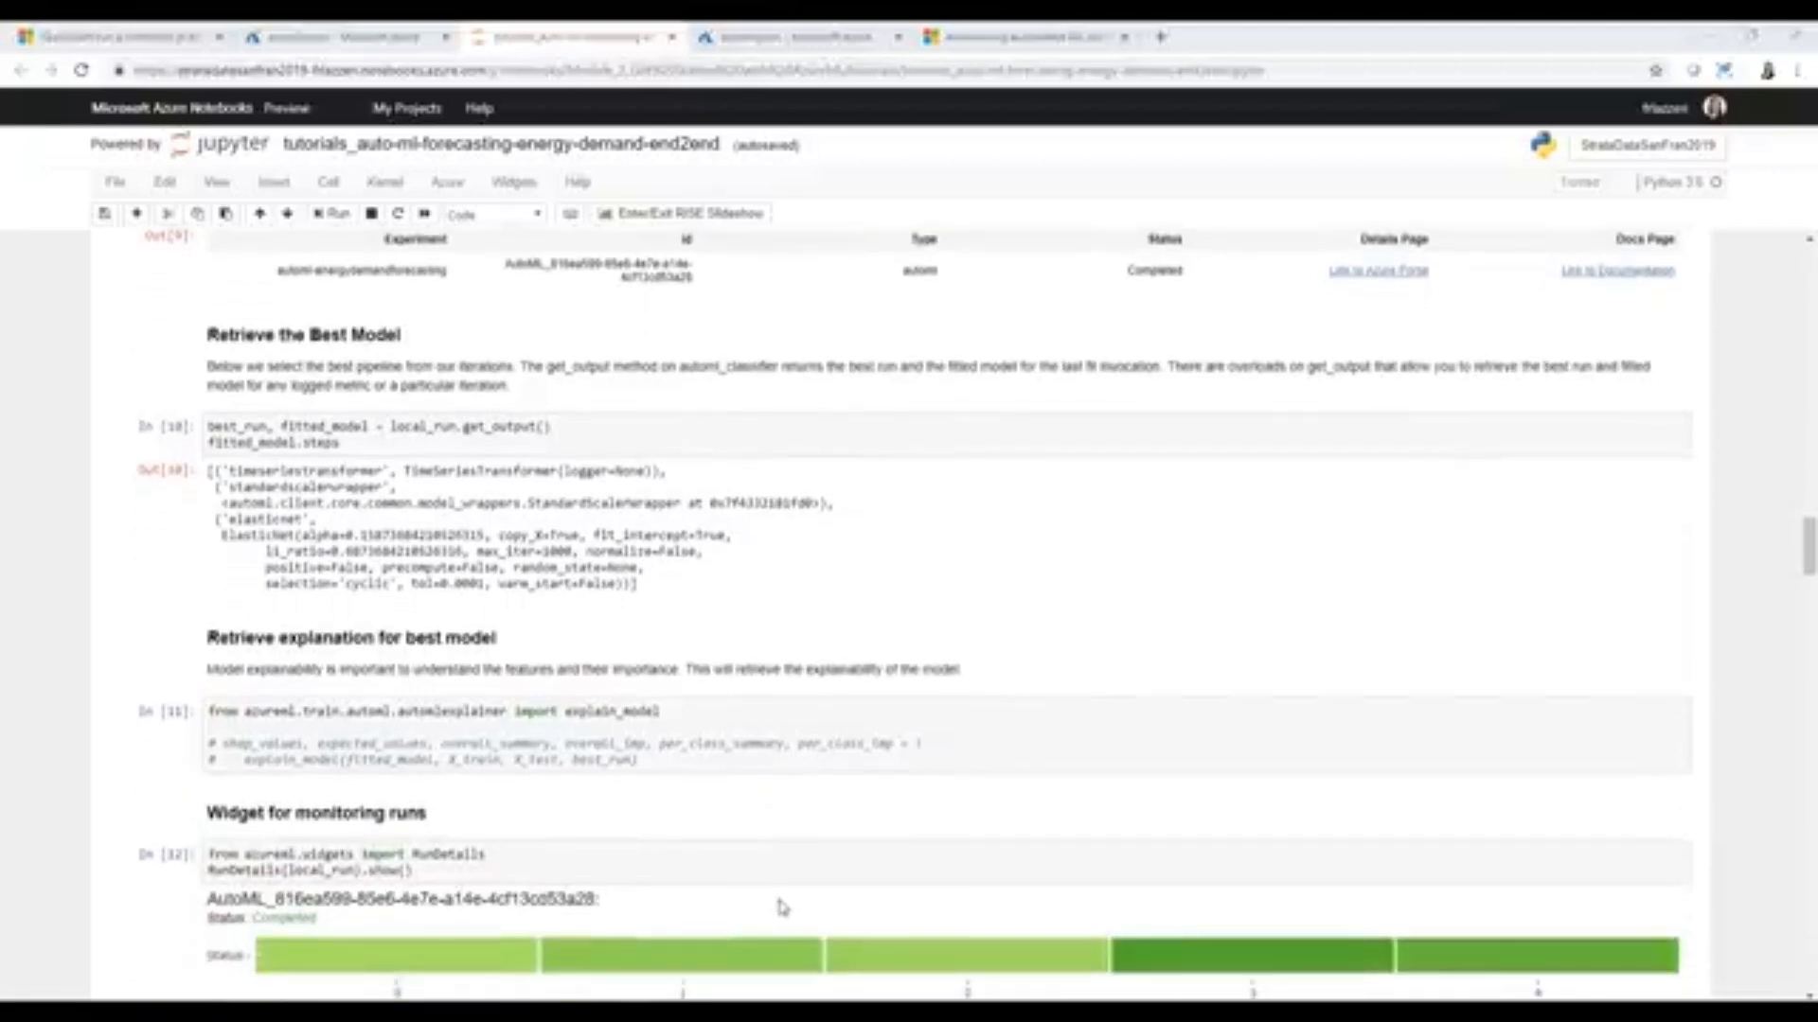
{"action": "scroll", "scroll_direction": "down", "scroll_amount": 3}
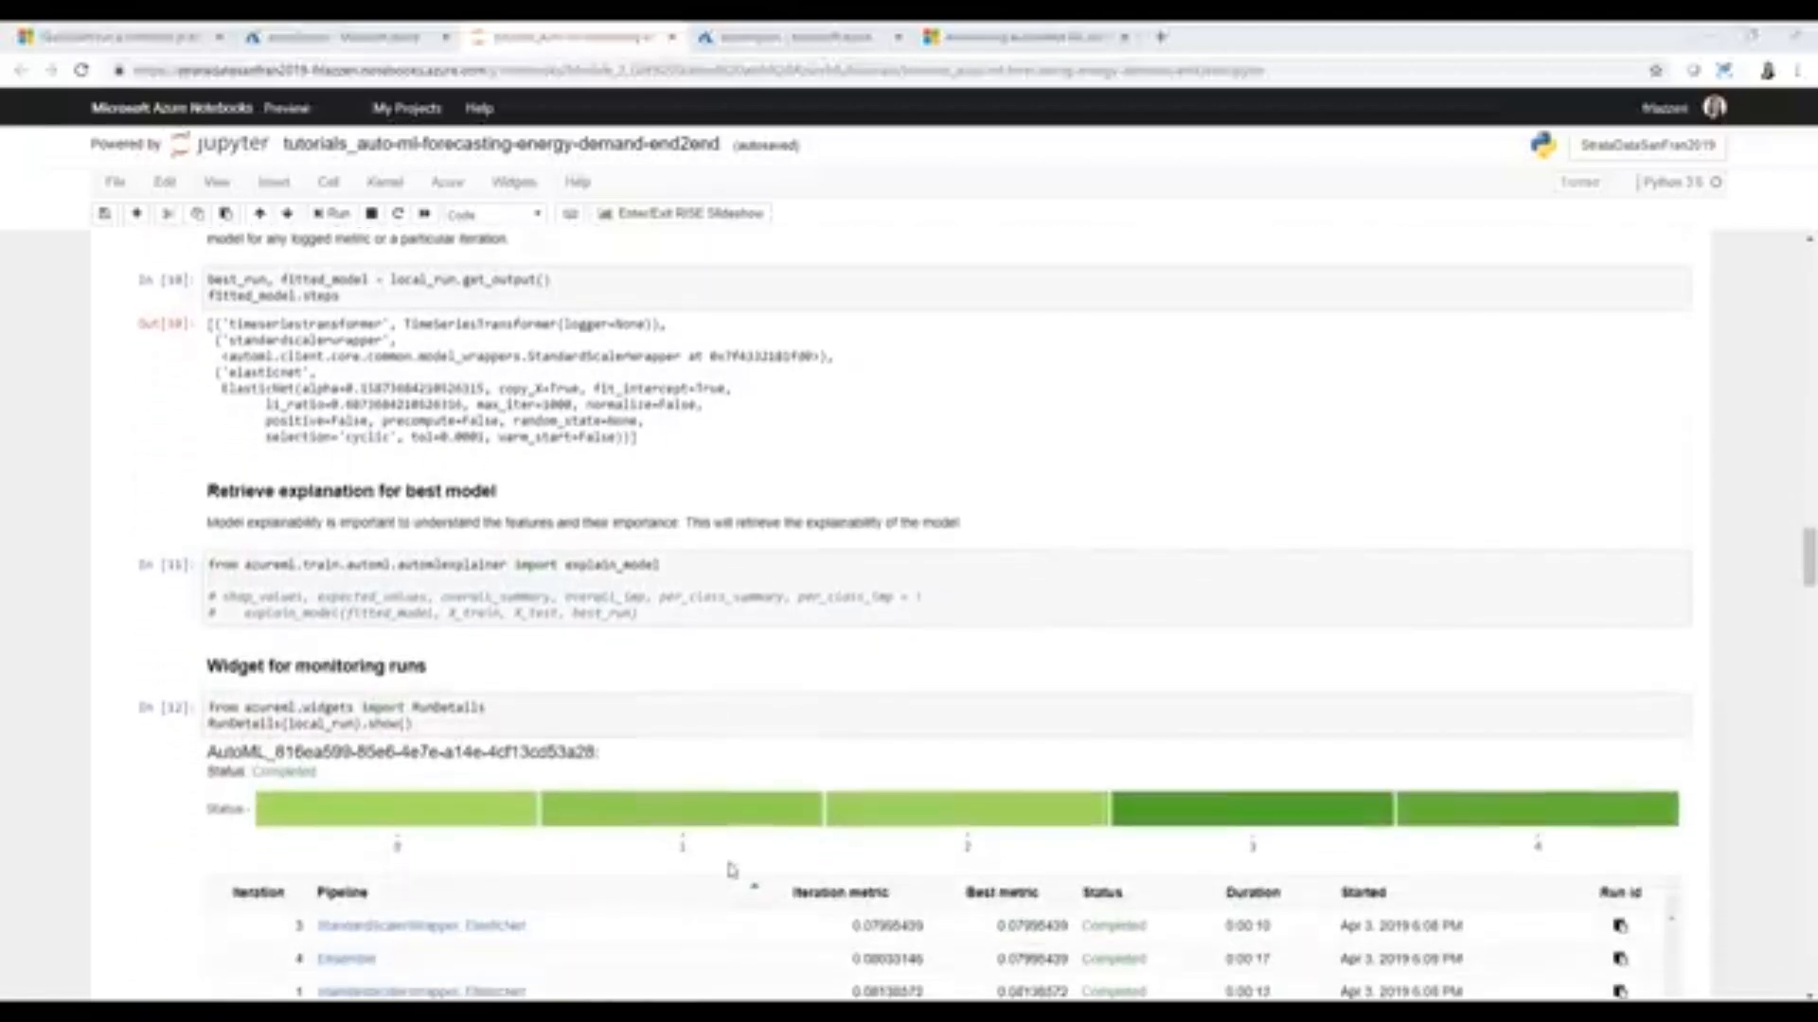
{"action": "scroll", "scroll_direction": "down", "scroll_amount": 3}
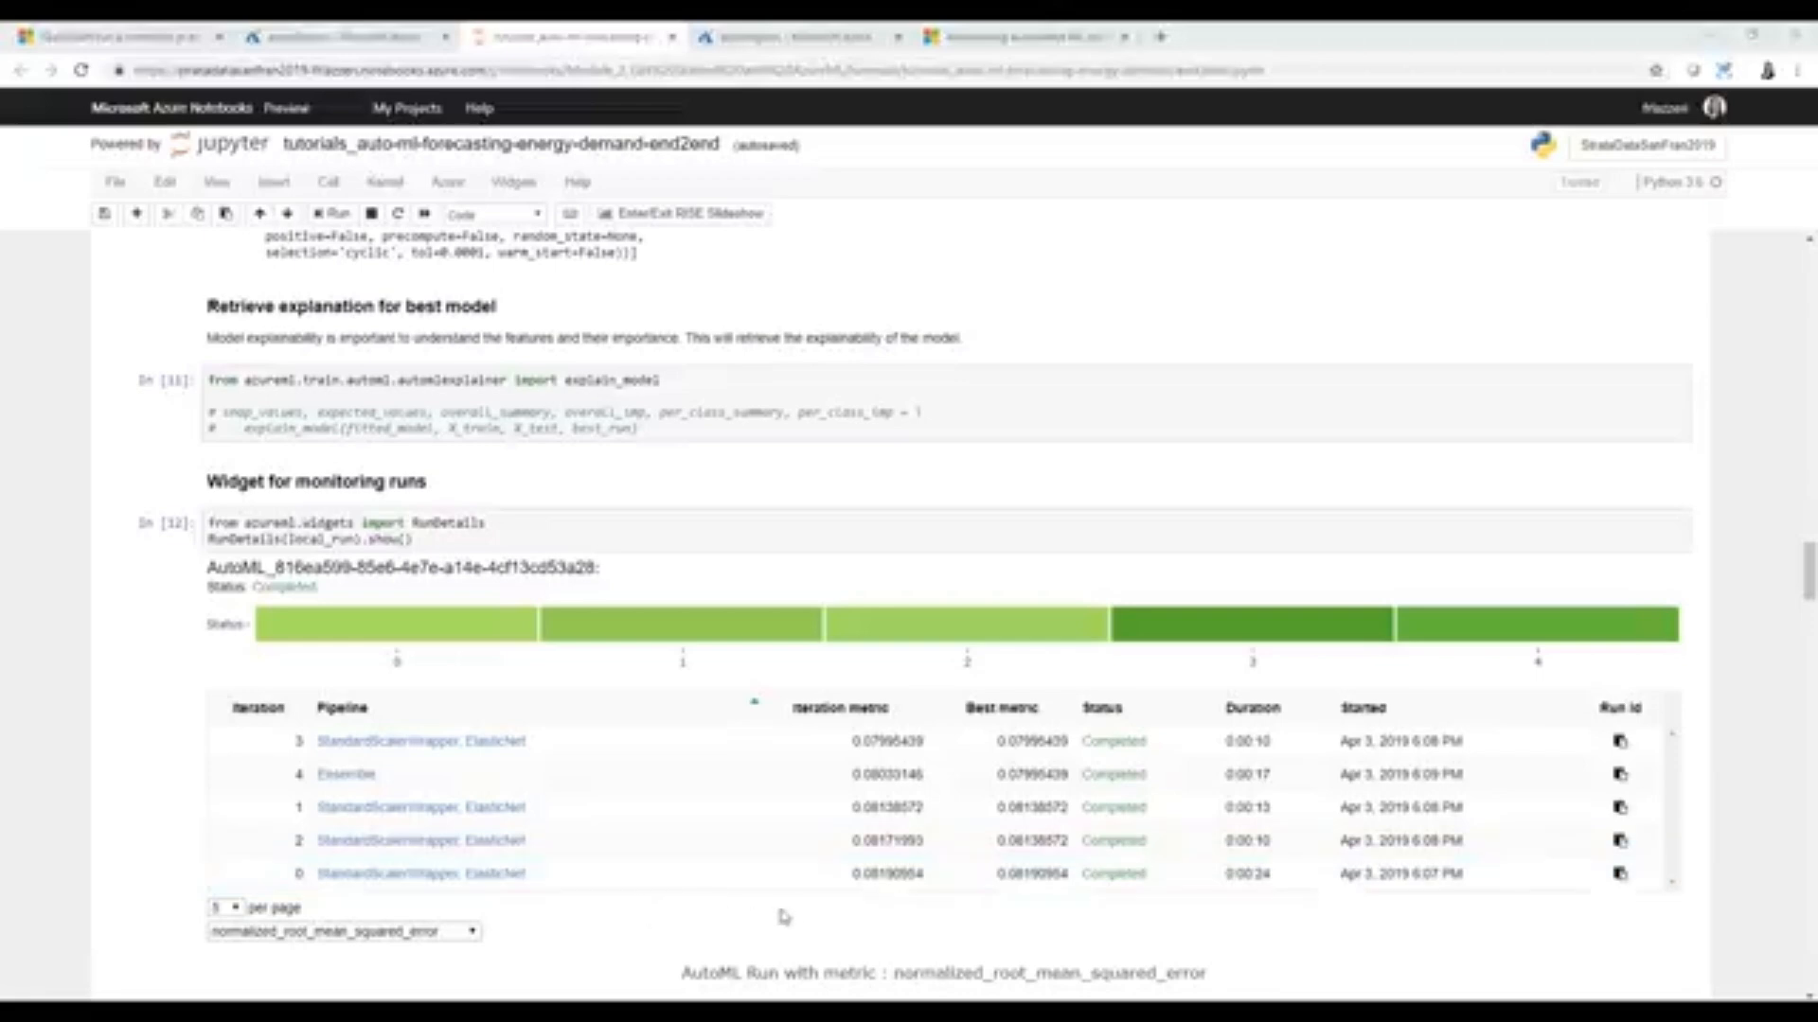
{"action": "mouse_move", "coordinate": [1224, 721]}
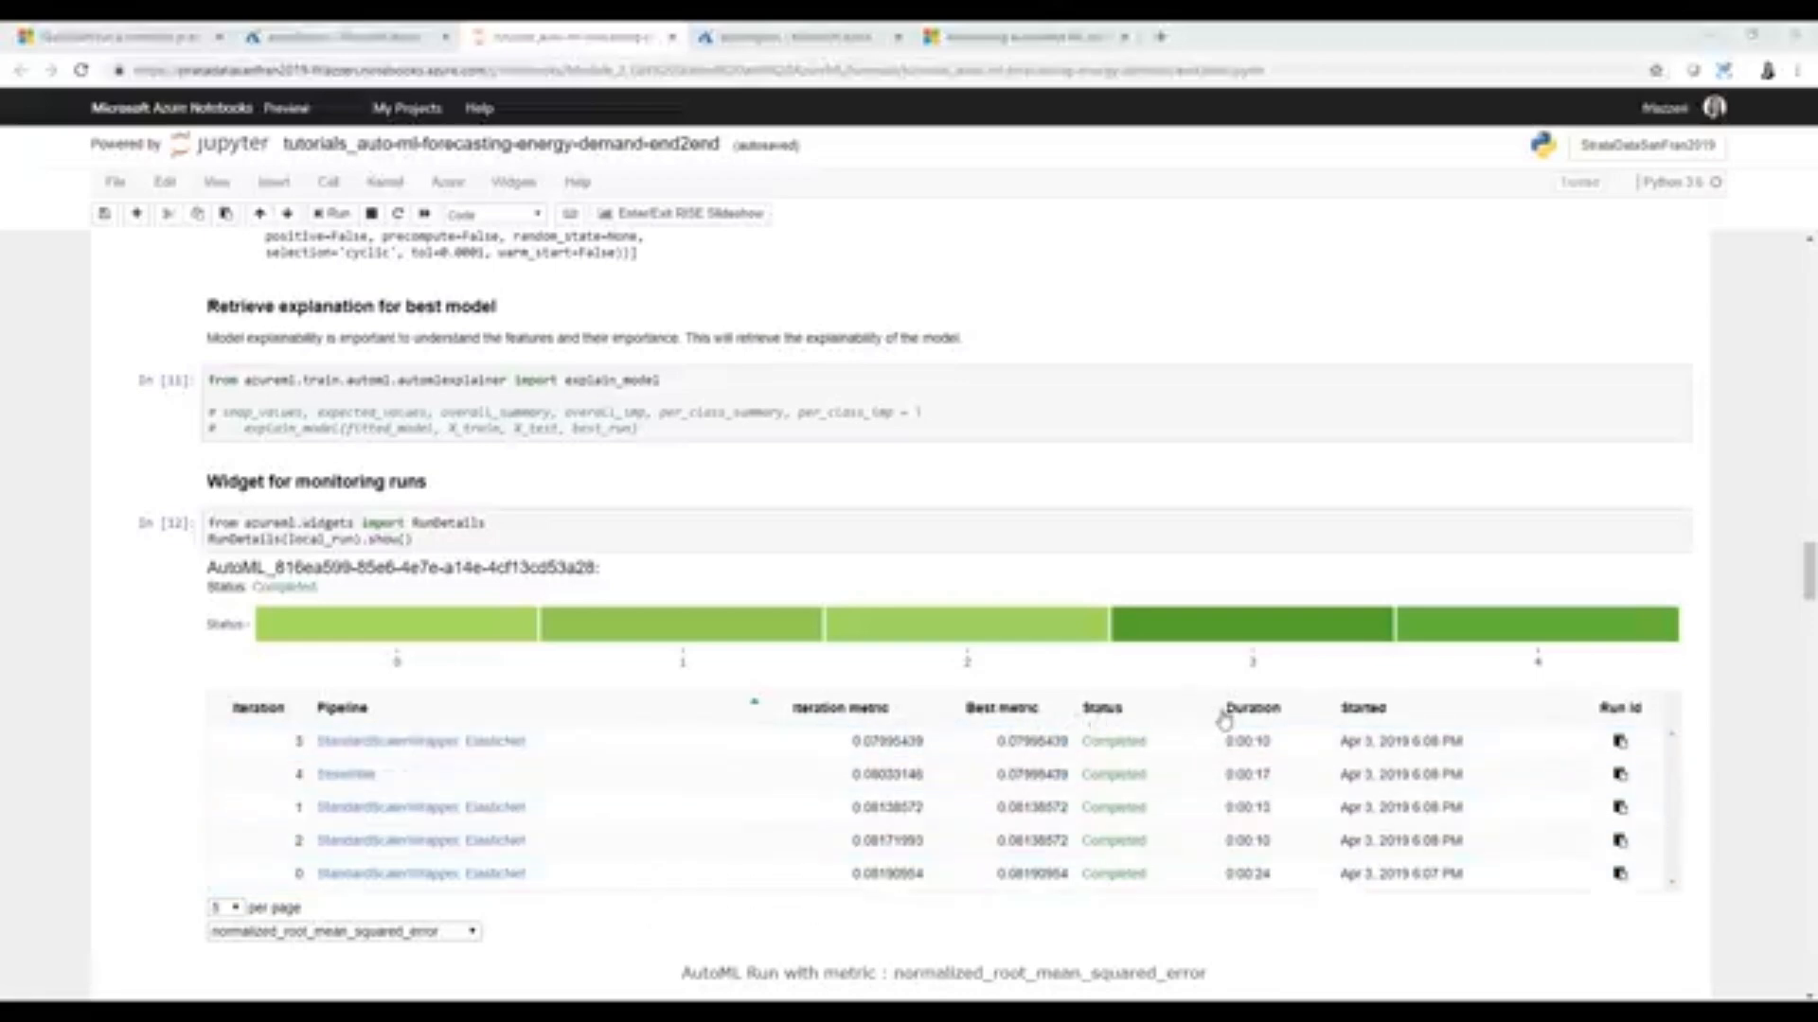
- Scroll past Check Data to the test metrics (RMSE, MAE, R2 0.54) and prediction-versus-truth scatter plot
{"action": "scroll", "scroll_direction": "down", "scroll_amount": 3}
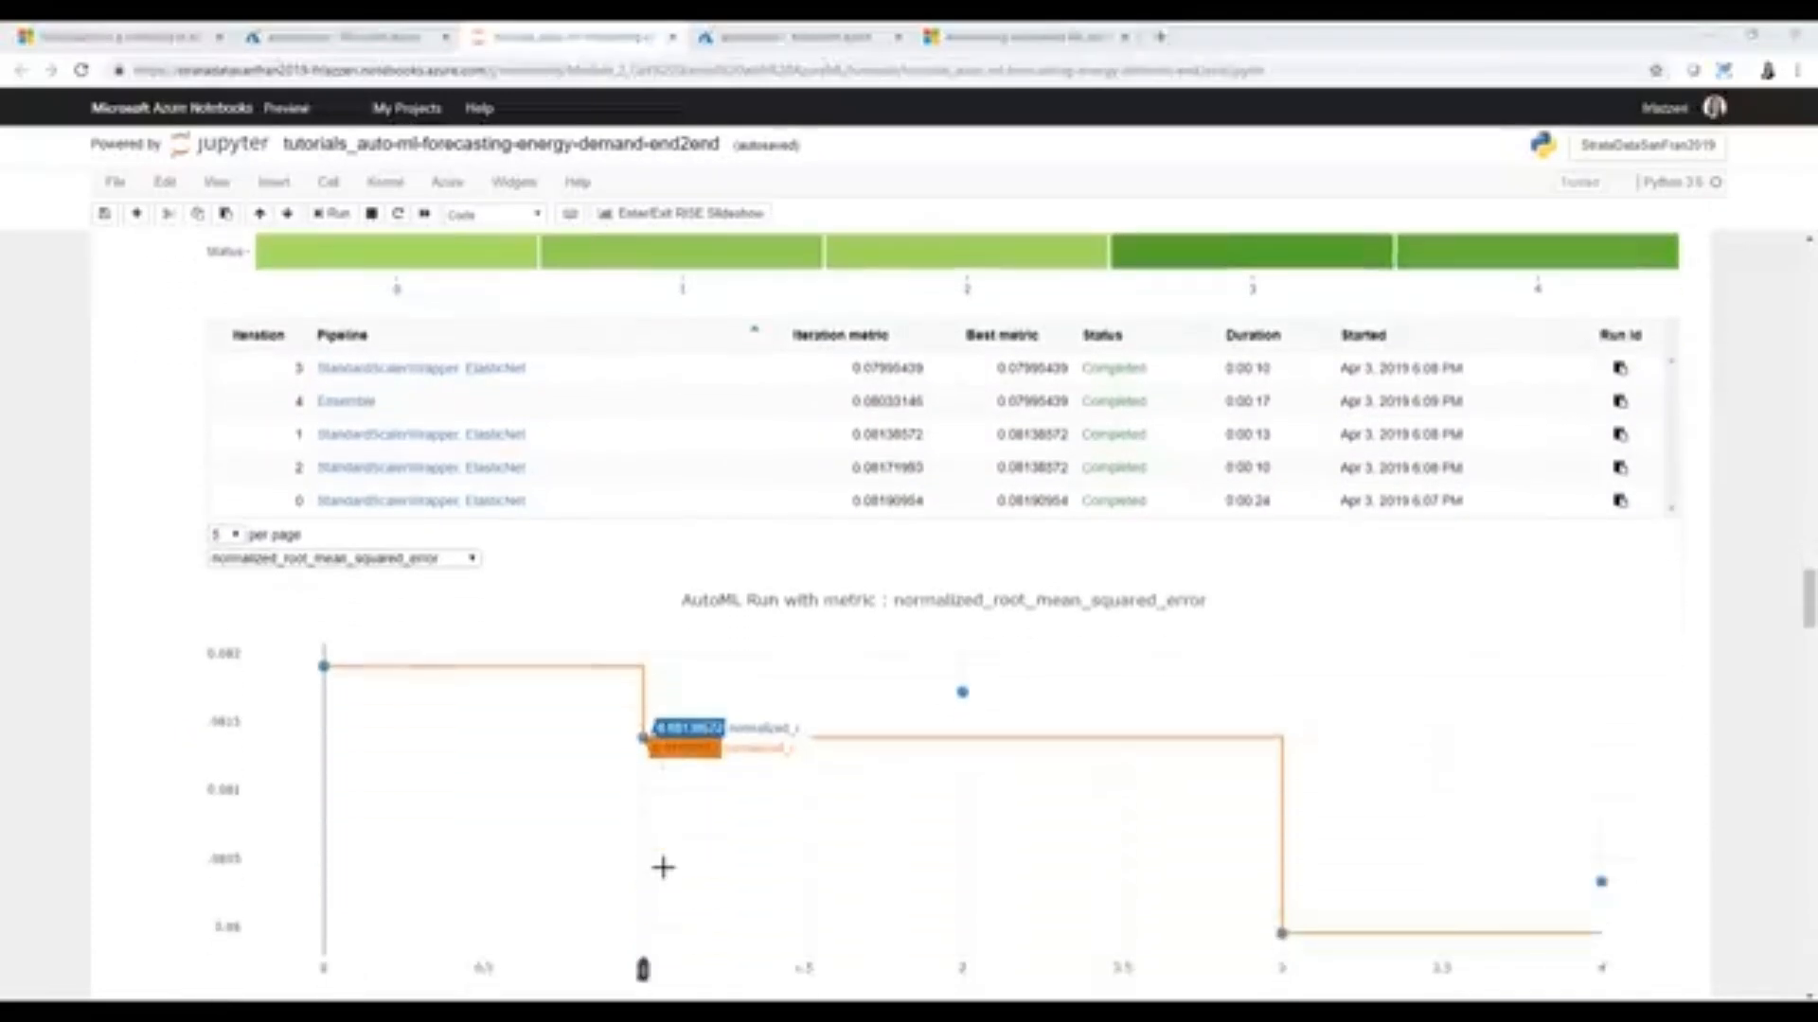
{"action": "scroll", "scroll_direction": "down", "scroll_amount": 3}
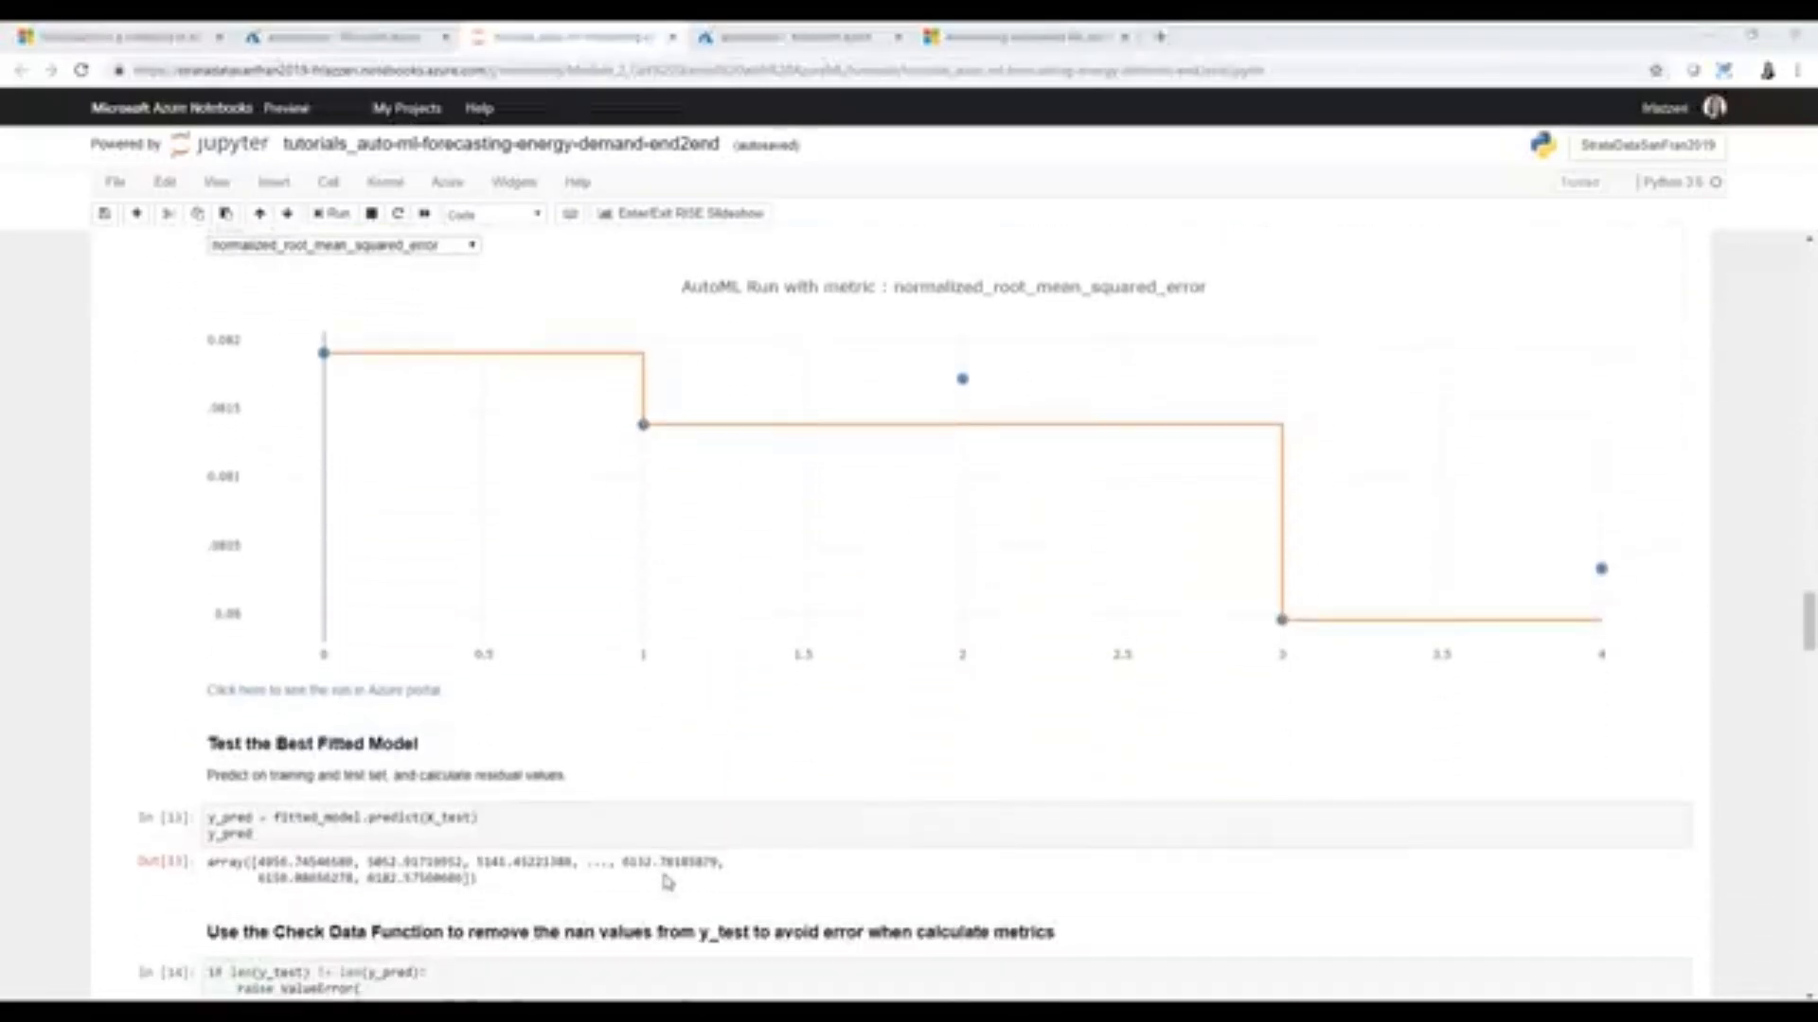
{"action": "scroll", "scroll_direction": "down", "scroll_amount": 3}
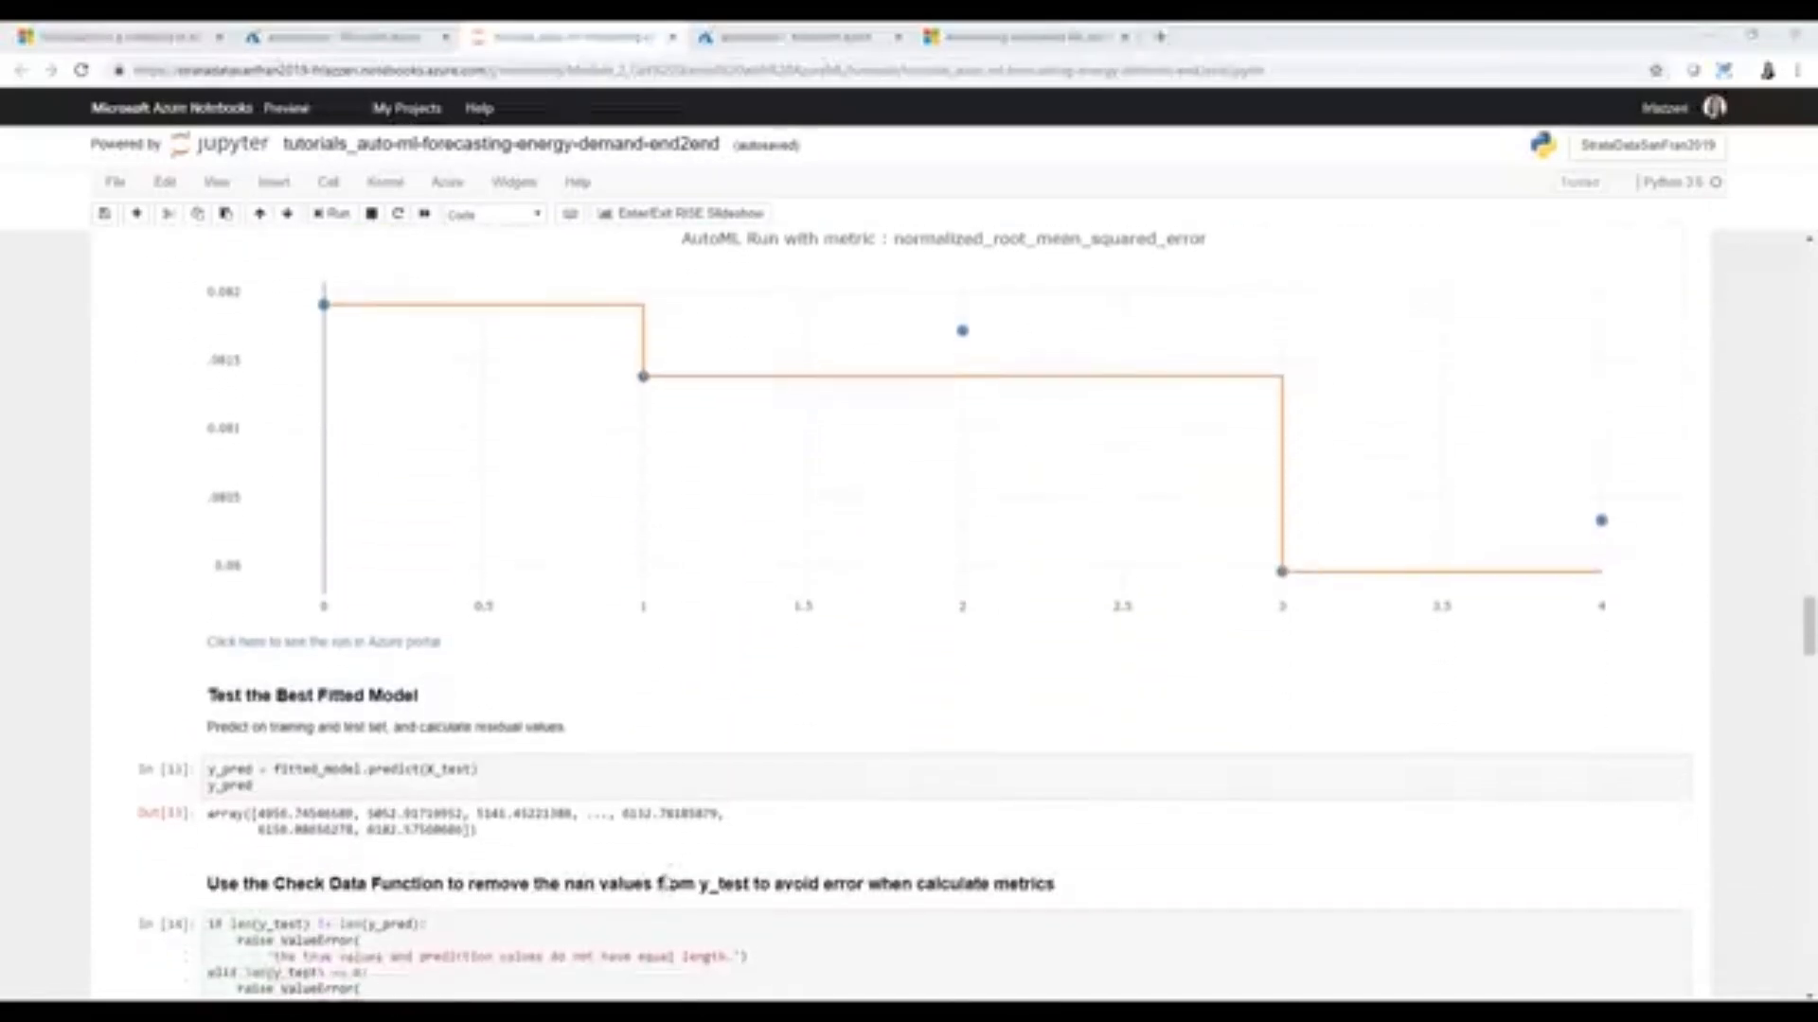
{"action": "scroll", "scroll_direction": "down", "scroll_amount": 3}
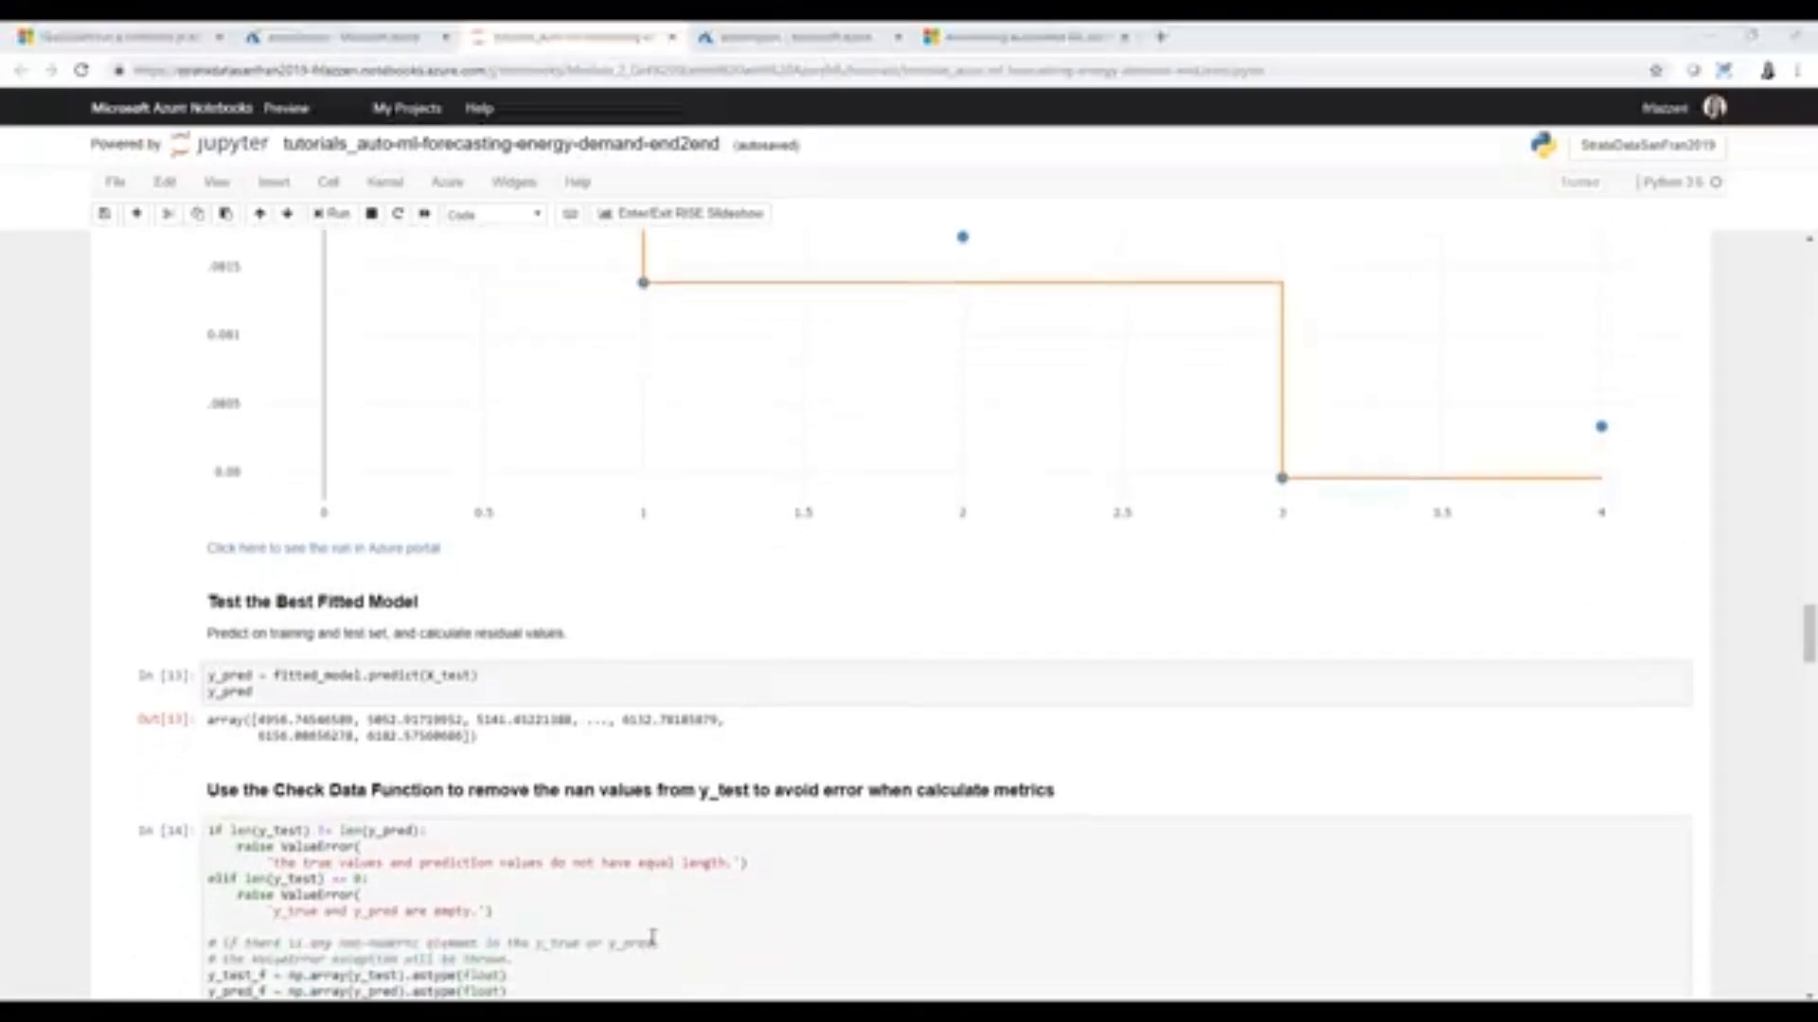
{"action": "scroll", "scroll_direction": "down", "scroll_amount": 3}
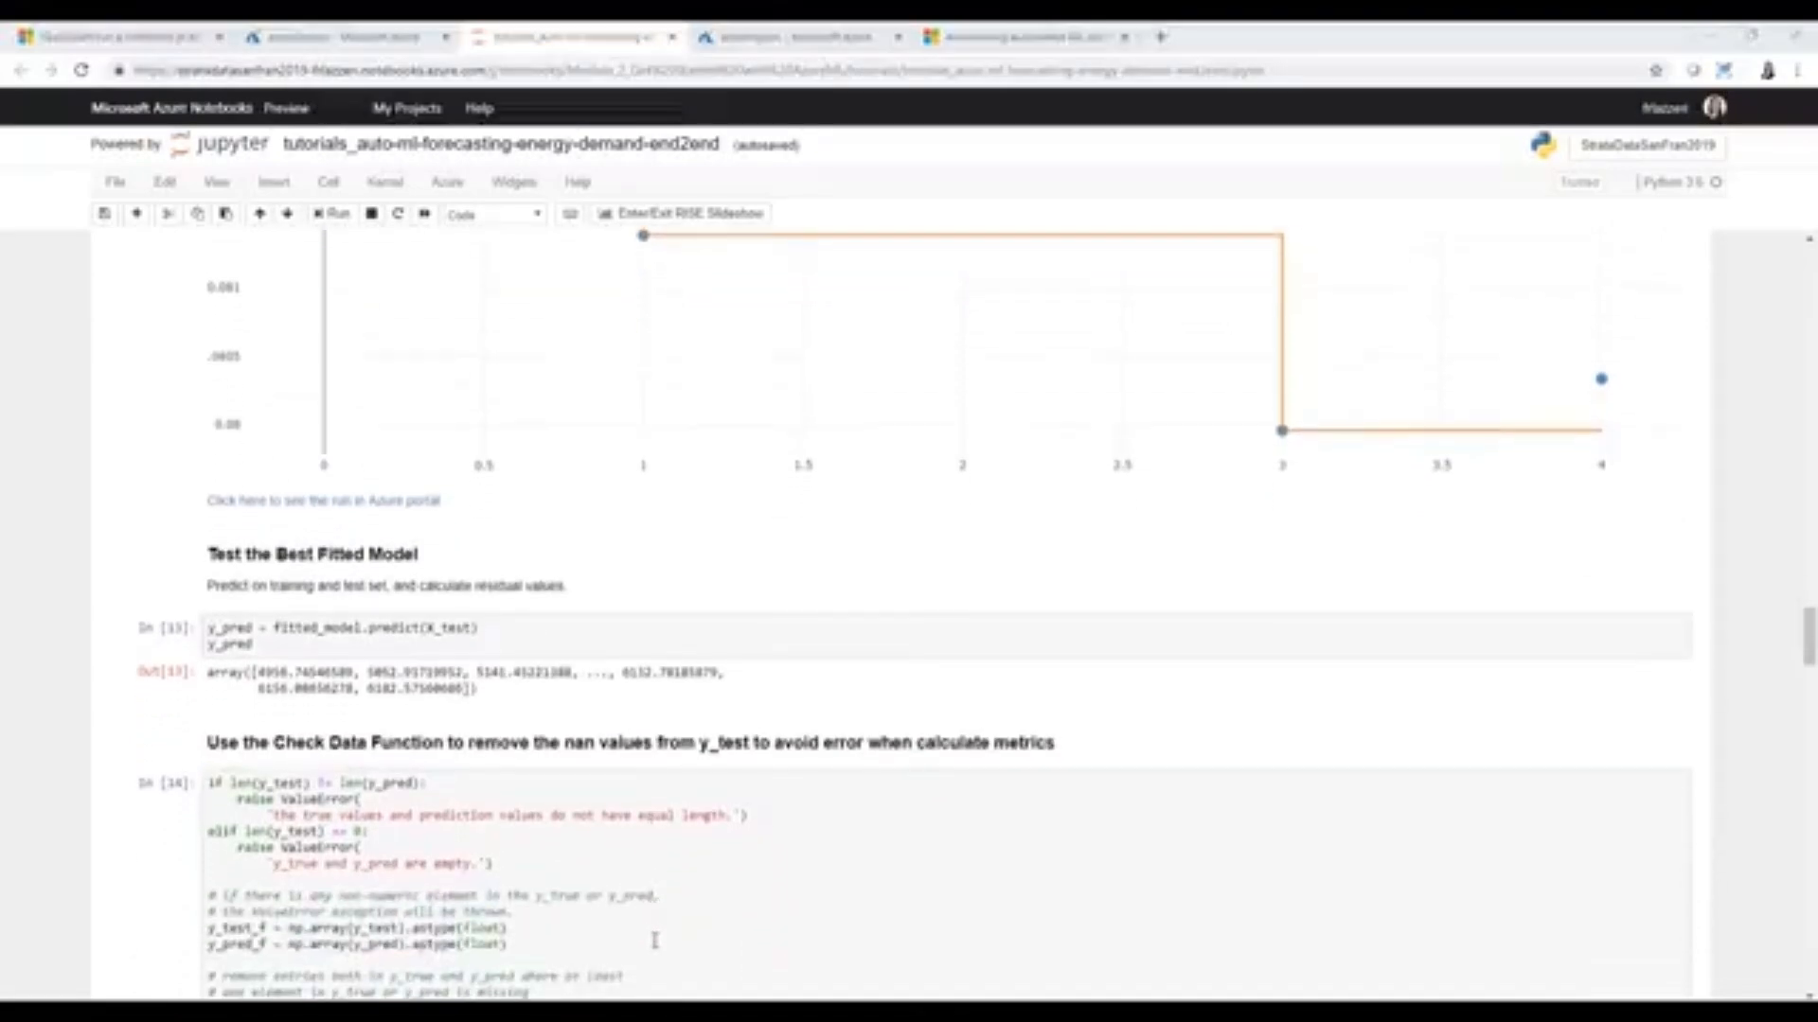
{"action": "mouse_move", "coordinate": [760, 984]}
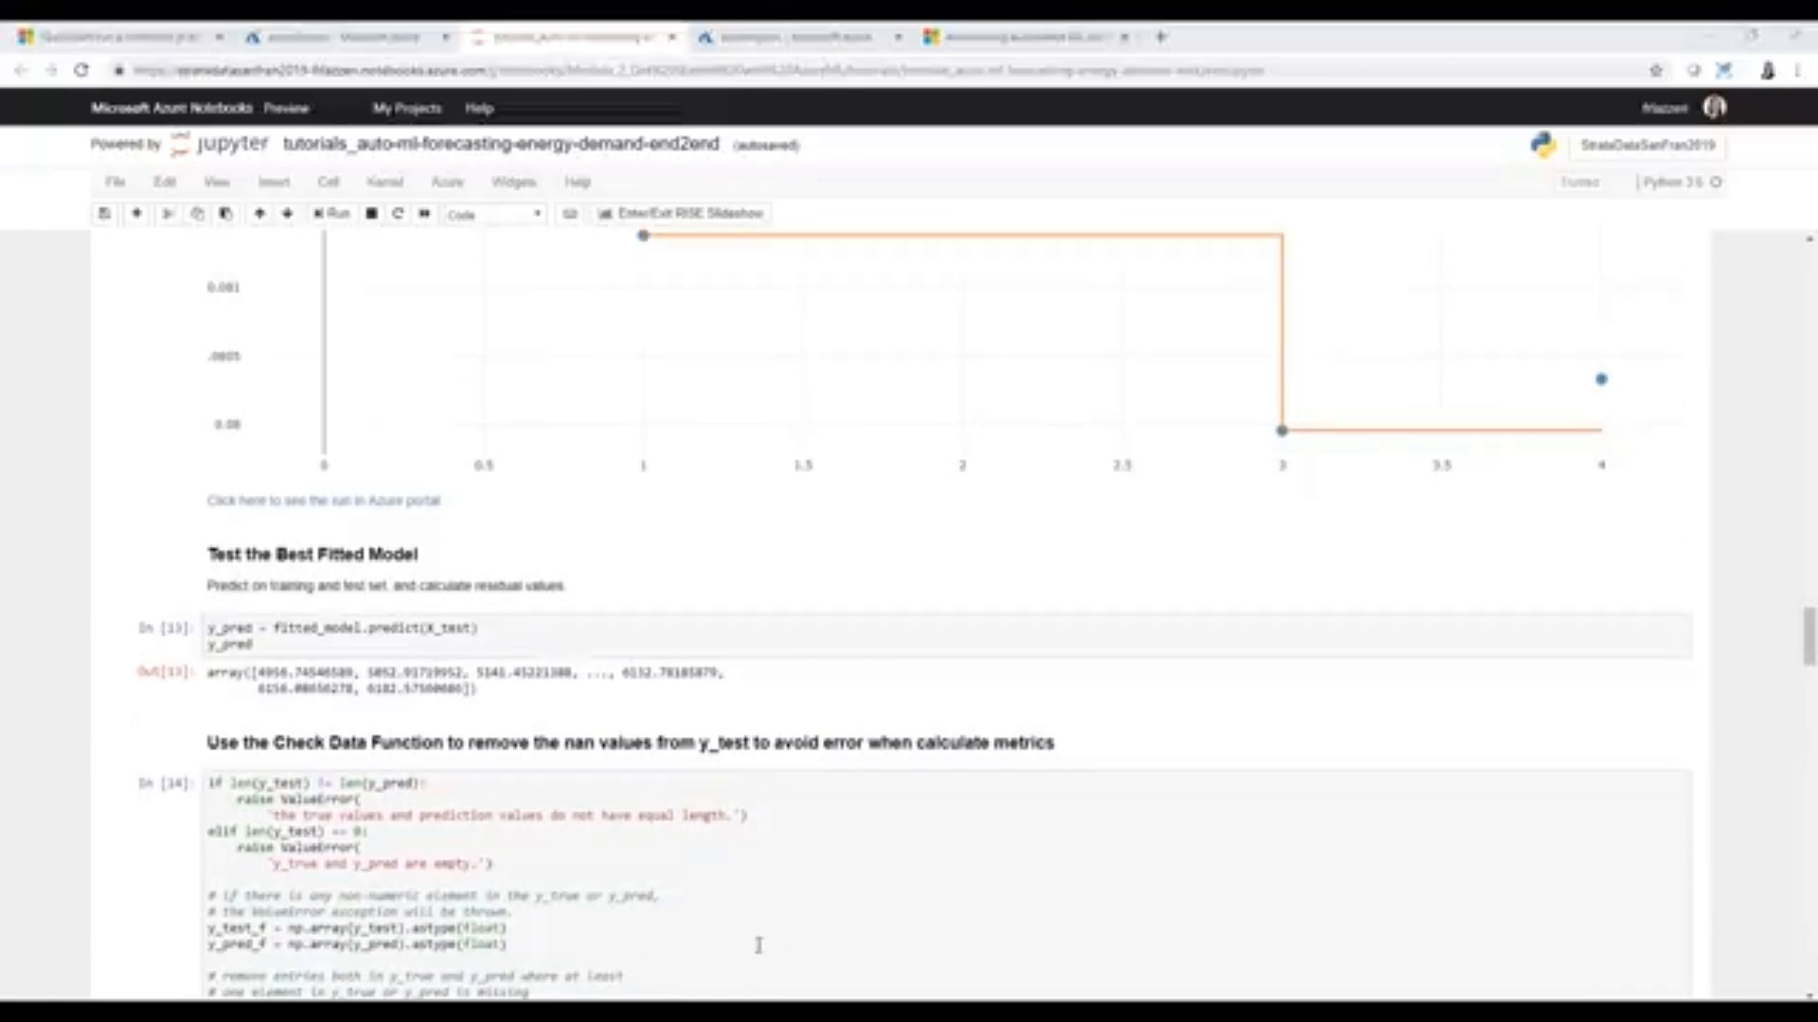
{"action": "scroll", "scroll_direction": "down", "scroll_amount": 3}
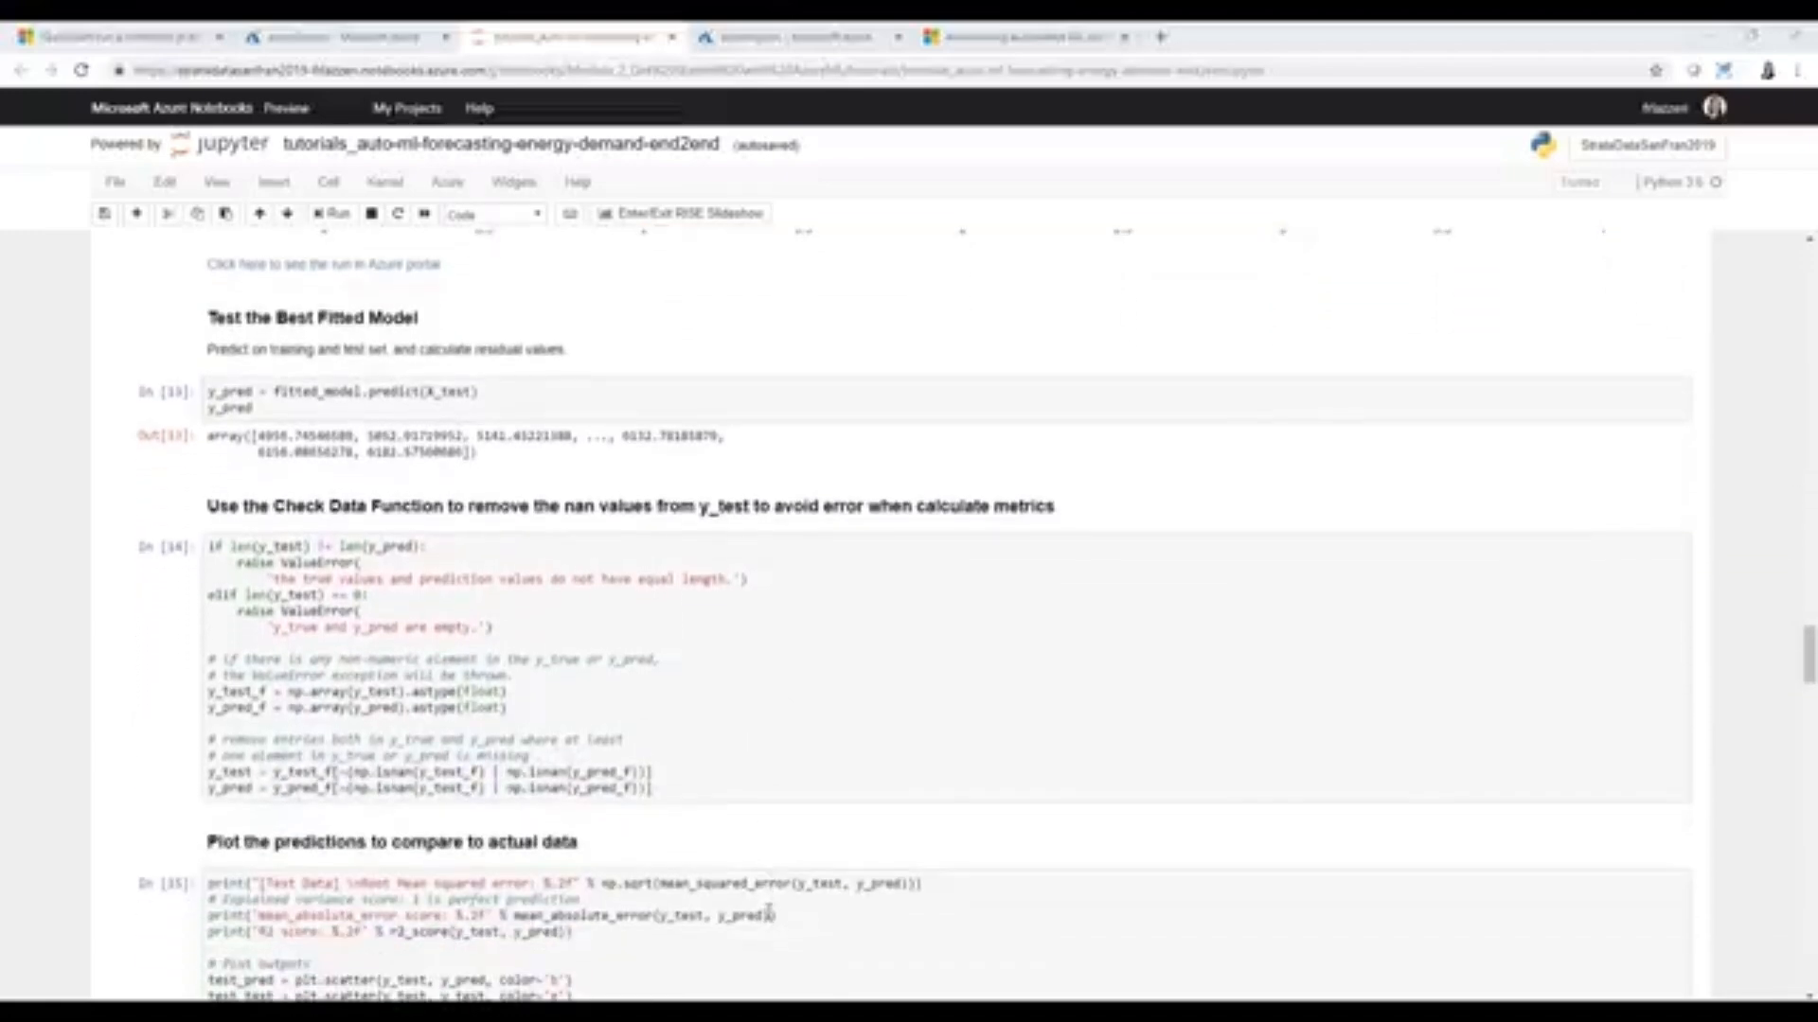
{"action": "scroll", "scroll_direction": "down", "scroll_amount": 3}
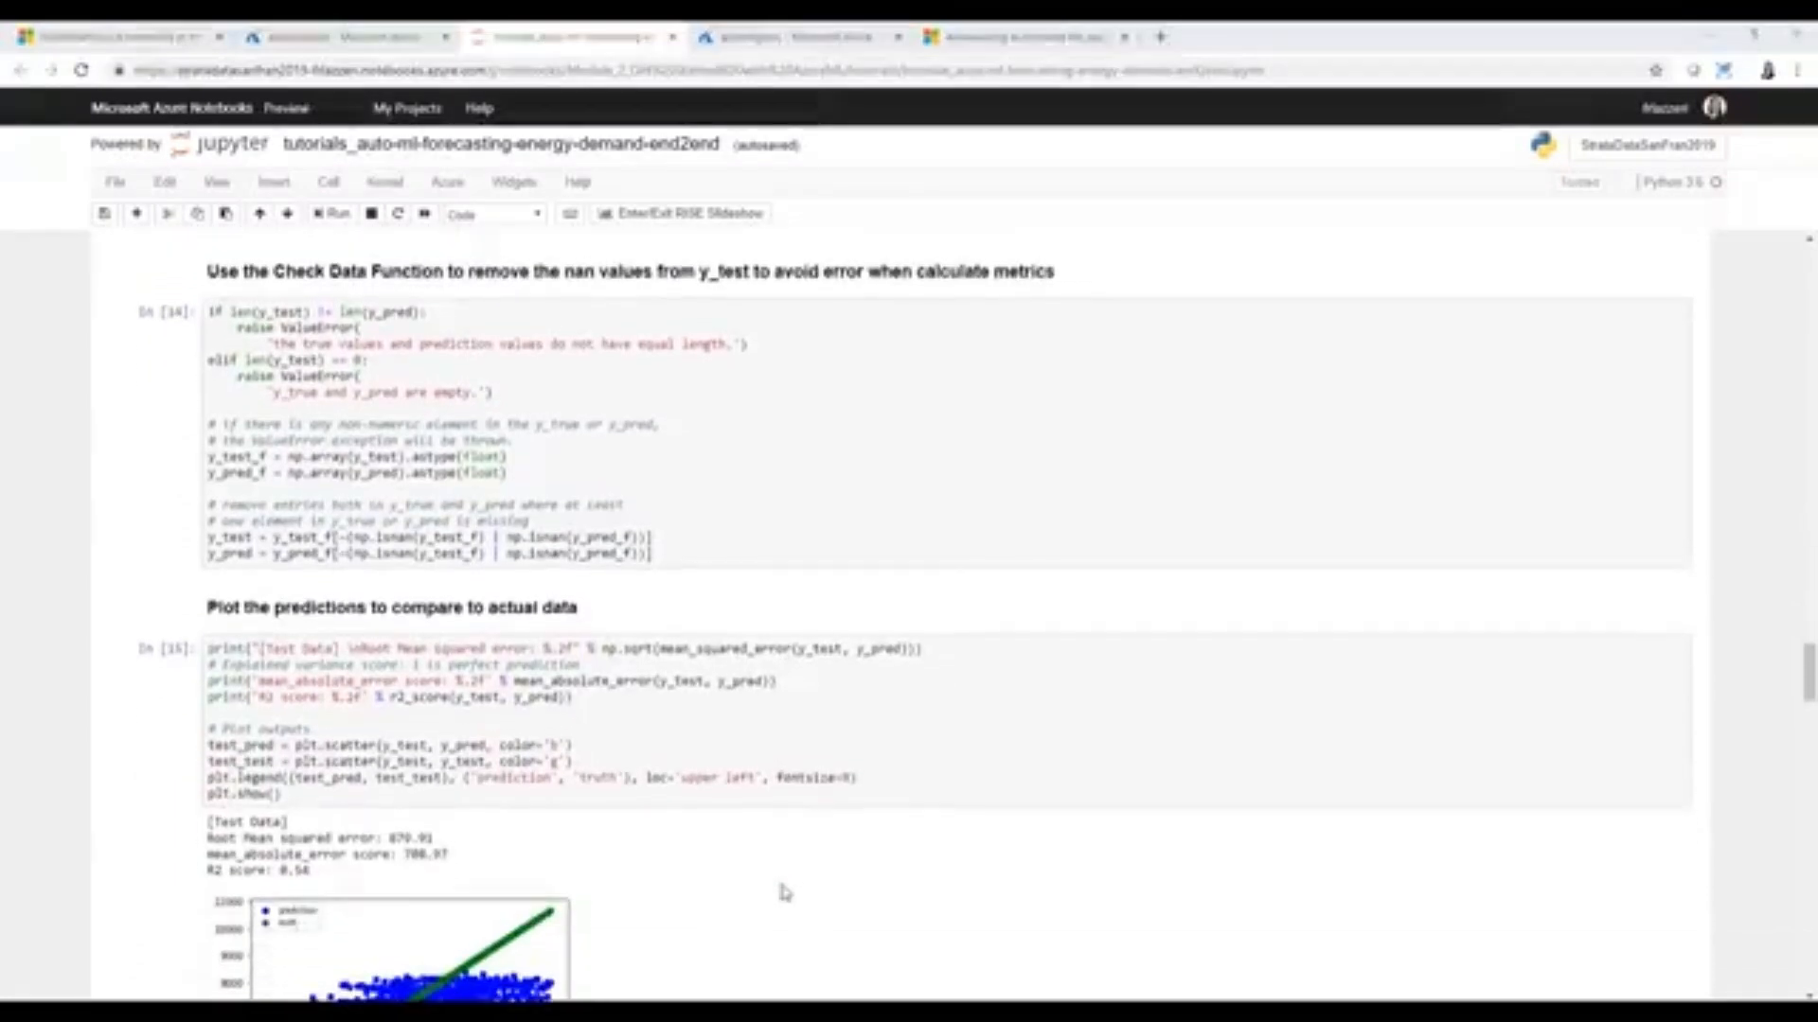
{"action": "scroll", "scroll_direction": "down", "scroll_amount": 3}
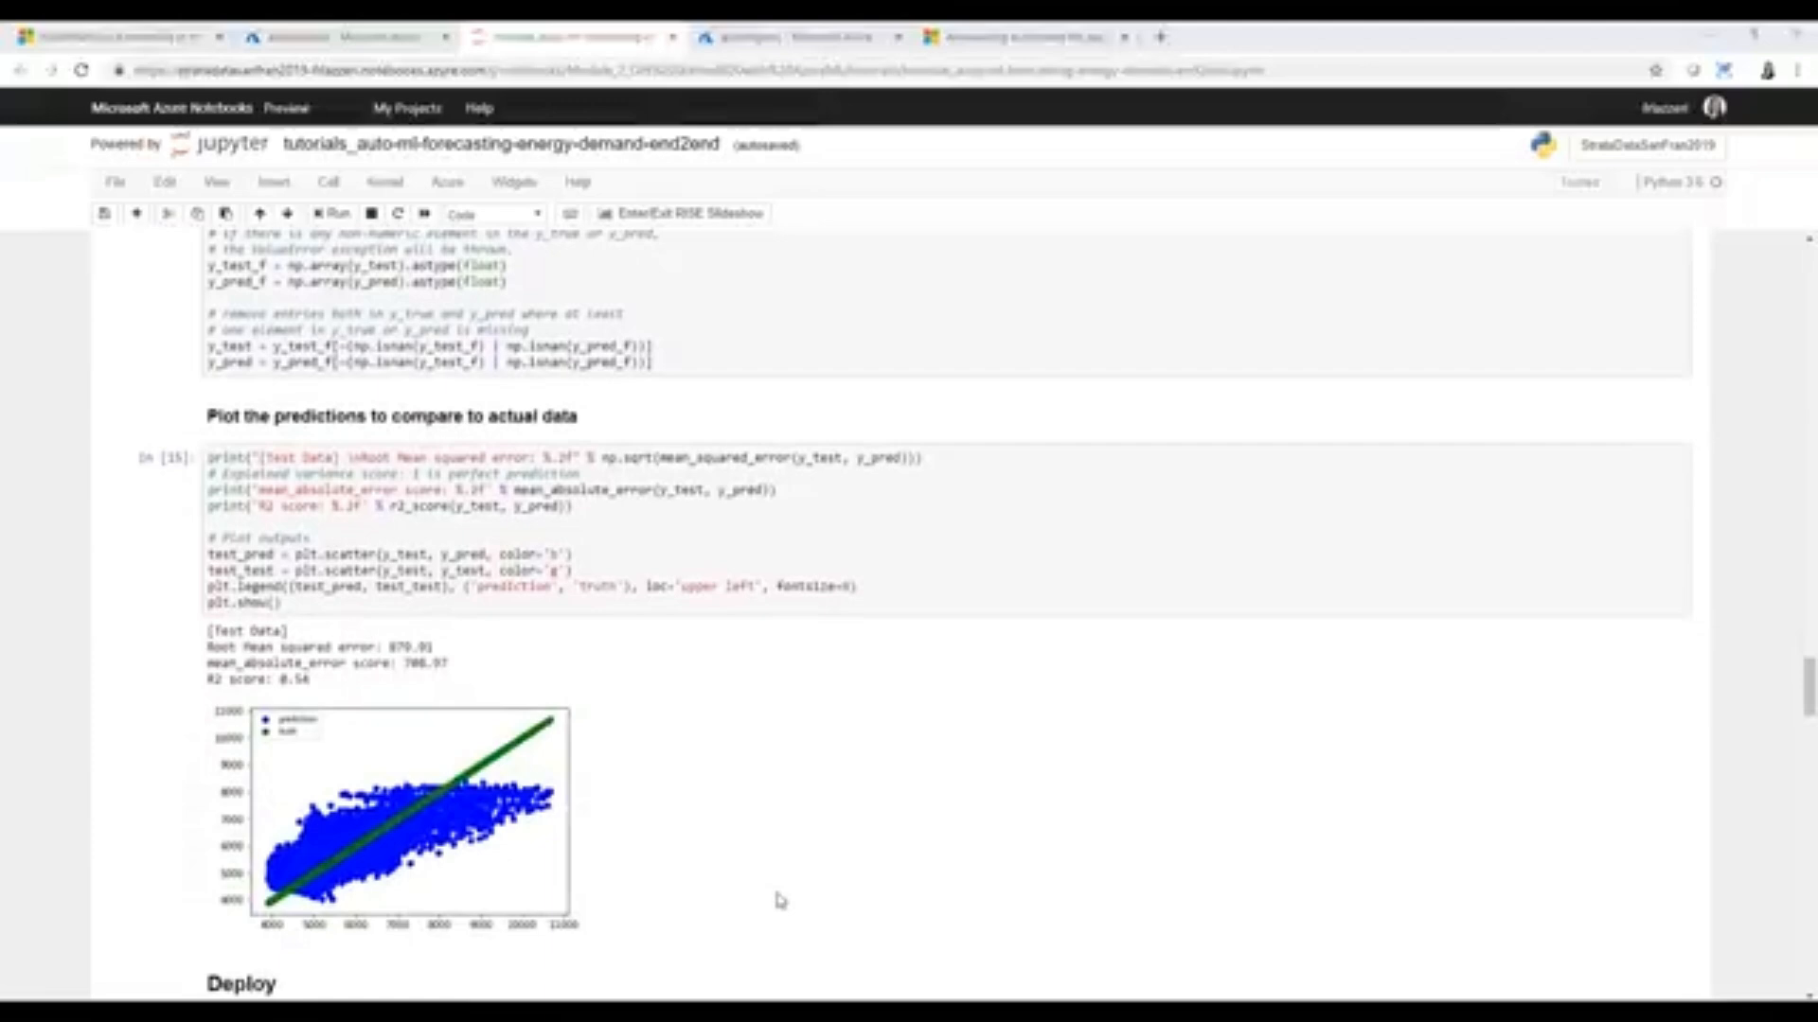
- Scroll through Deploy to the Register the model output, scoring script and YAML environment cells
{"action": "scroll", "scroll_direction": "down", "scroll_amount": 3}
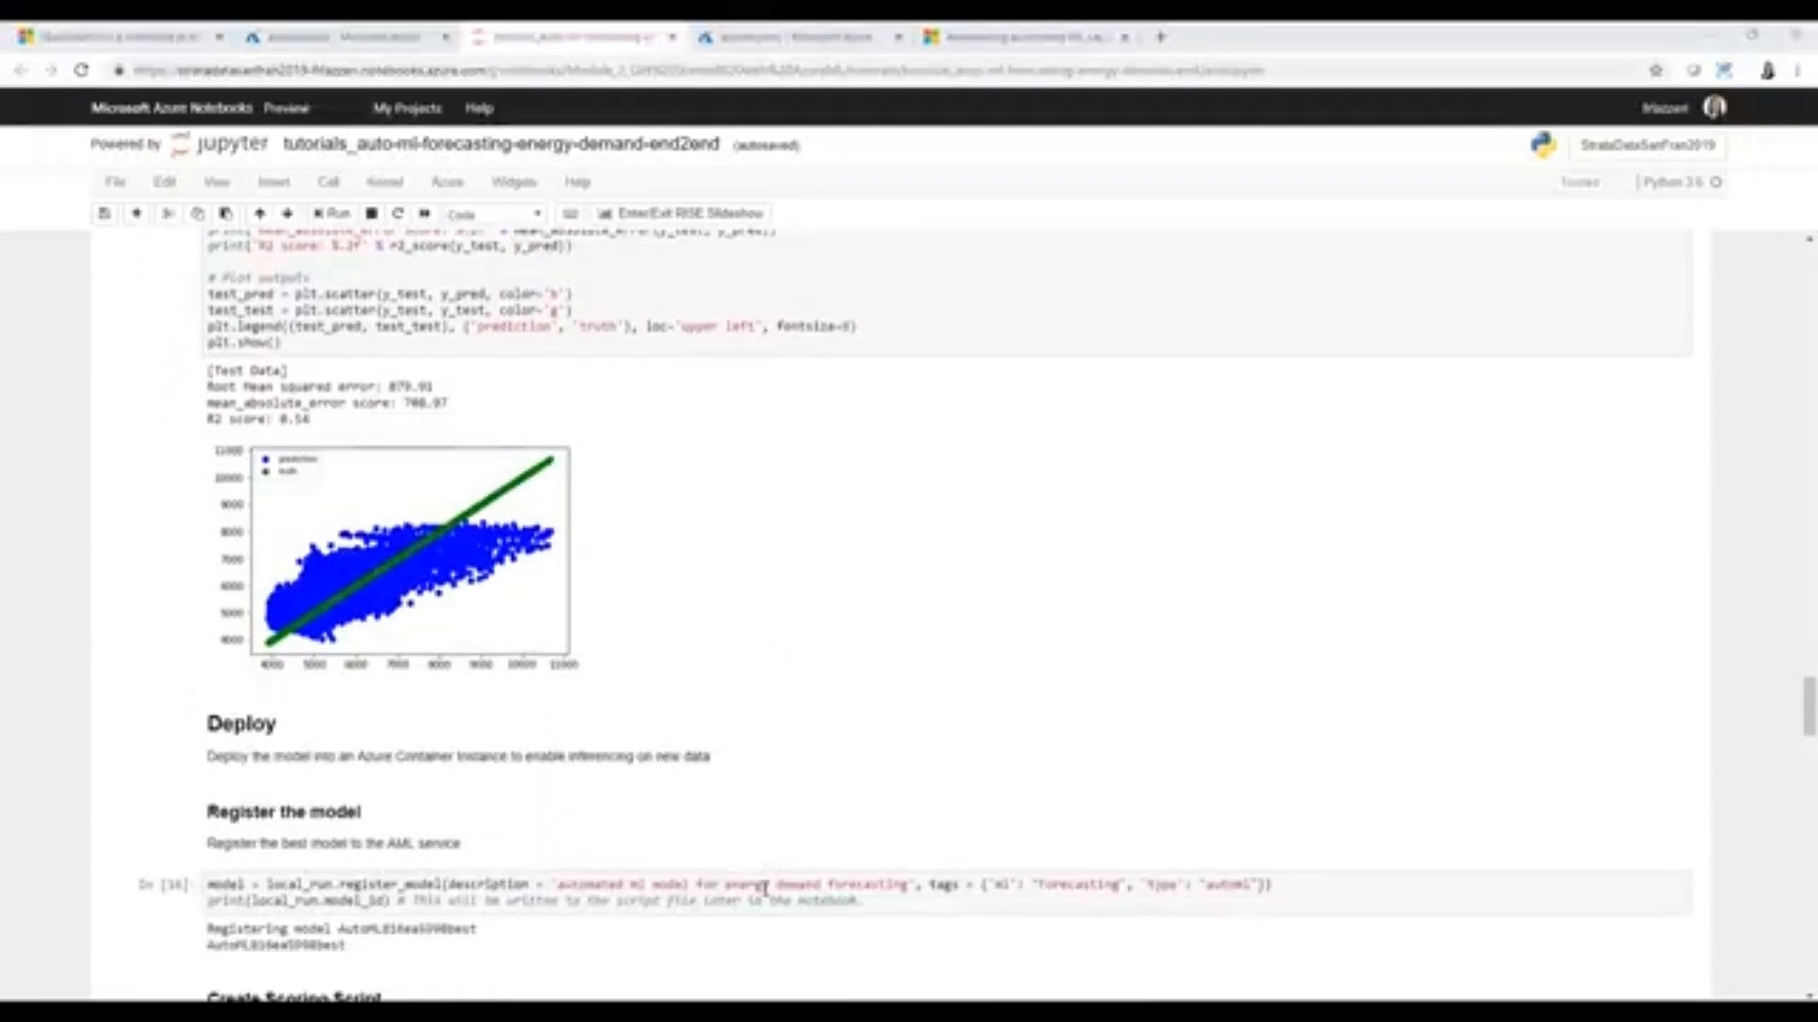
{"action": "scroll", "scroll_direction": "down", "scroll_amount": 3}
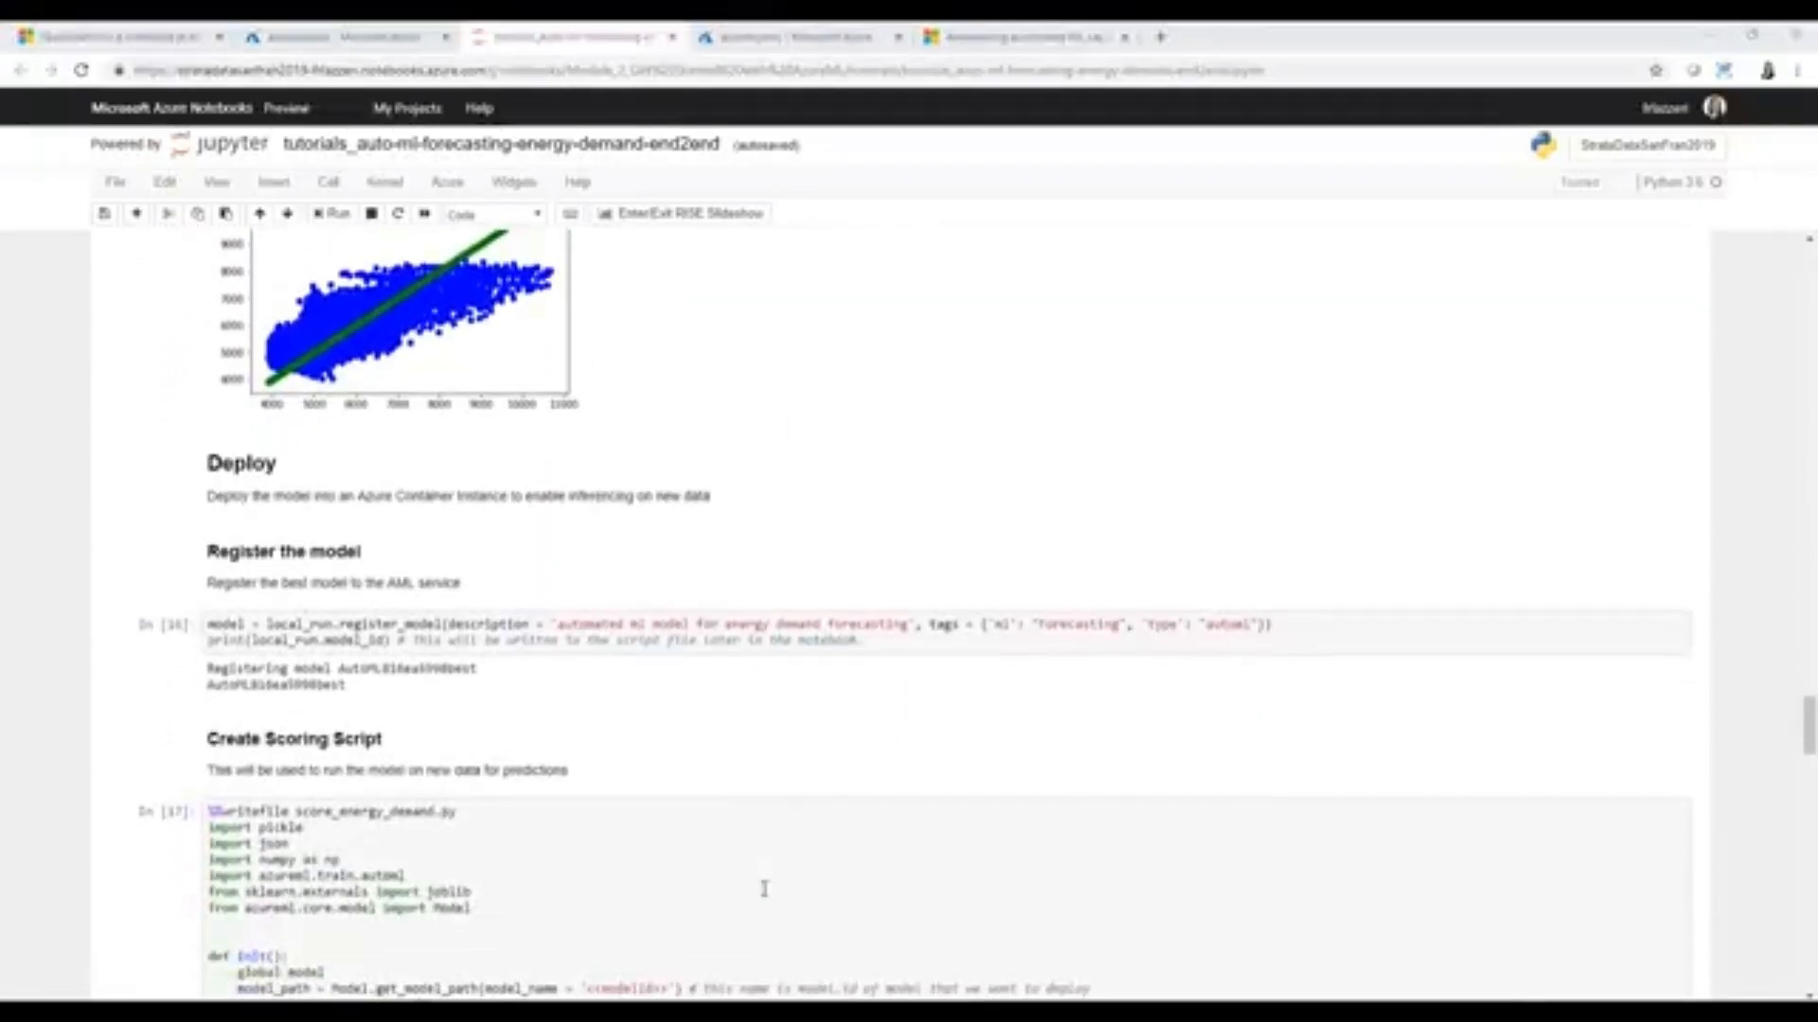
{"action": "scroll", "scroll_direction": "down", "scroll_amount": 3}
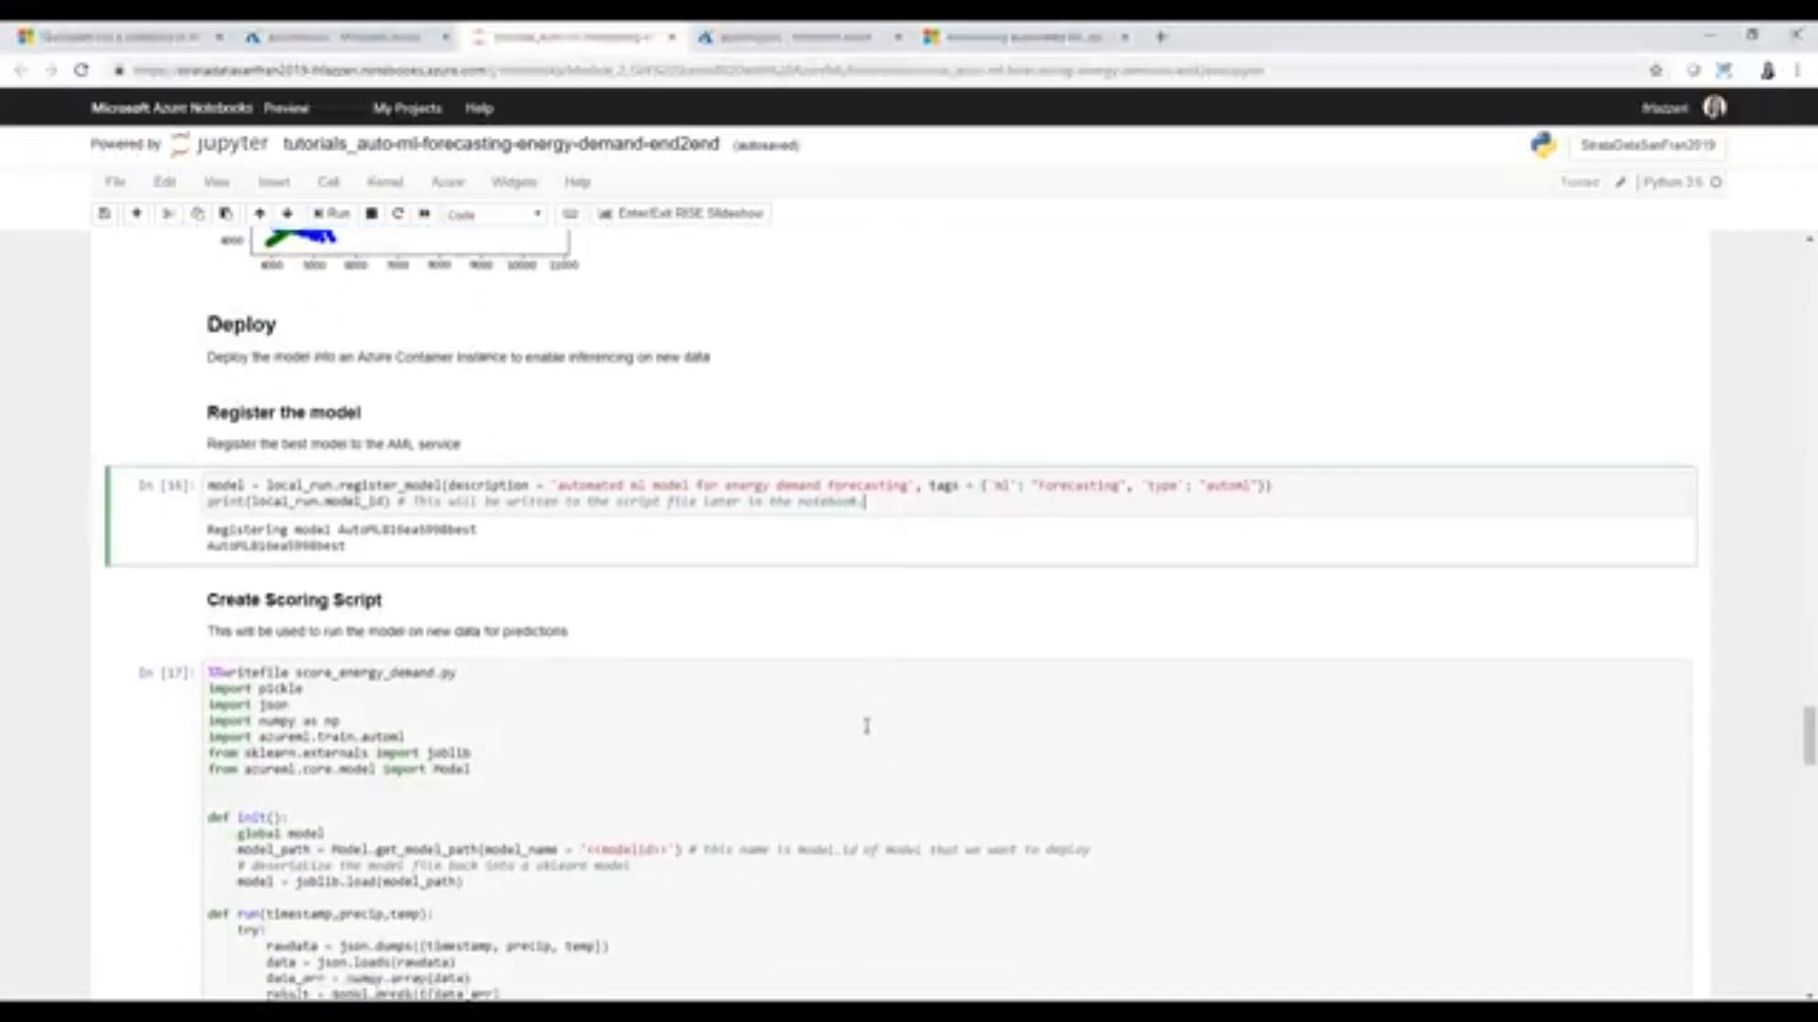
{"action": "scroll", "scroll_direction": "down", "scroll_amount": 3}
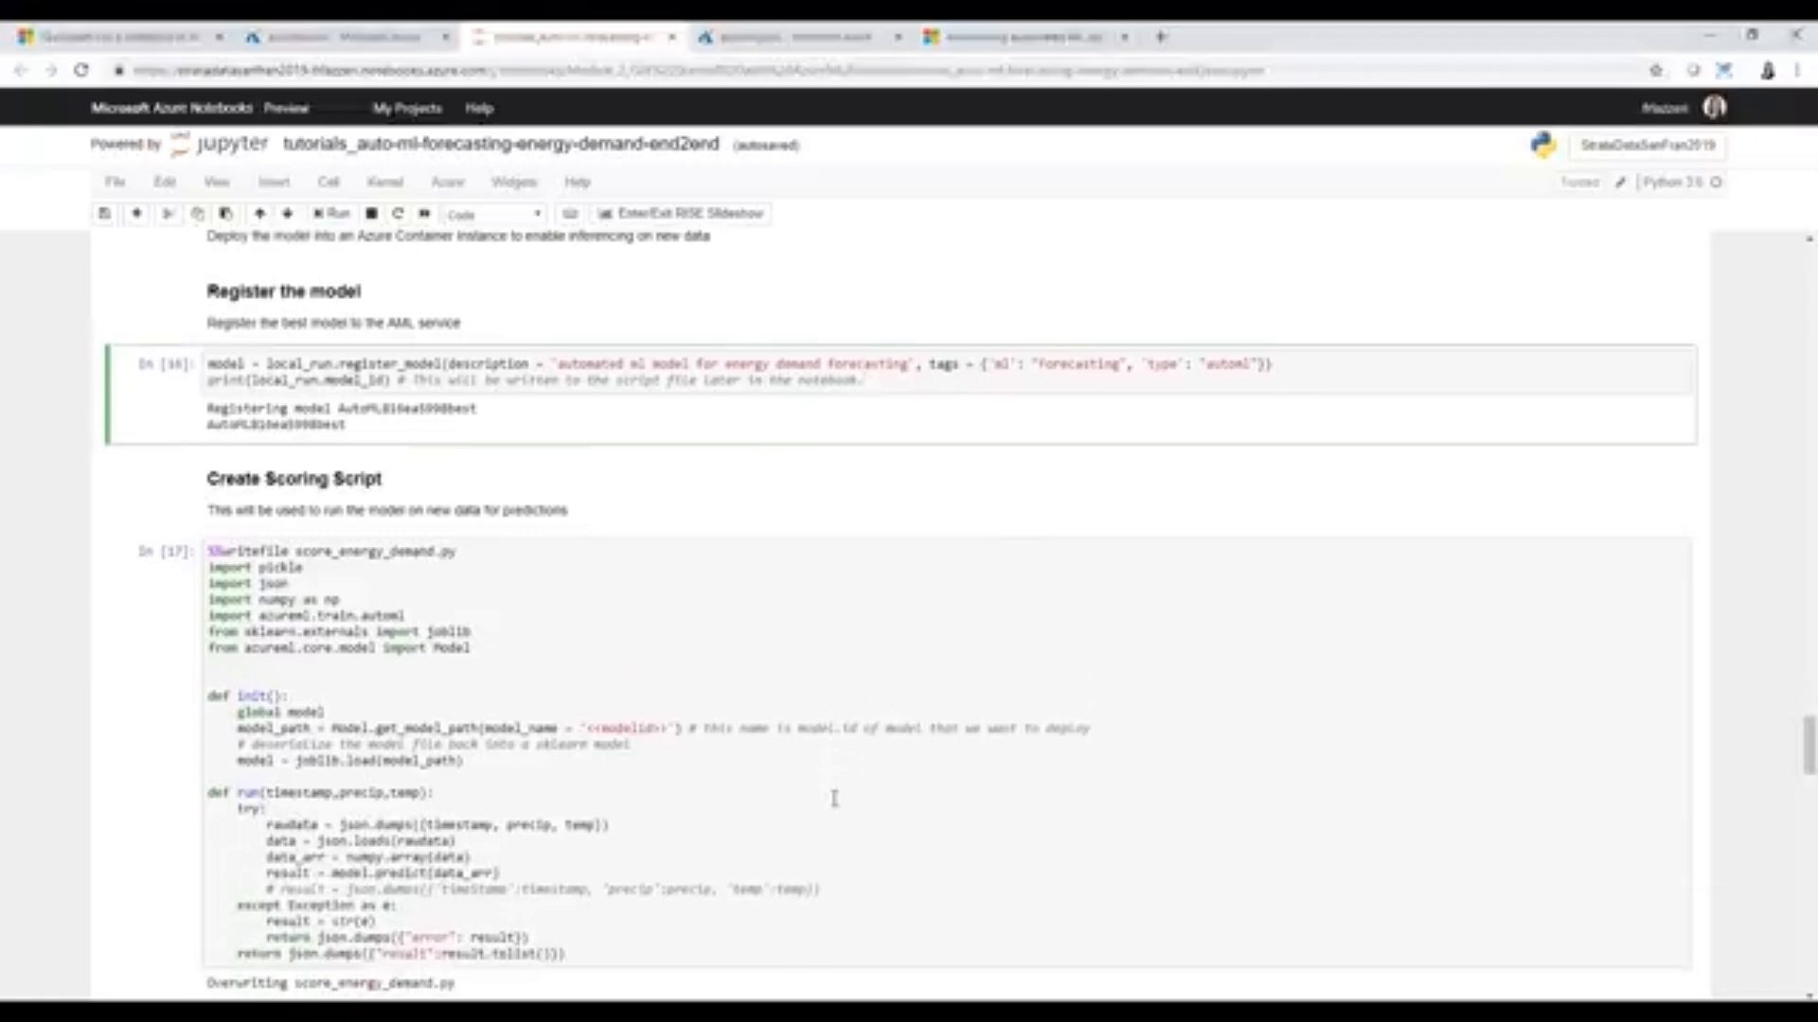
{"action": "scroll", "scroll_direction": "down", "scroll_amount": 3}
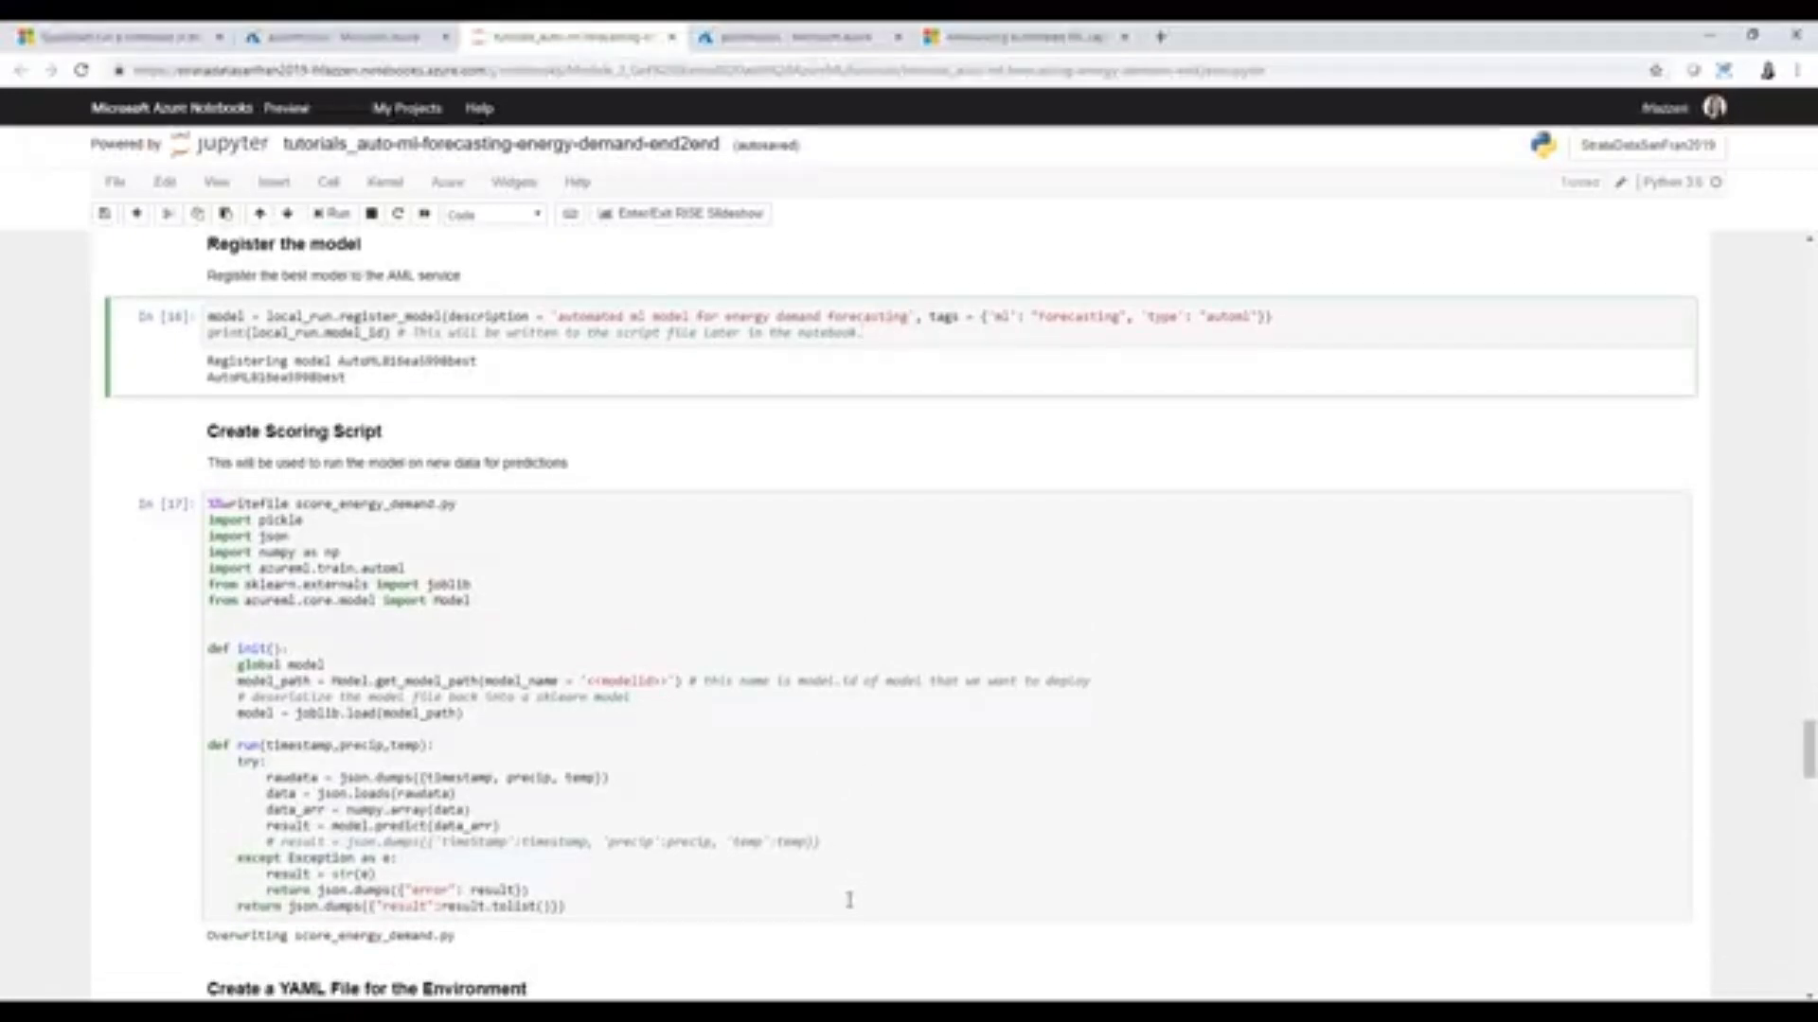
{"action": "scroll", "scroll_direction": "down", "scroll_amount": 3}
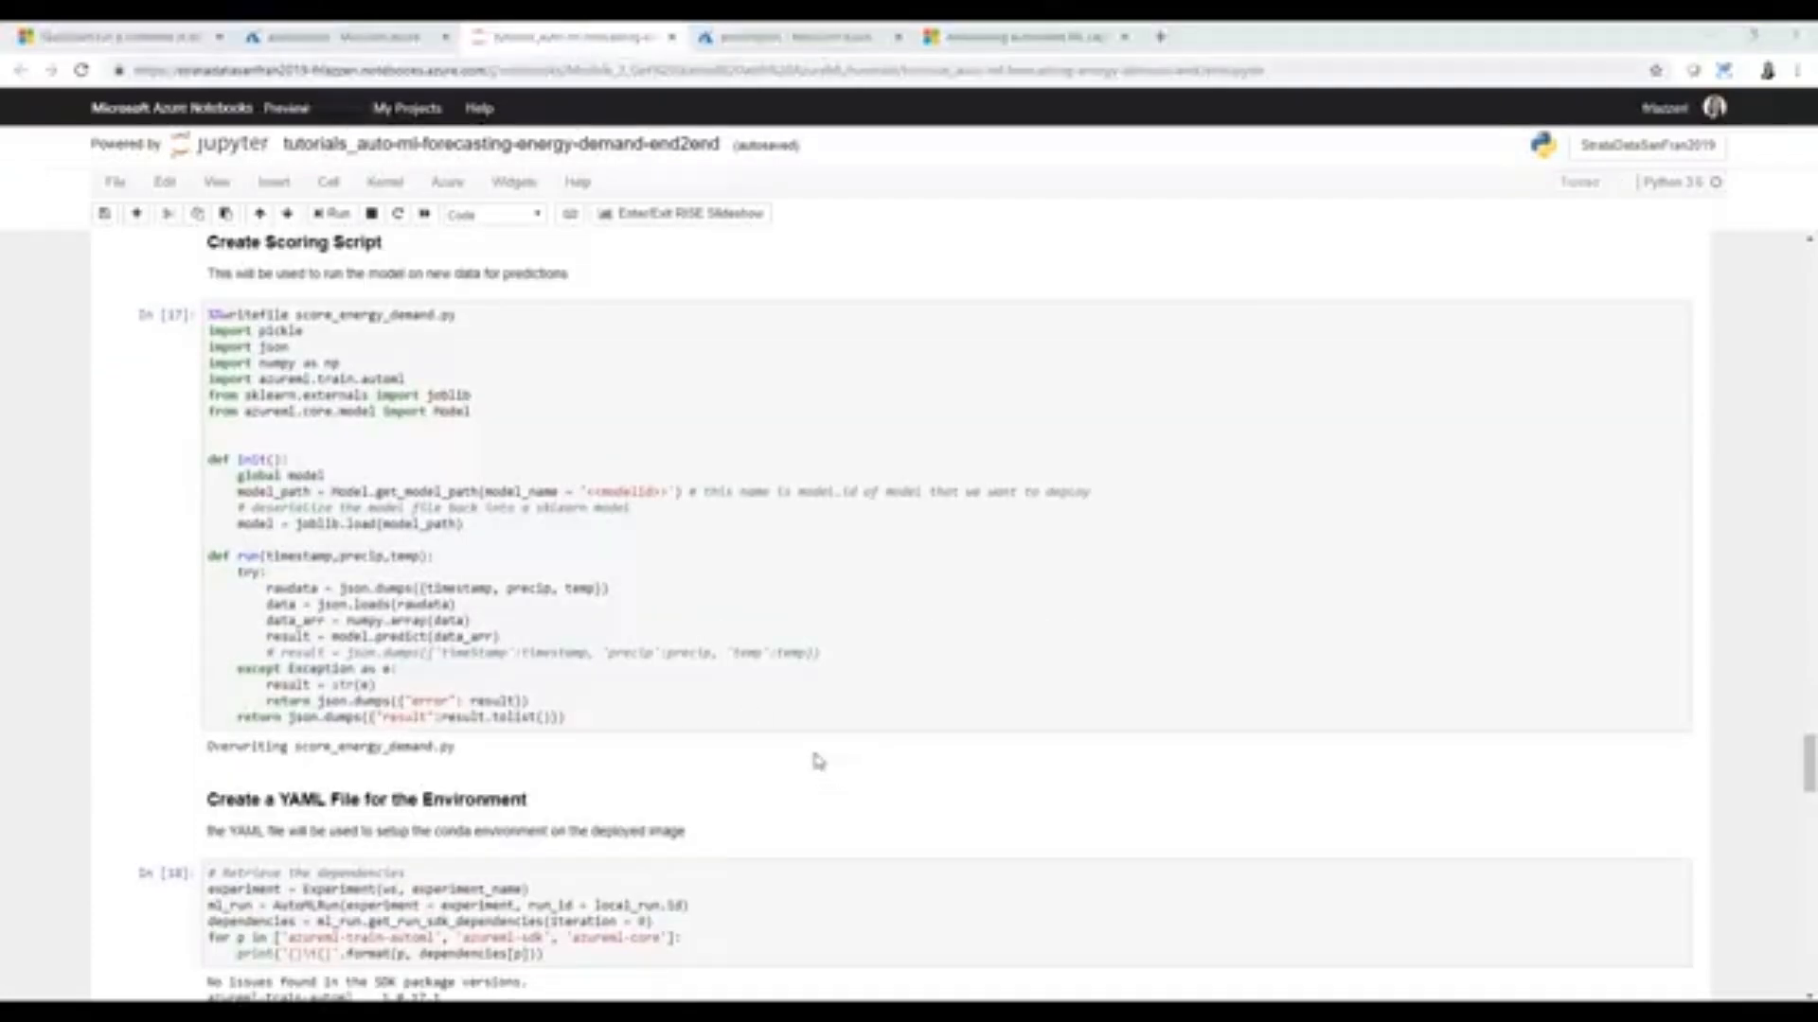
{"action": "mouse_move", "coordinate": [797, 746]}
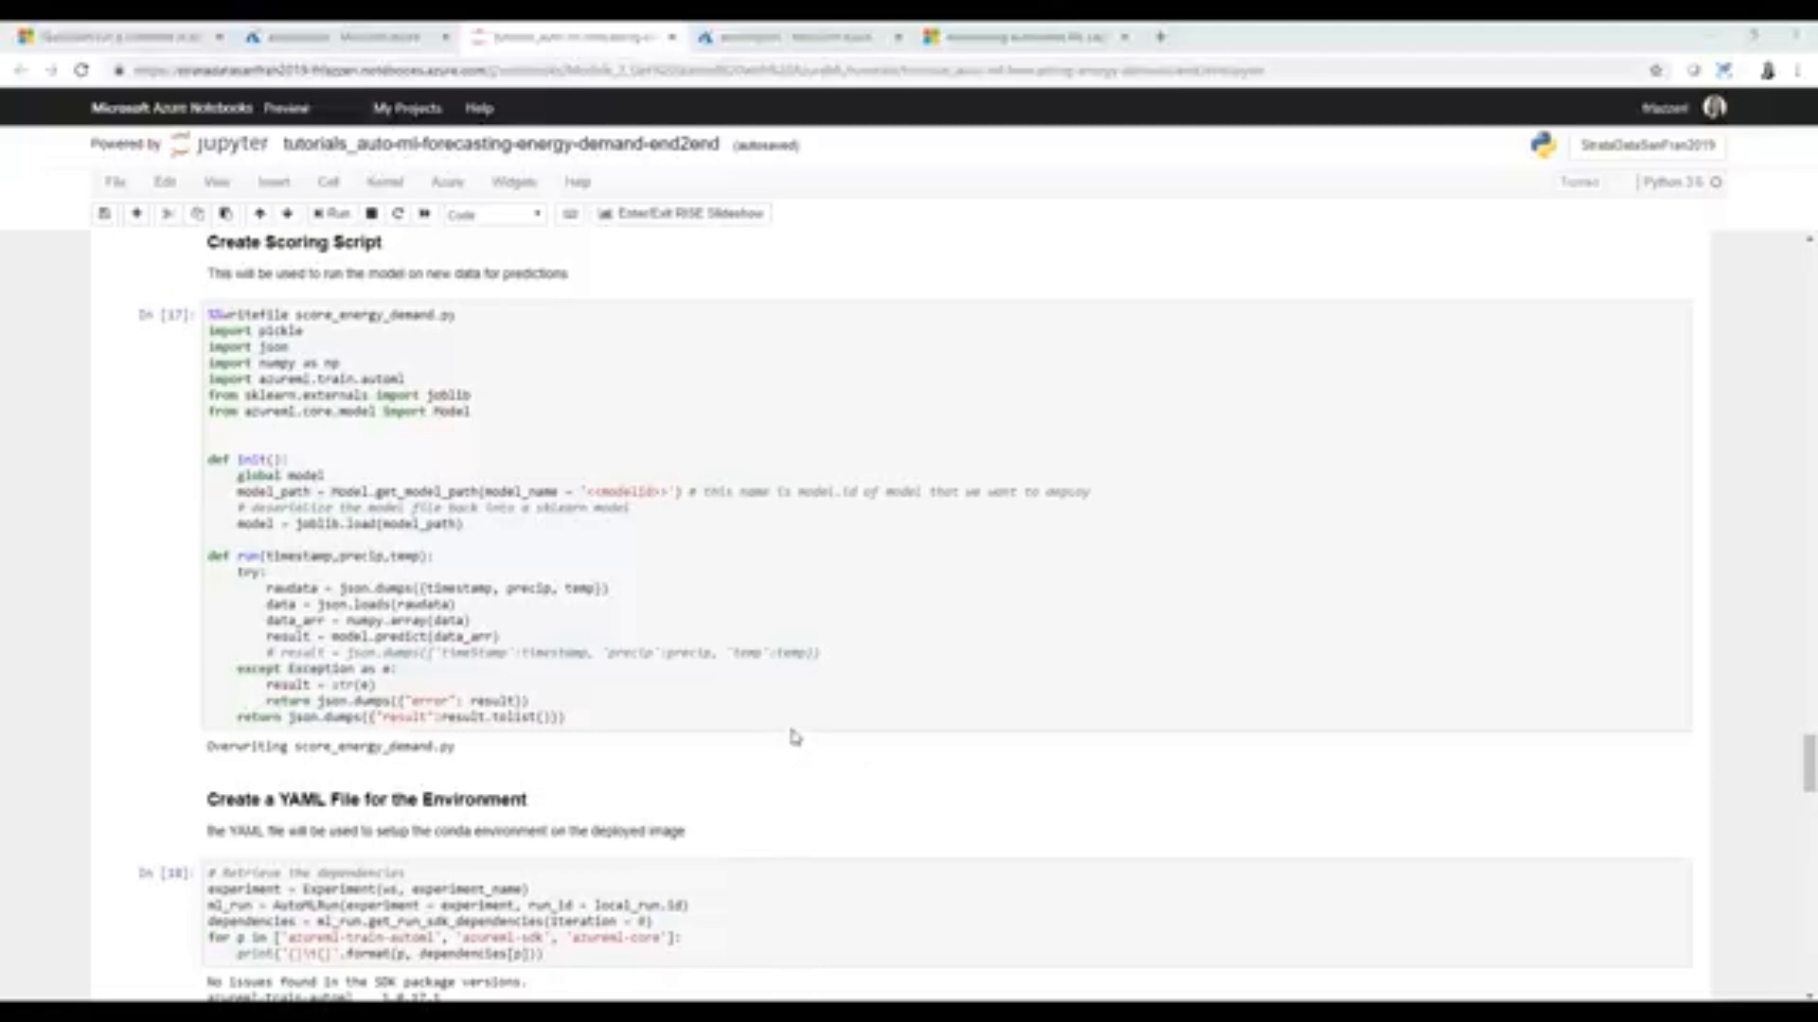
- Switch to the Azure portal tab showing the workspace's Experiments page
{"action": "left_click", "coordinate": [799, 36]}
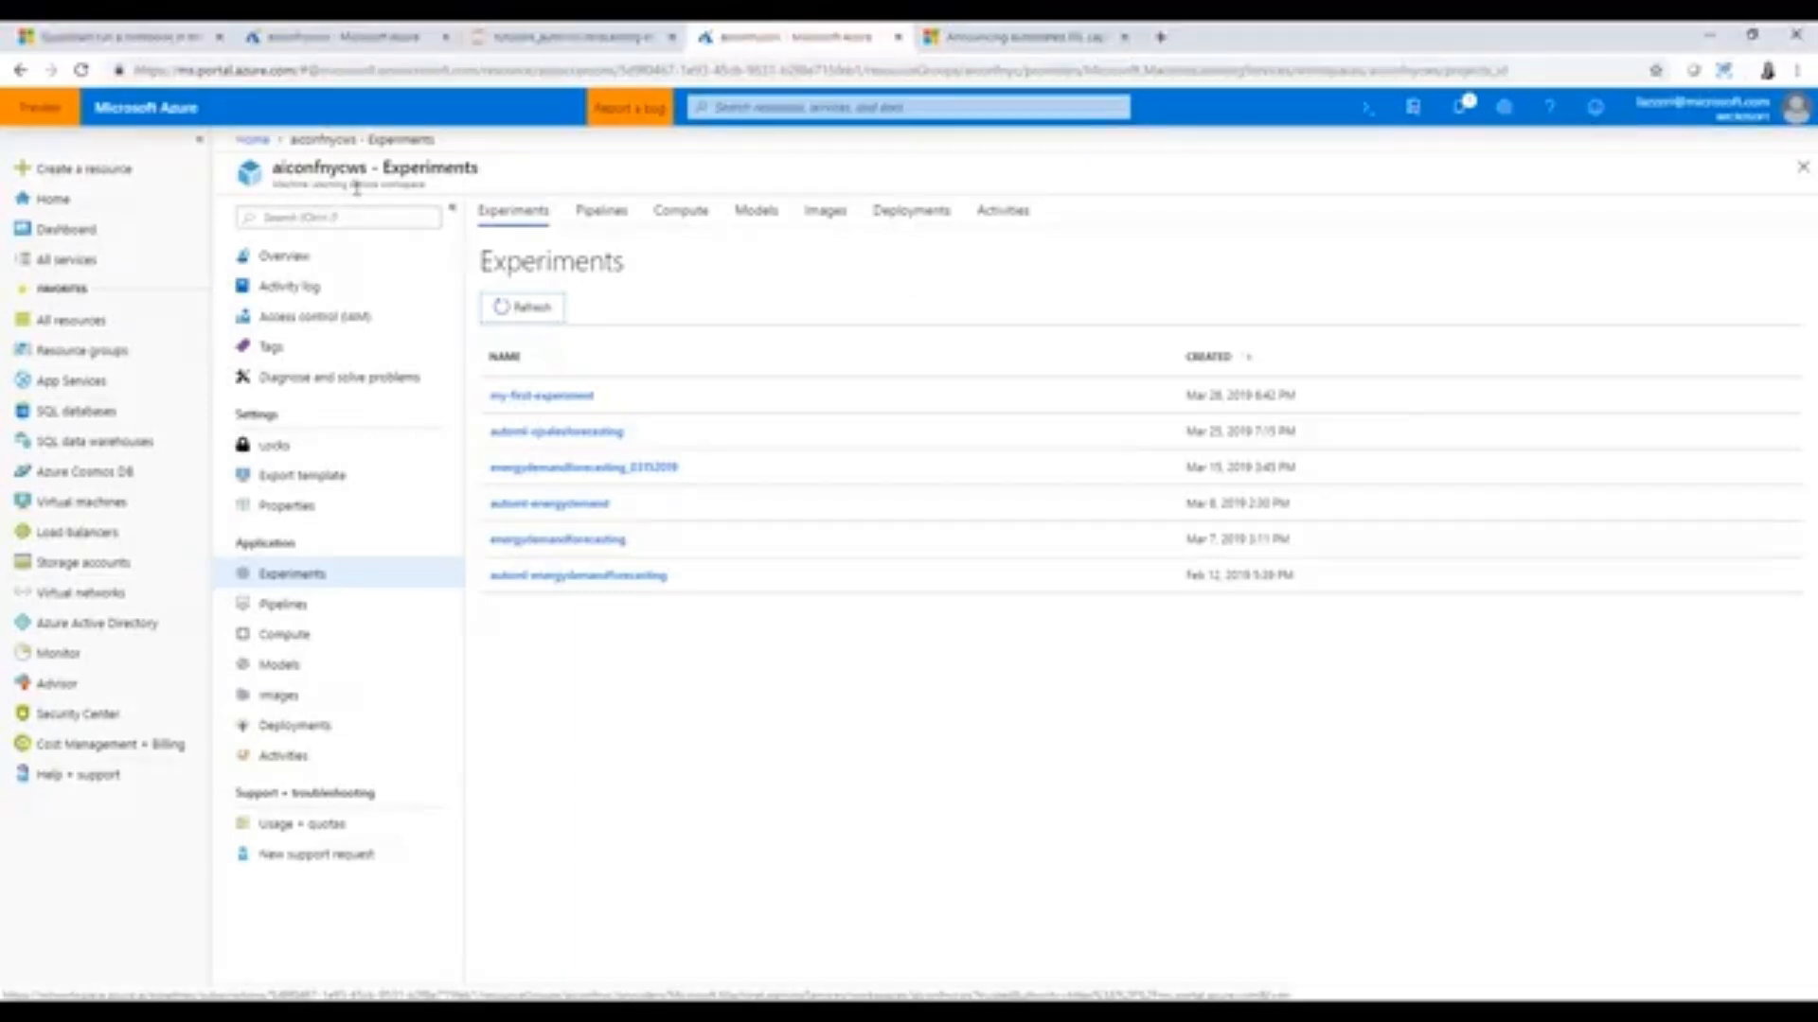
{"action": "mouse_move", "coordinate": [406, 473]}
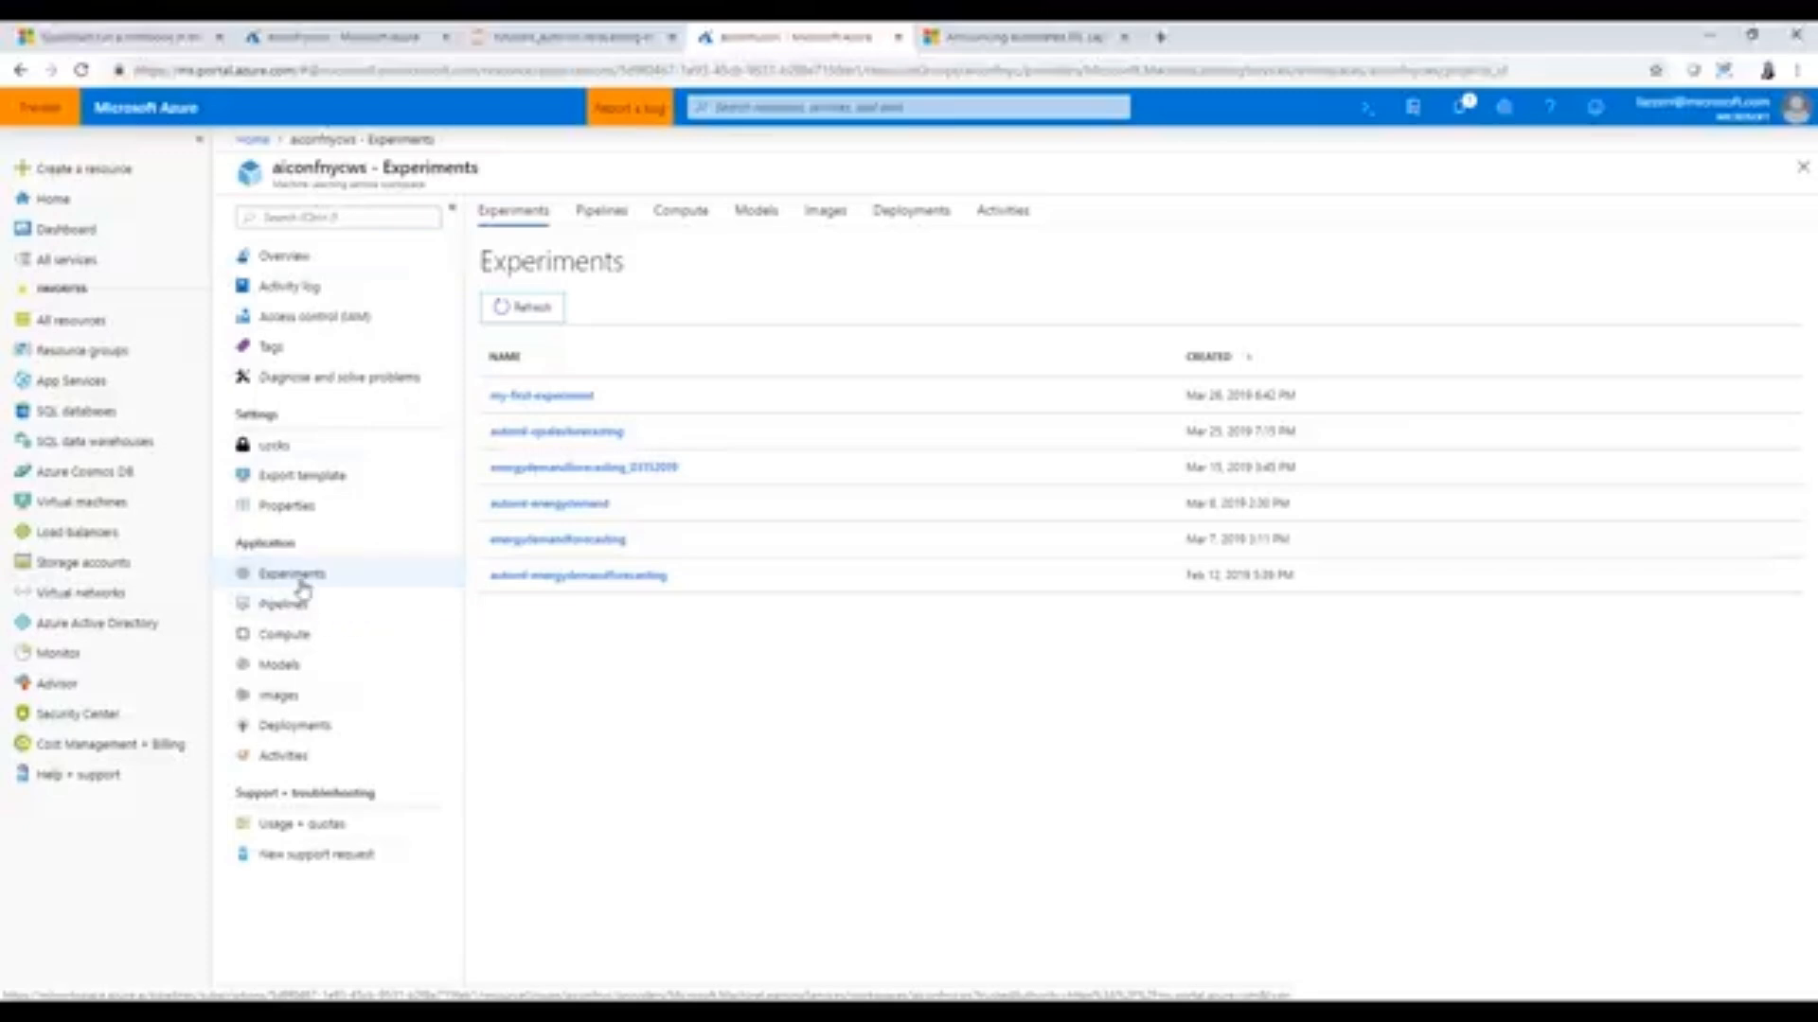
{"action": "mouse_move", "coordinate": [528, 695]}
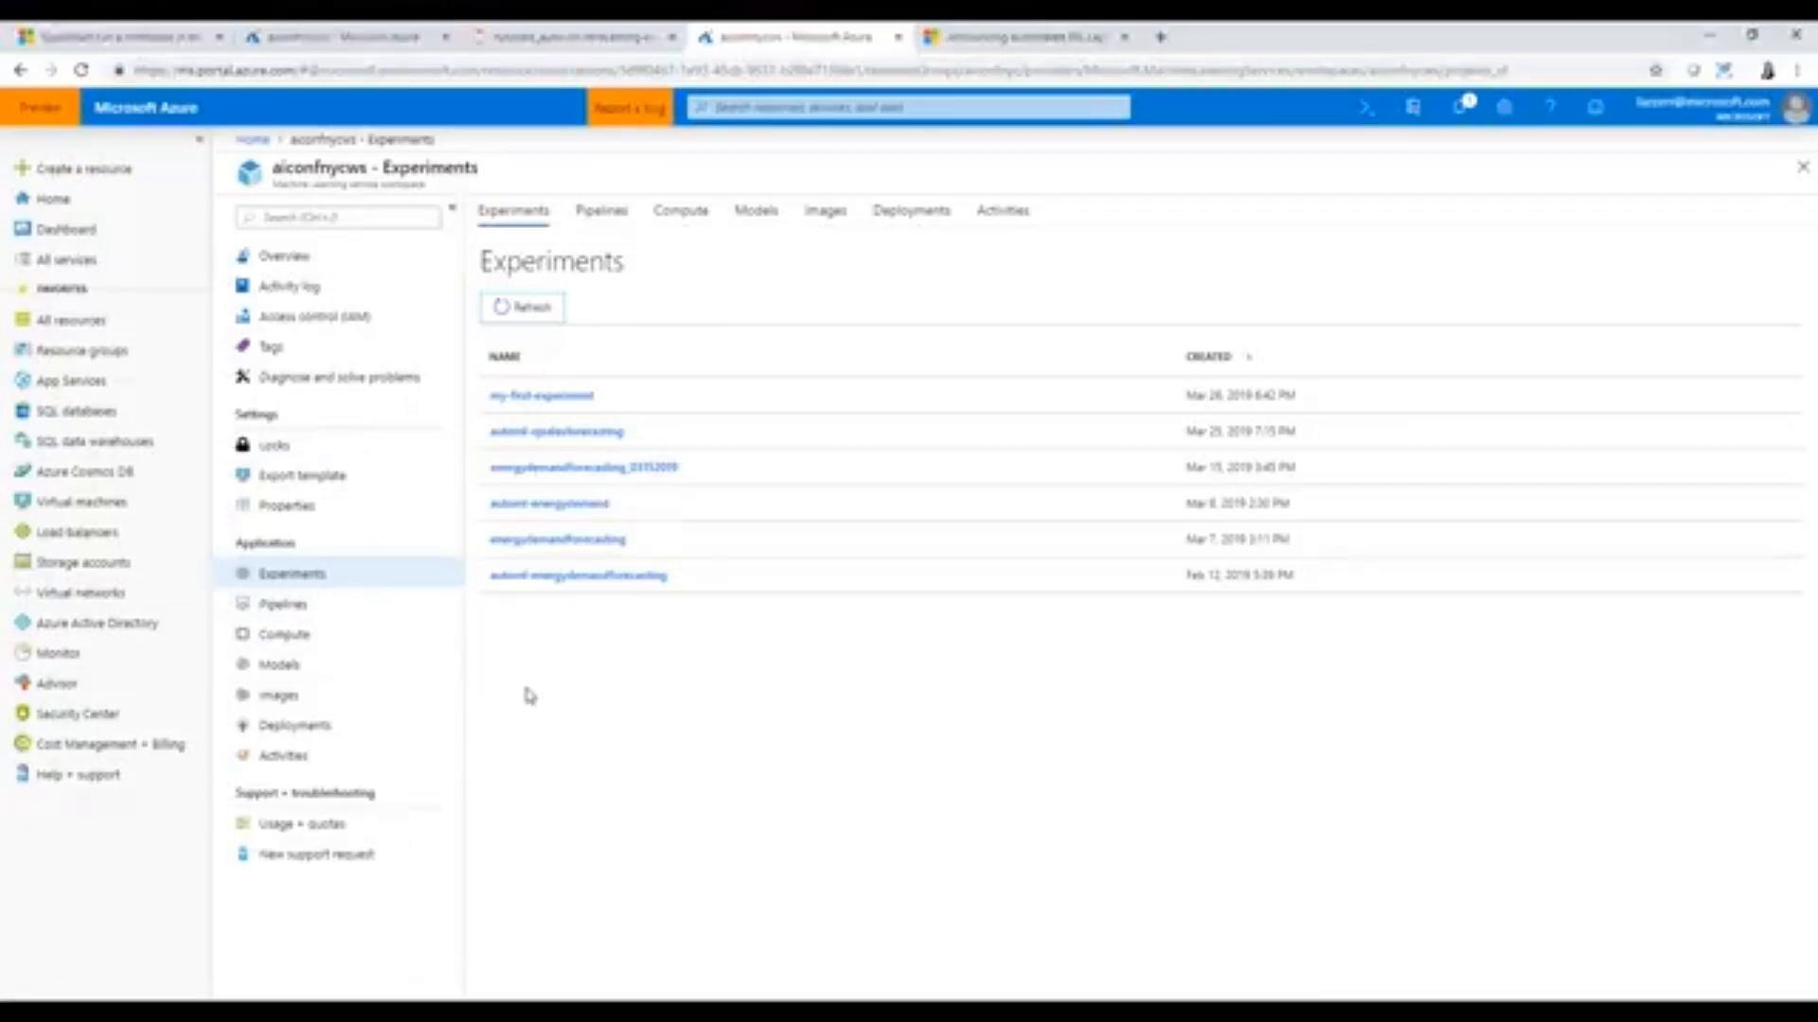
{"action": "mouse_move", "coordinate": [382, 604]}
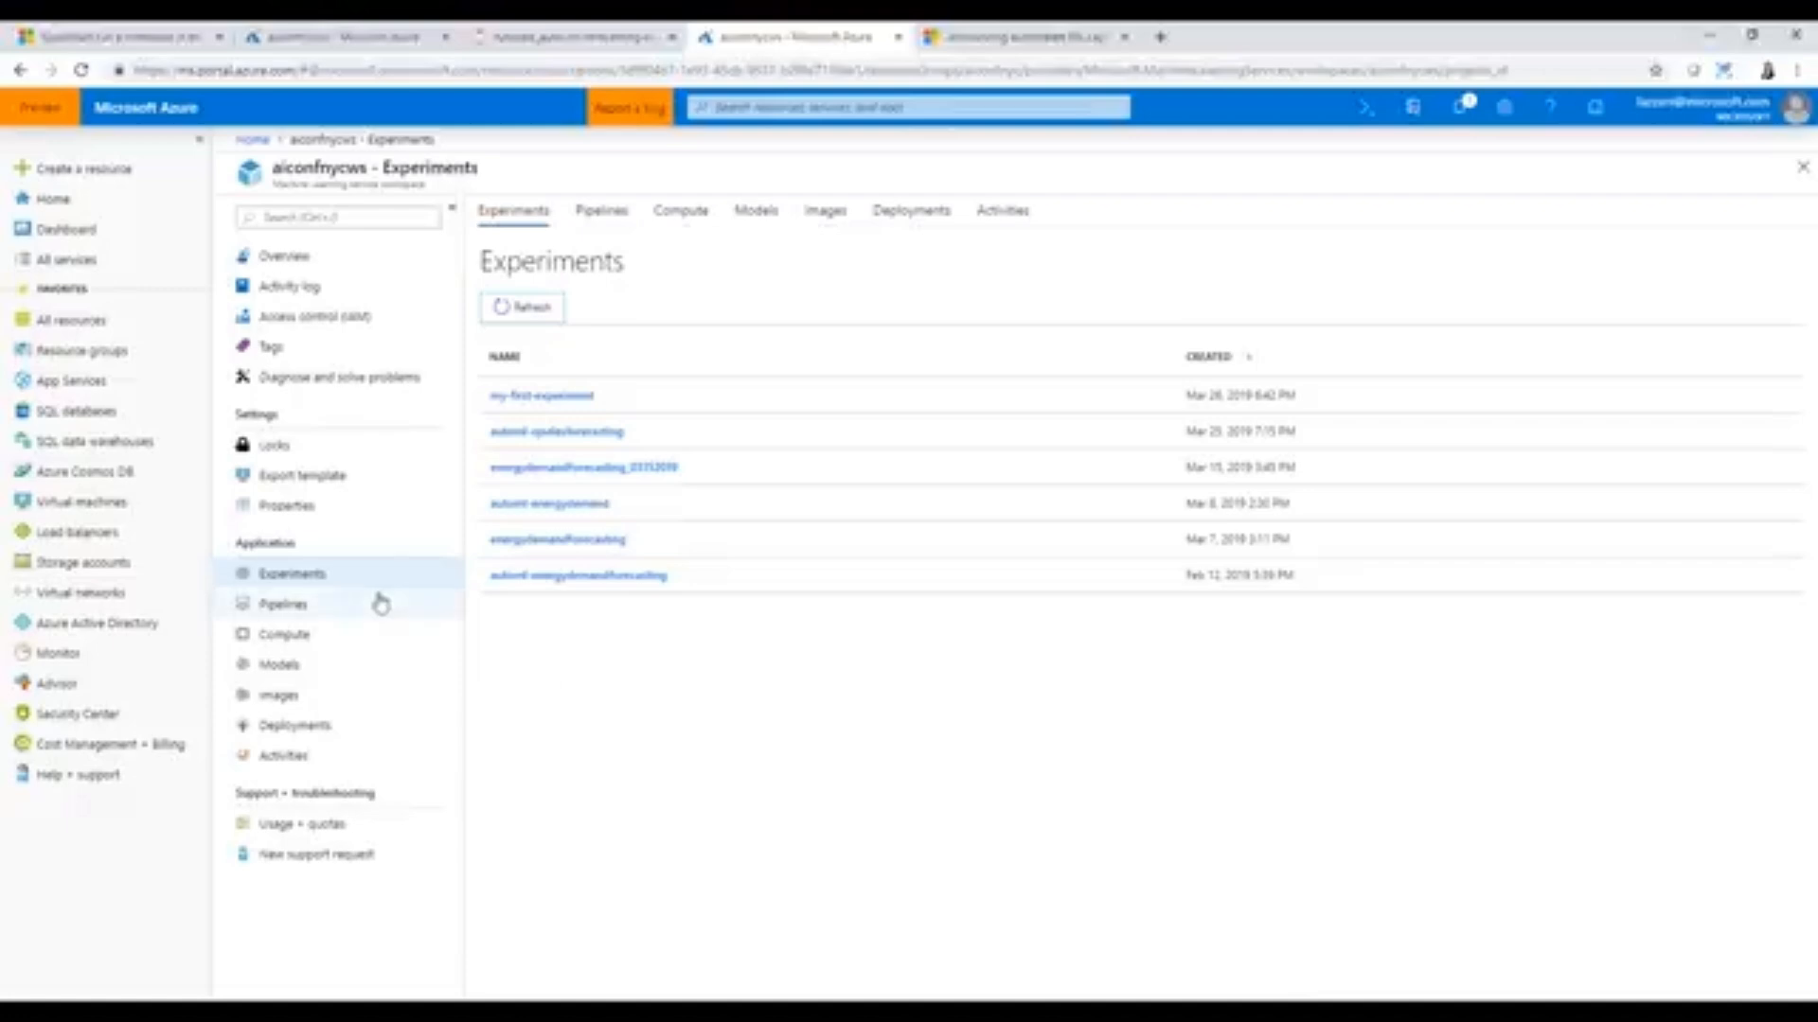
{"action": "mouse_move", "coordinate": [576, 576]}
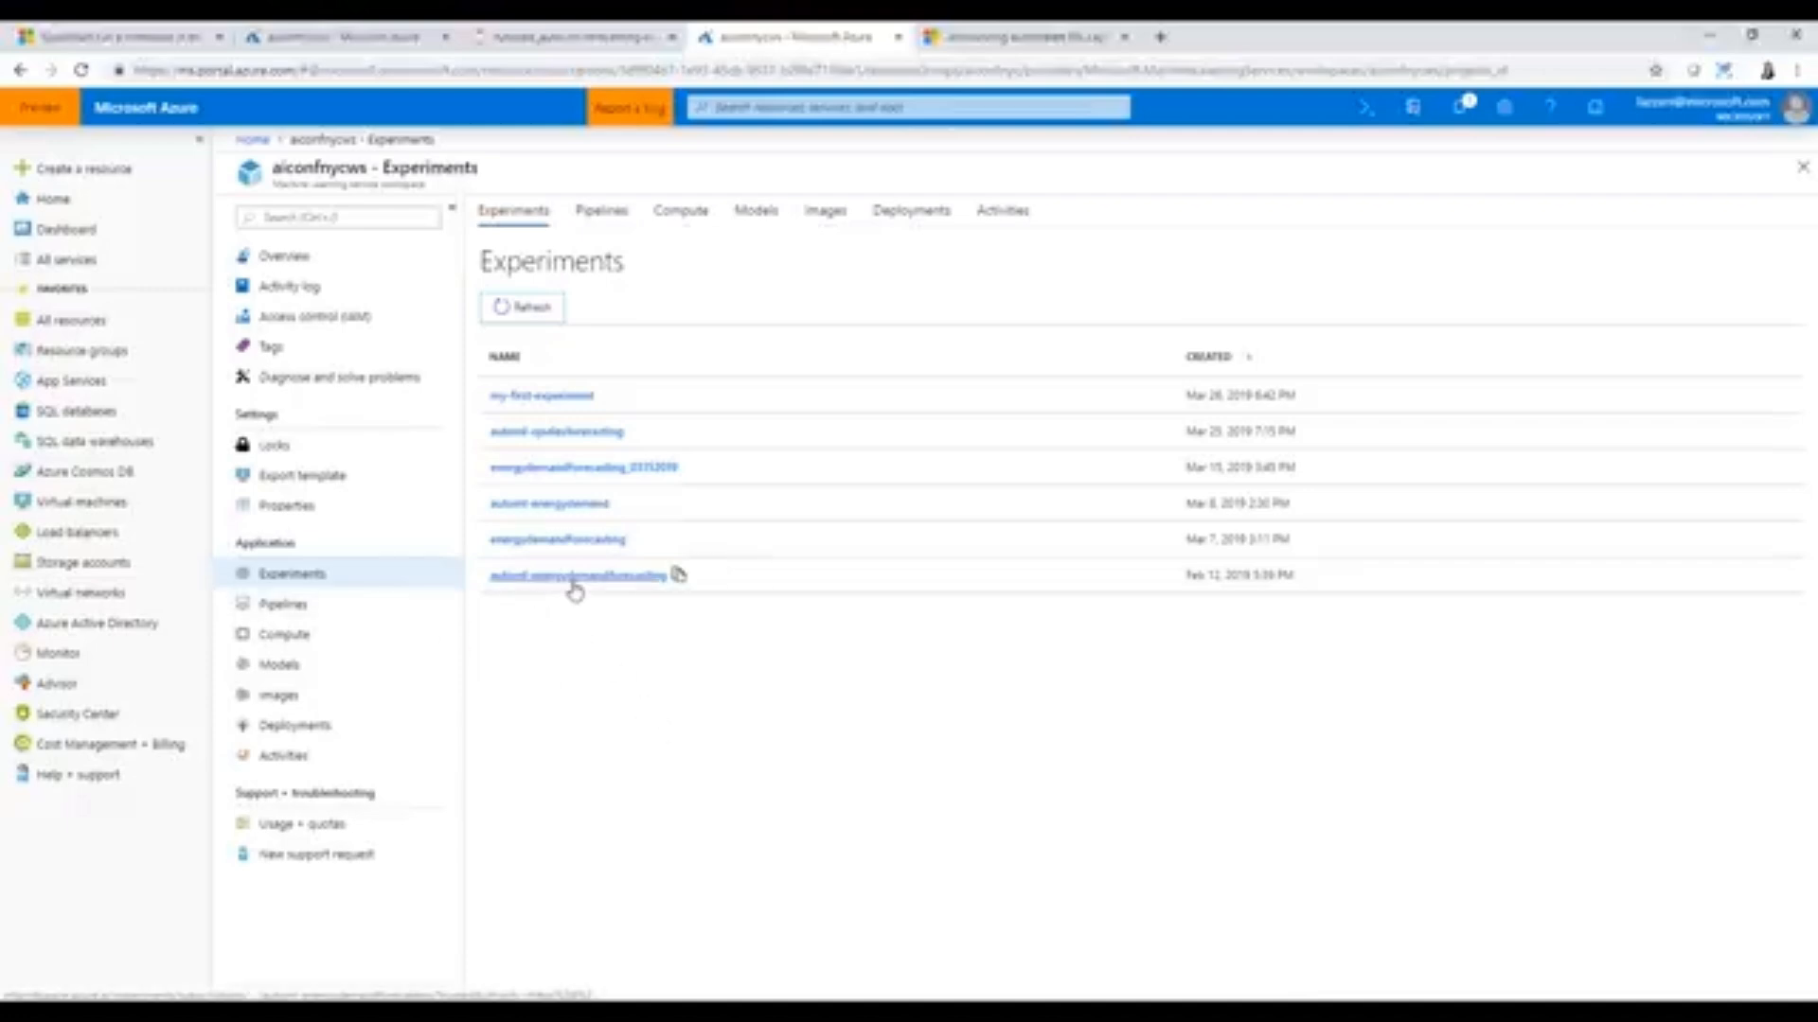
- View the automl-energydemandforecasting experiment's runs, then list the workspace's registered Models
{"action": "left_click", "coordinate": [557, 576]}
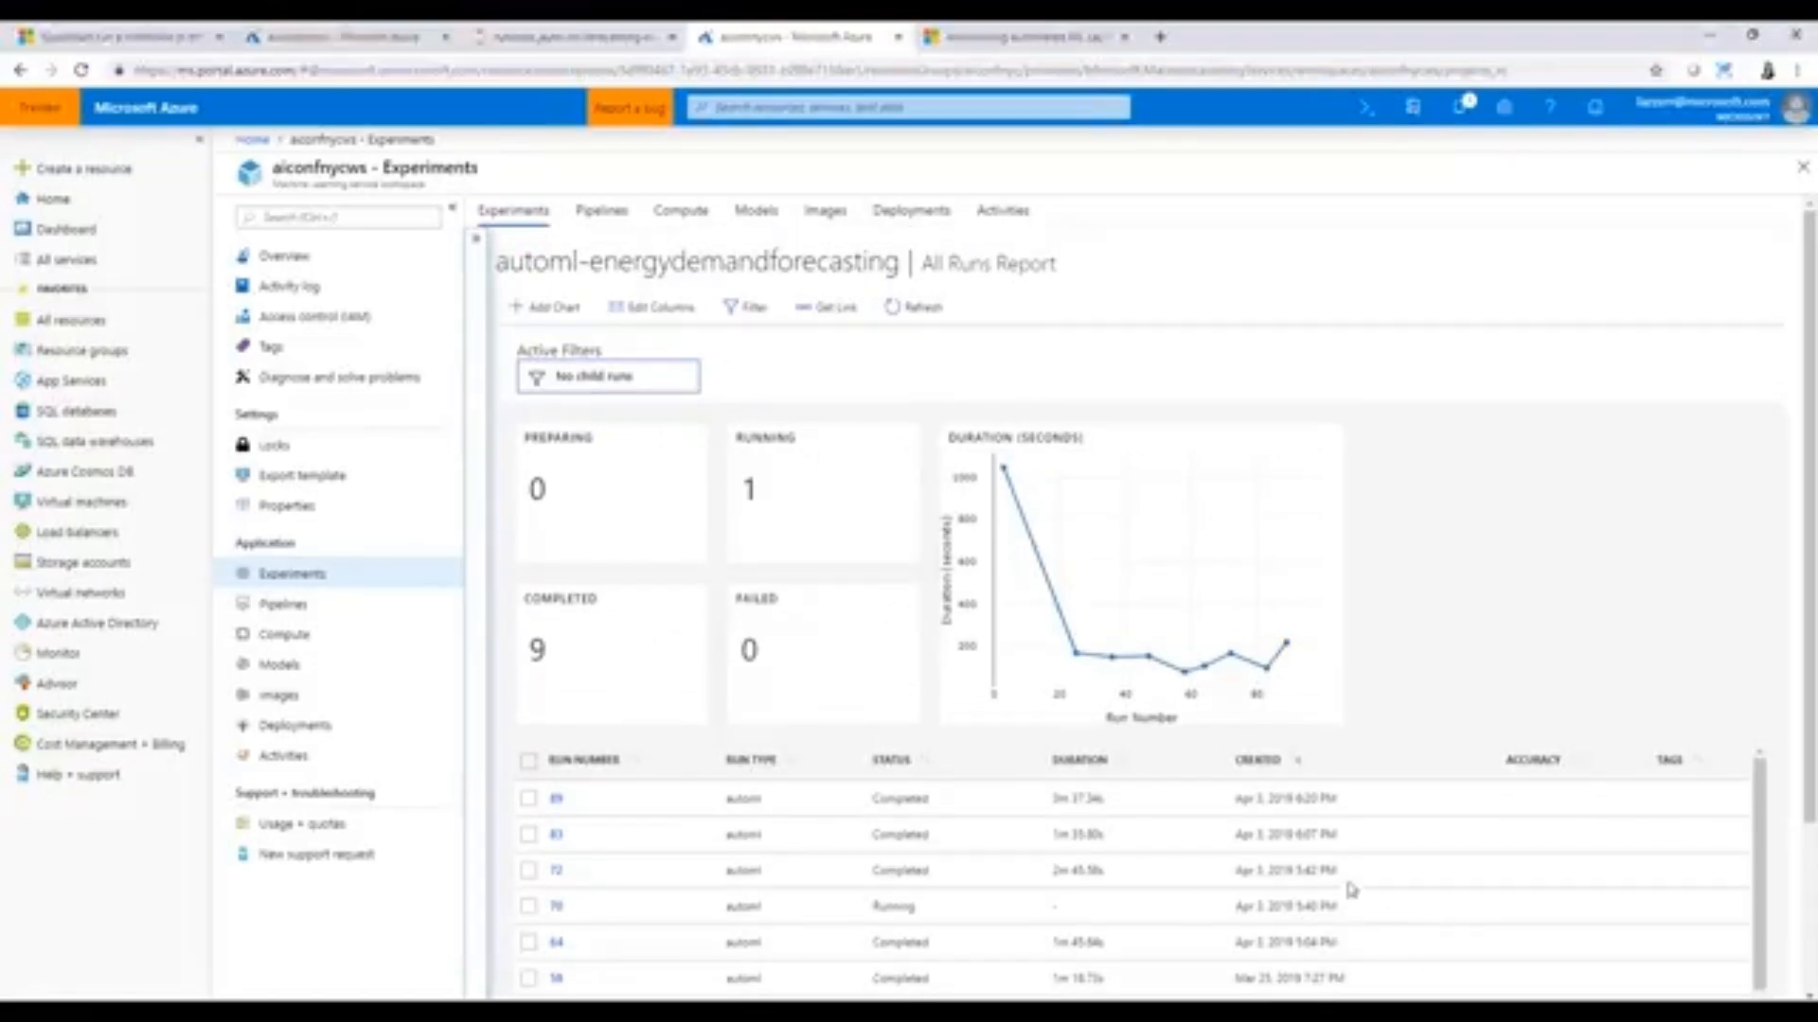
{"action": "mouse_move", "coordinate": [638, 235]}
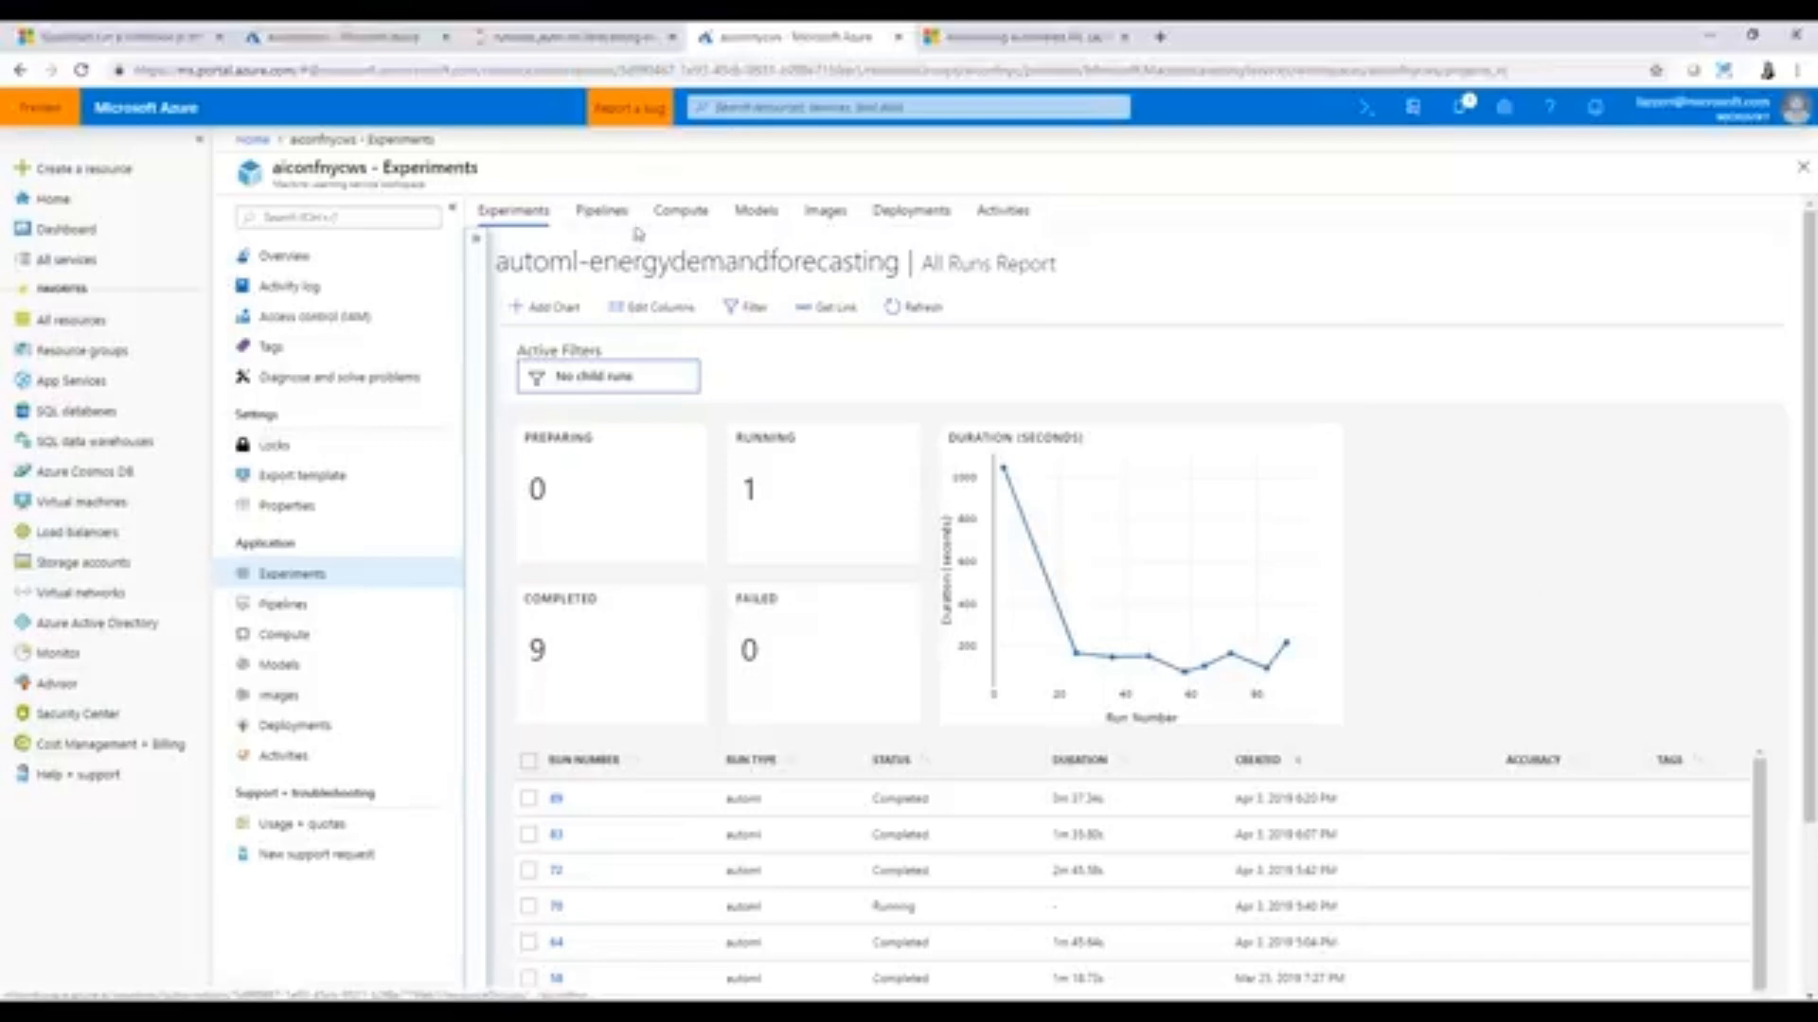
{"action": "mouse_move", "coordinate": [755, 219]}
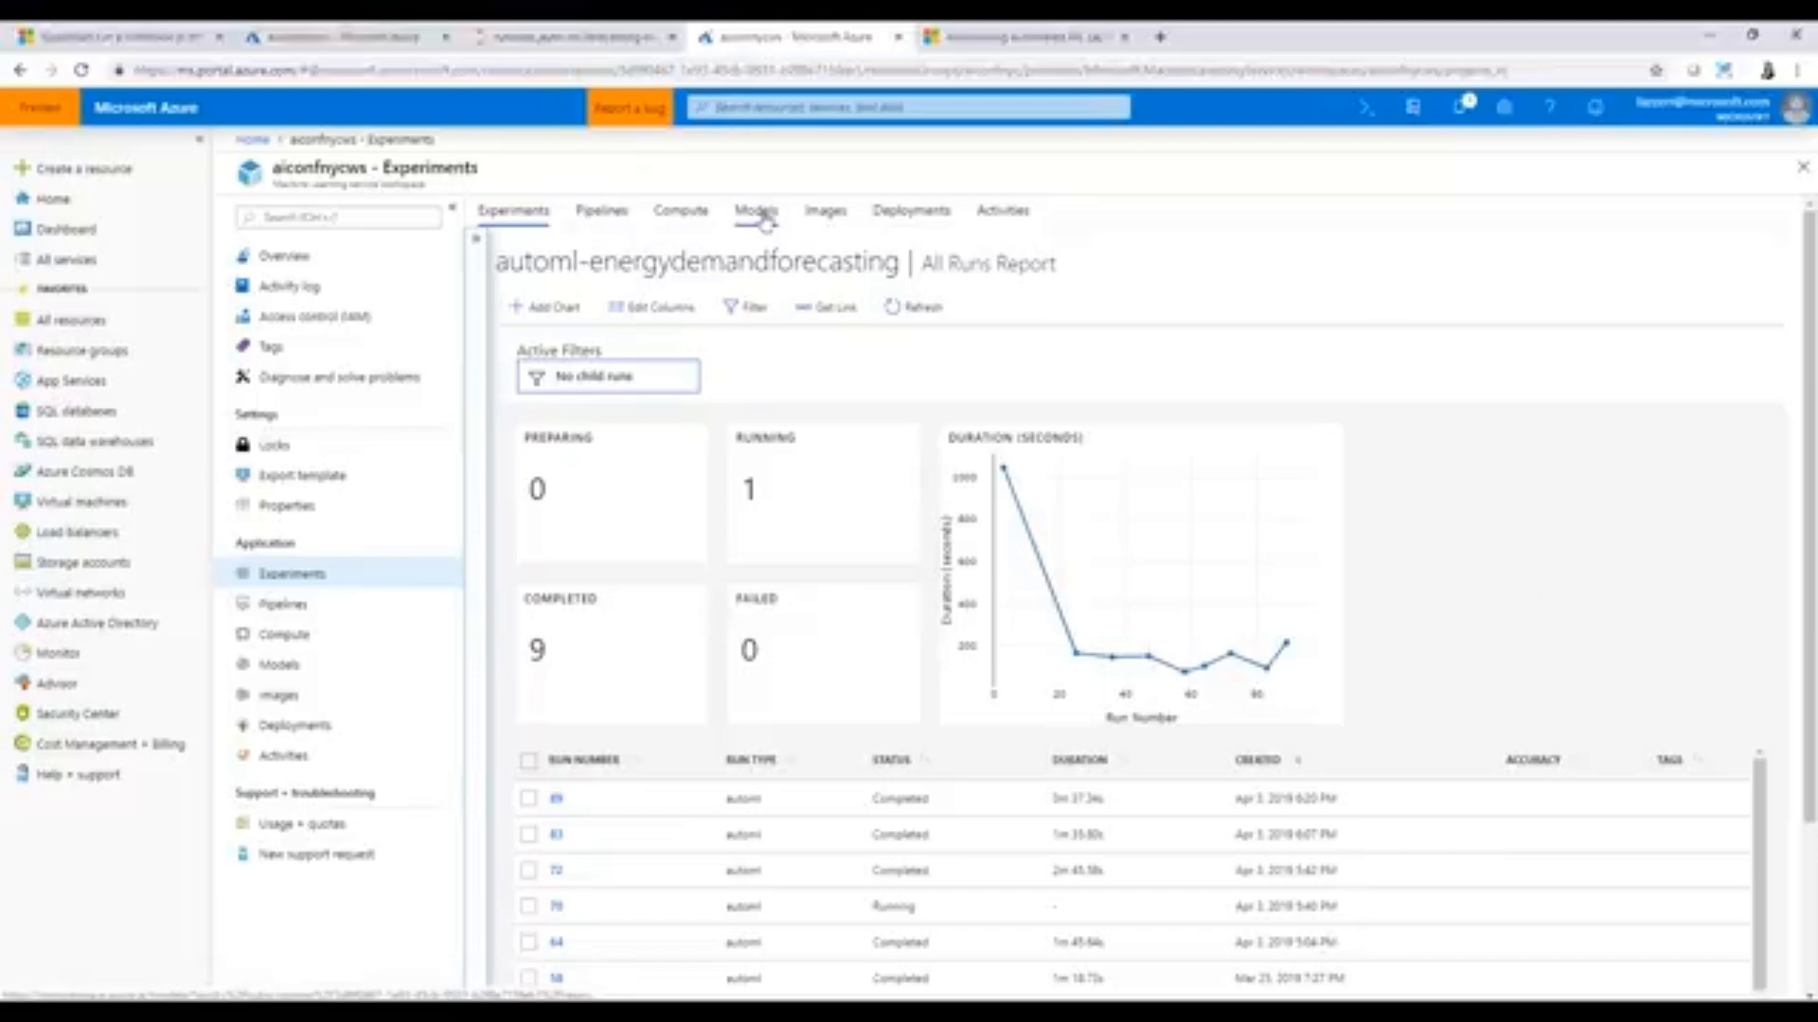
{"action": "left_click", "coordinate": [753, 211]}
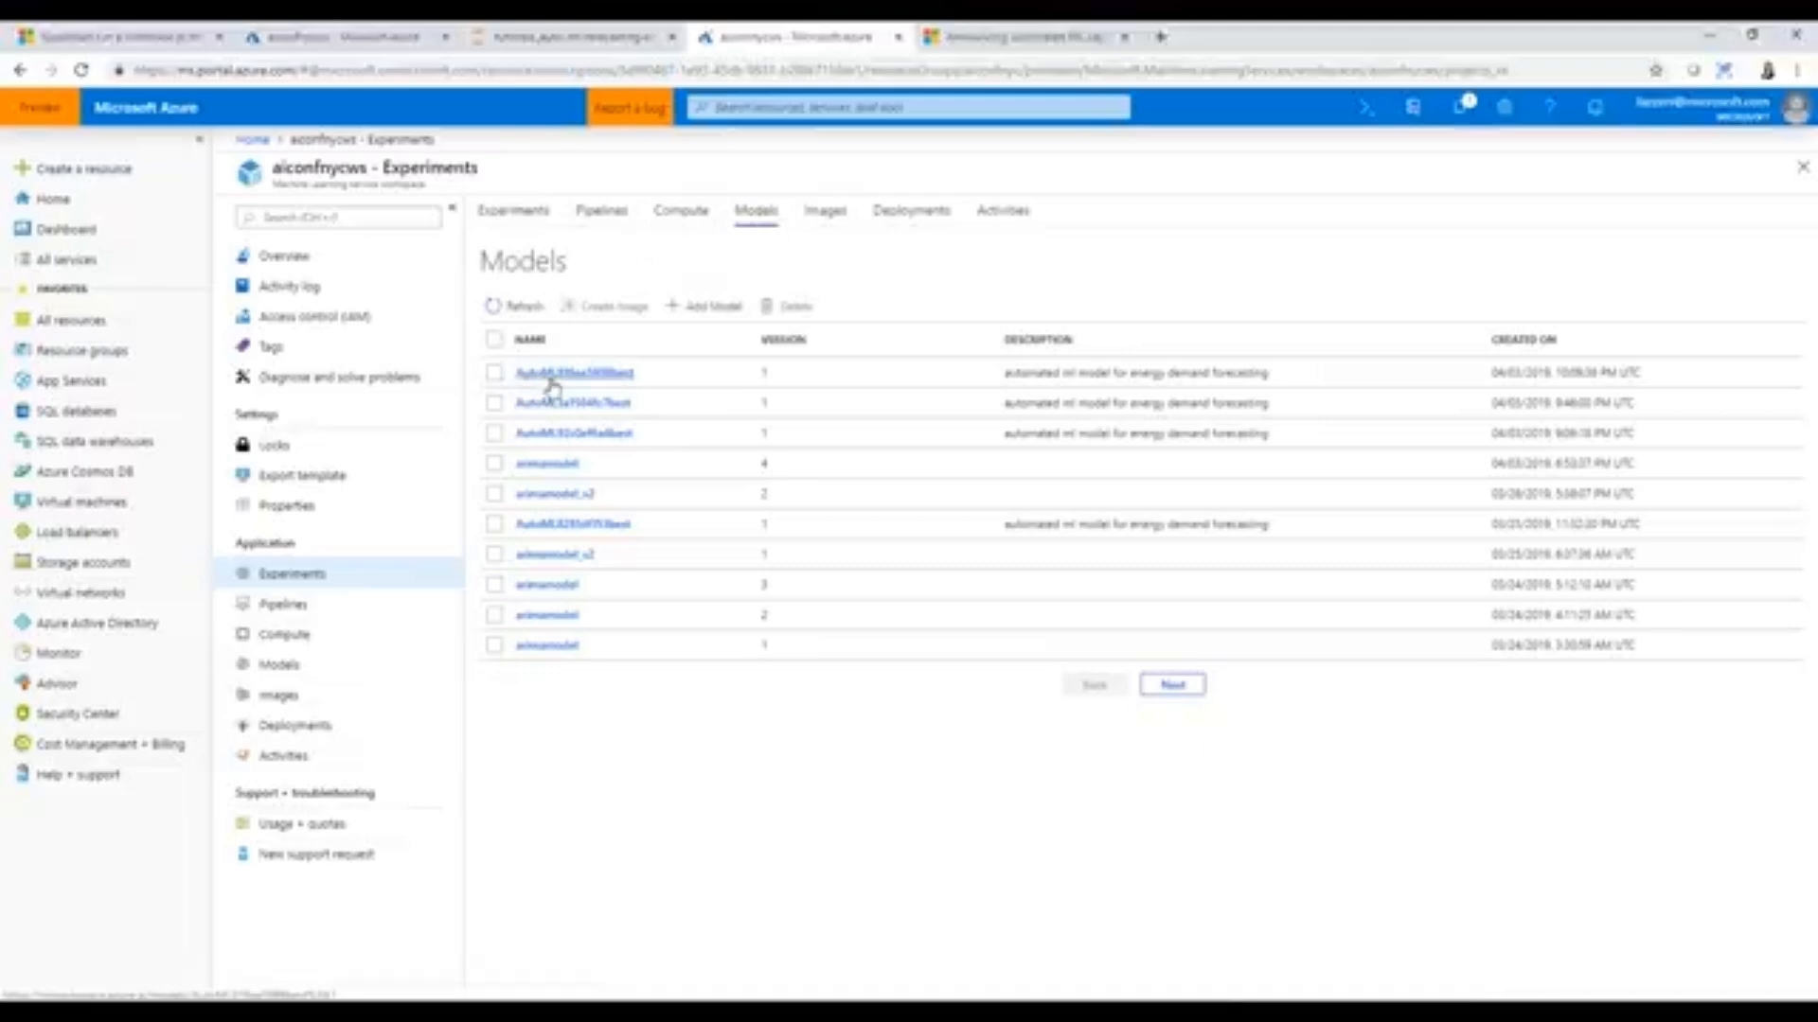
{"action": "mouse_move", "coordinate": [1028, 394]}
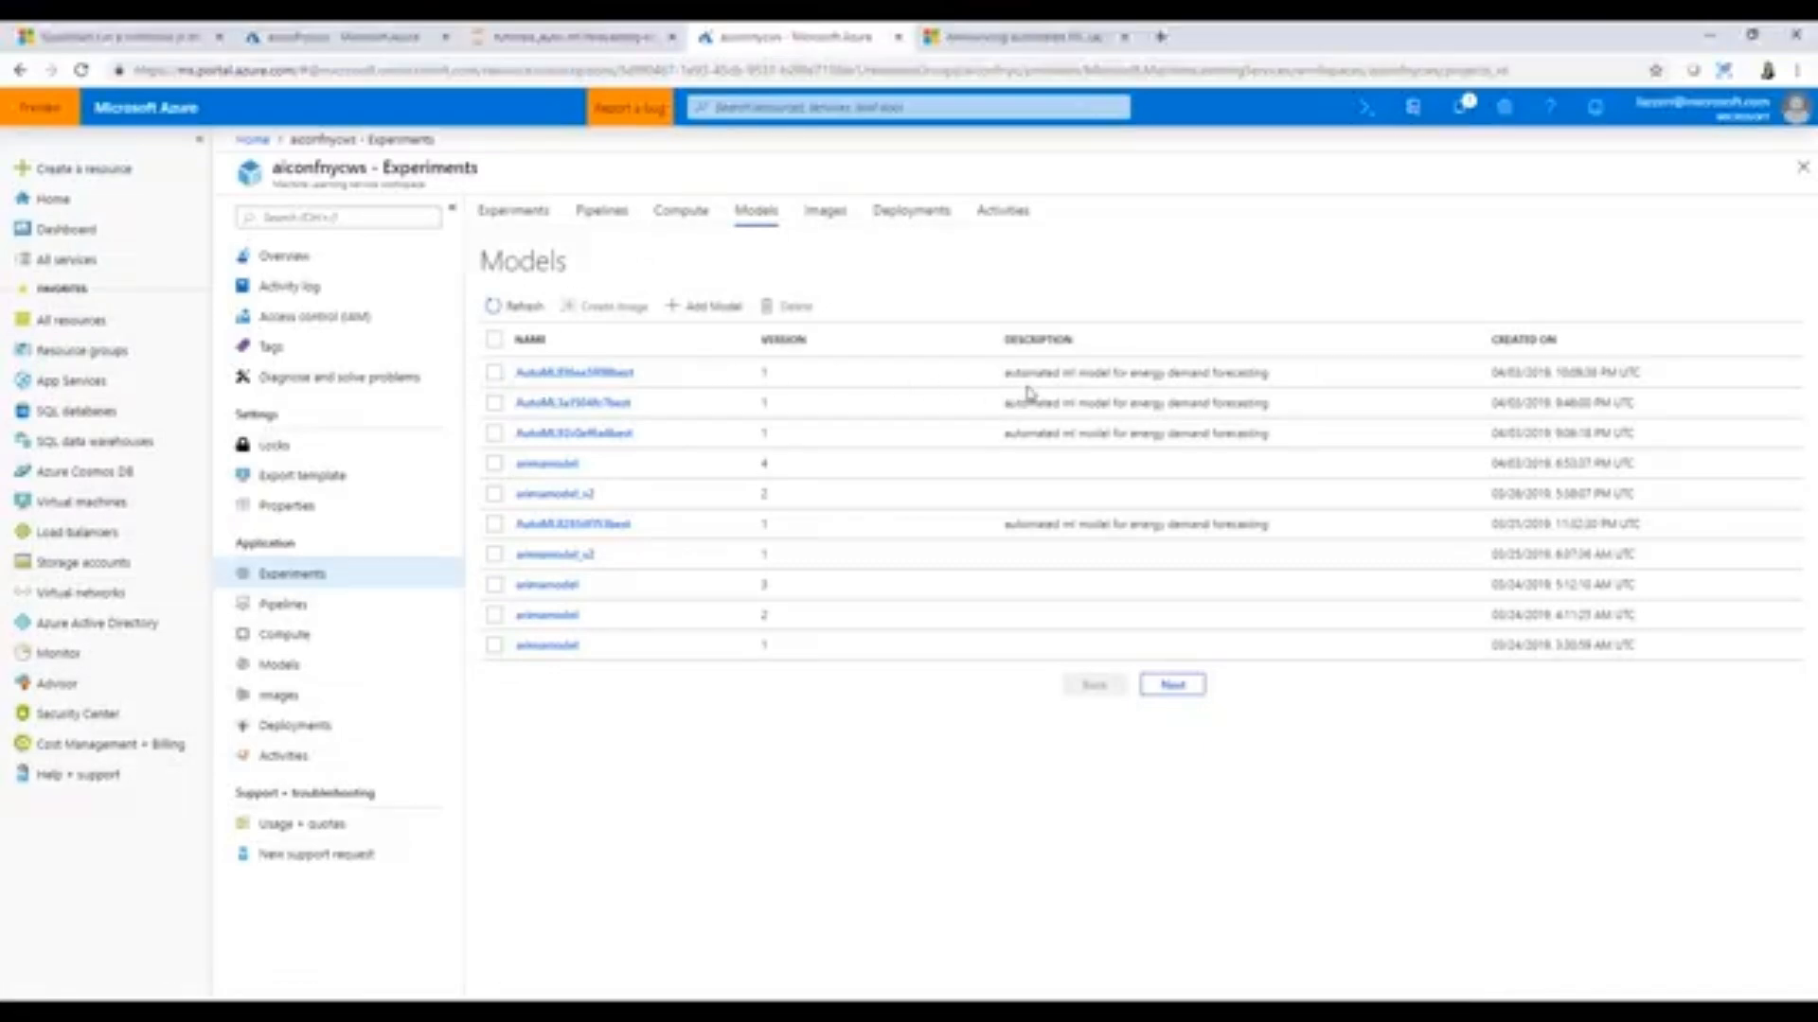